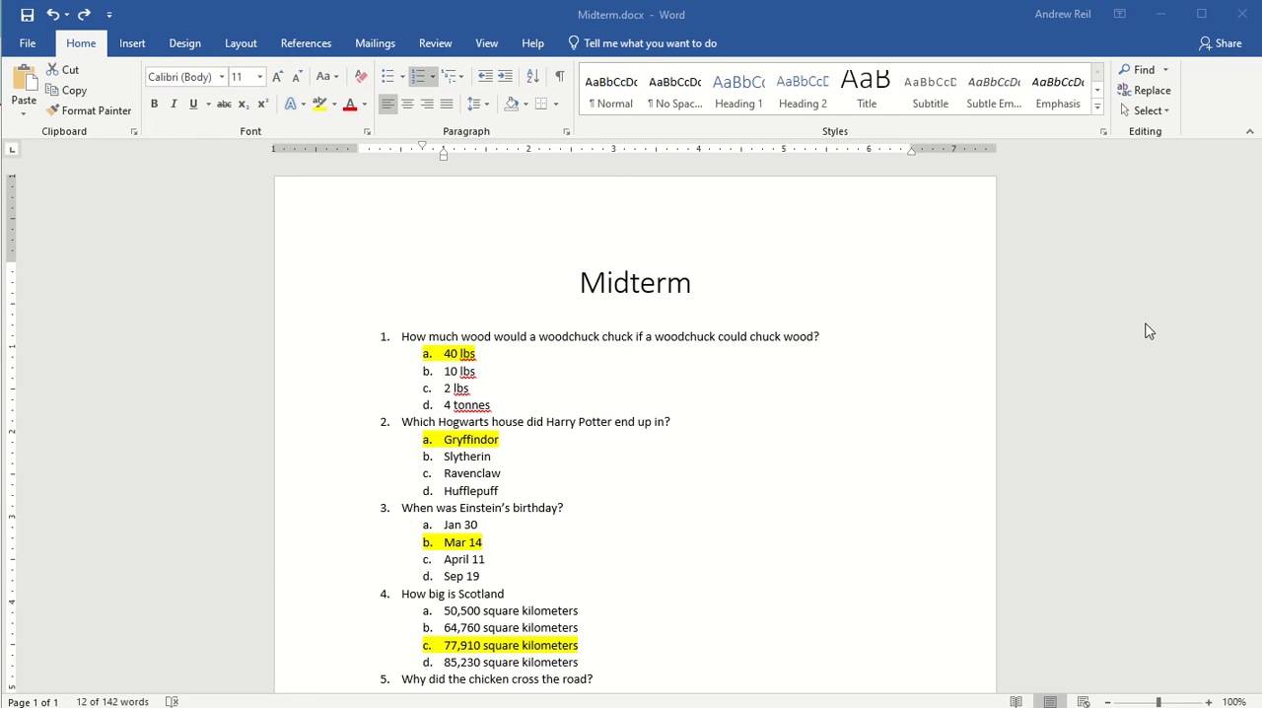
mouse_move(706, 458)
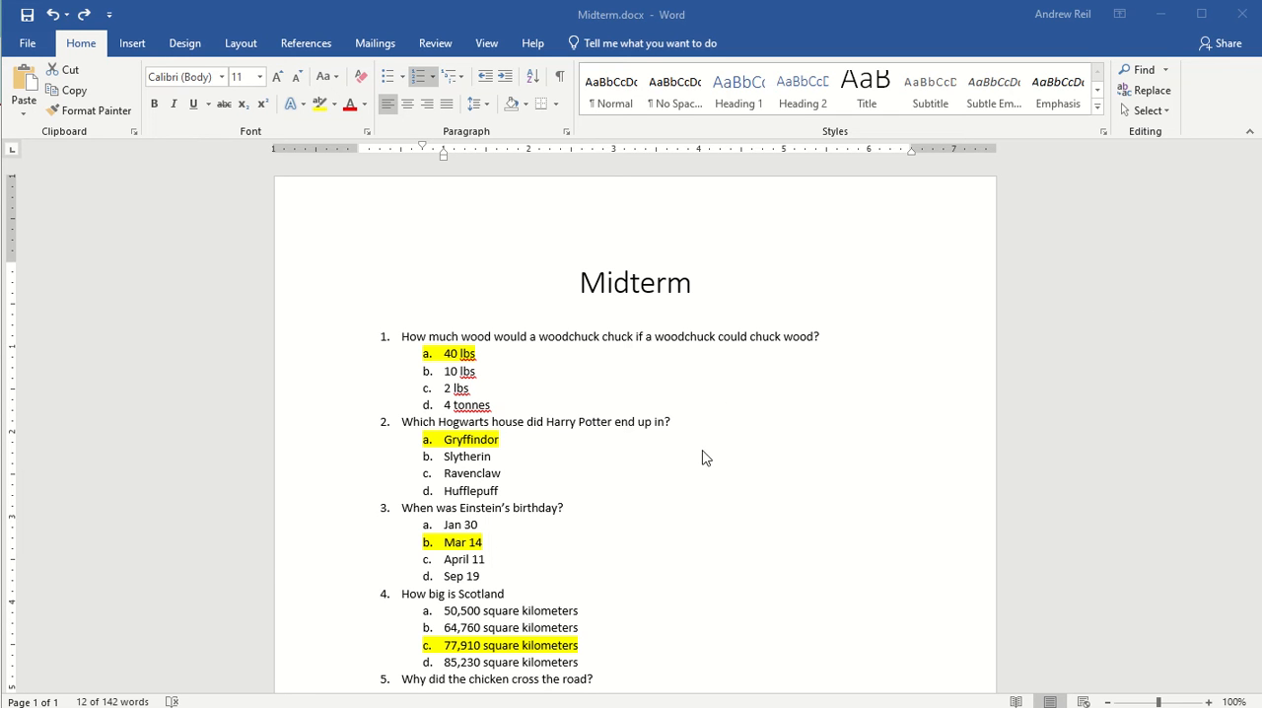
Name the quiz Midterm and insert a sample multiple-choice question
scroll("down", 3)
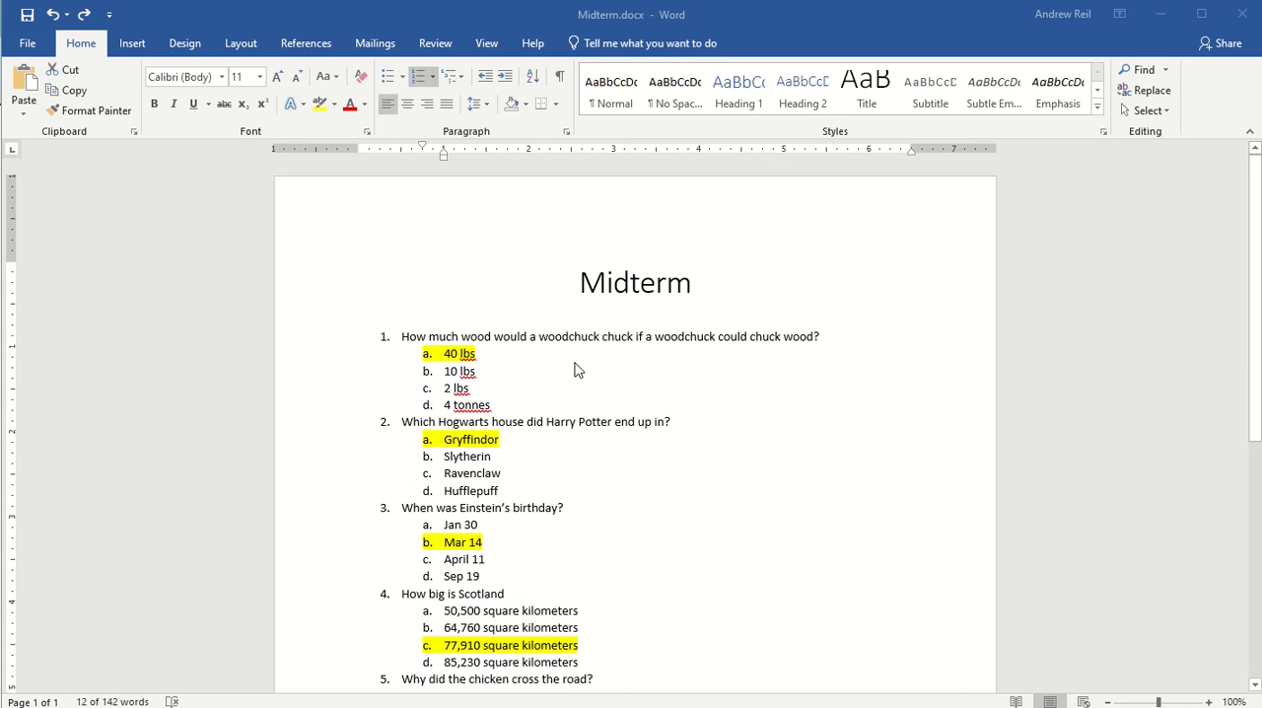
scroll("down", 3)
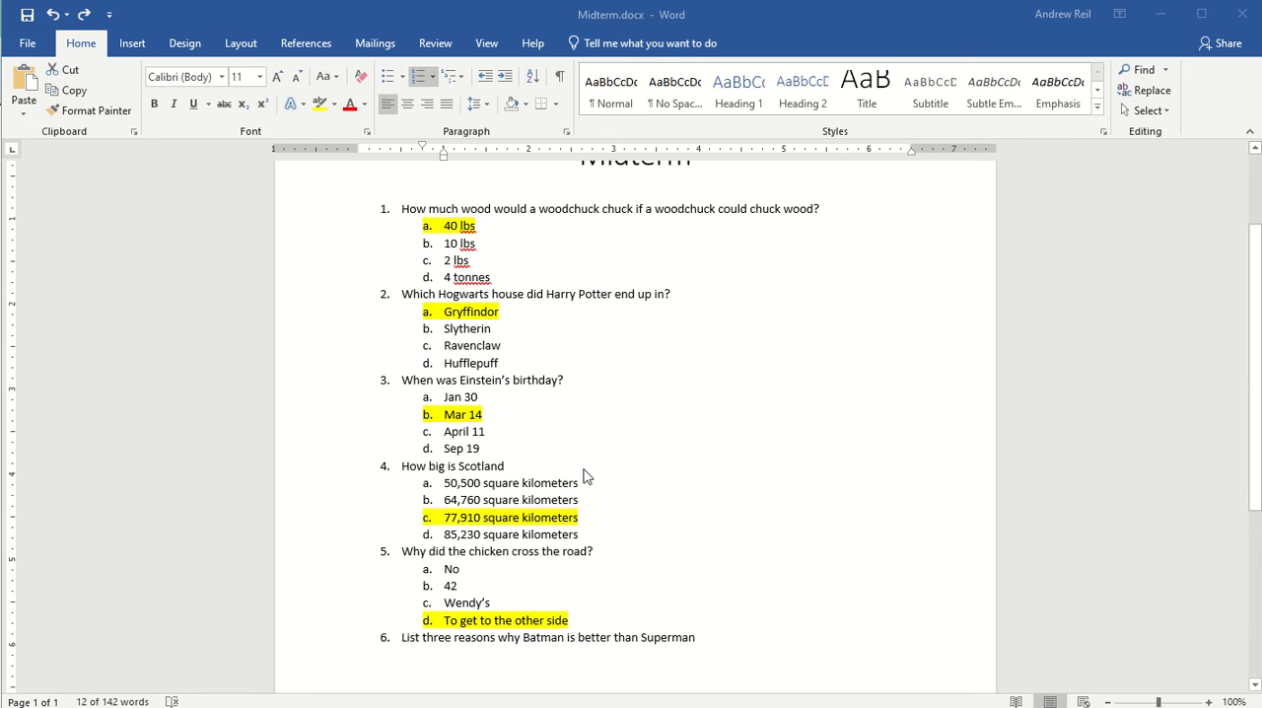
scroll("up", 3)
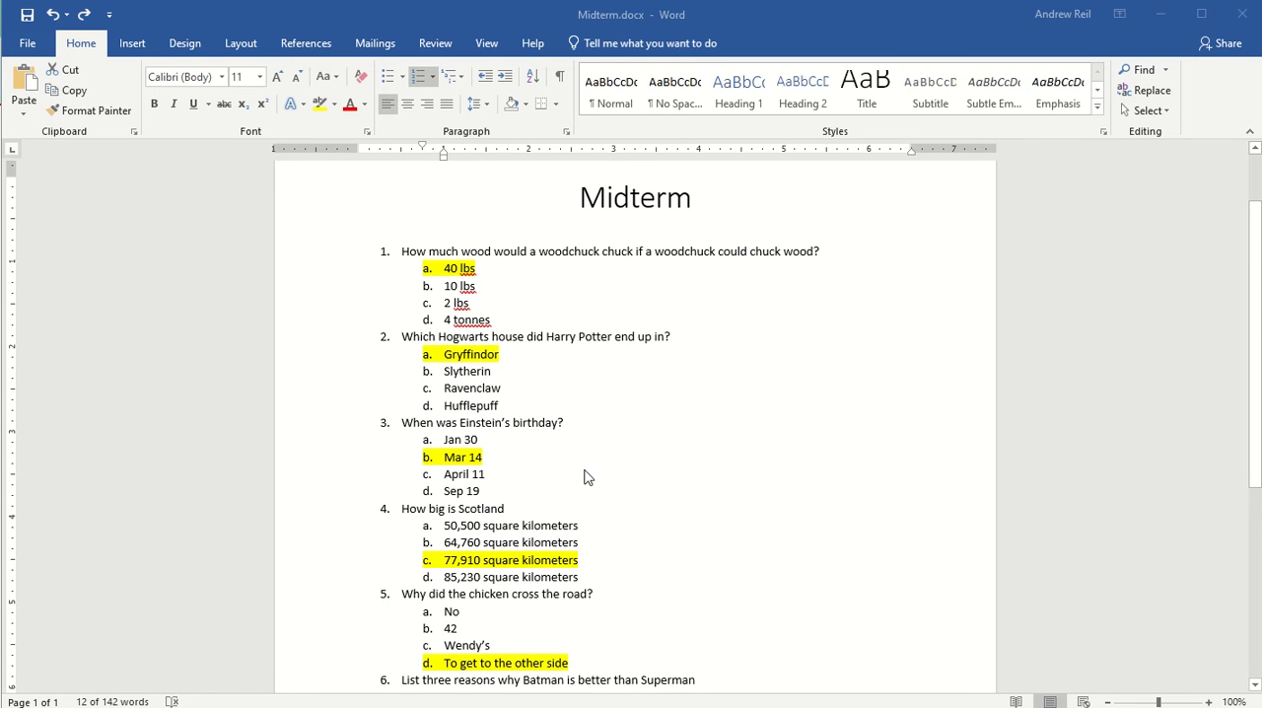
mouse_move(613, 483)
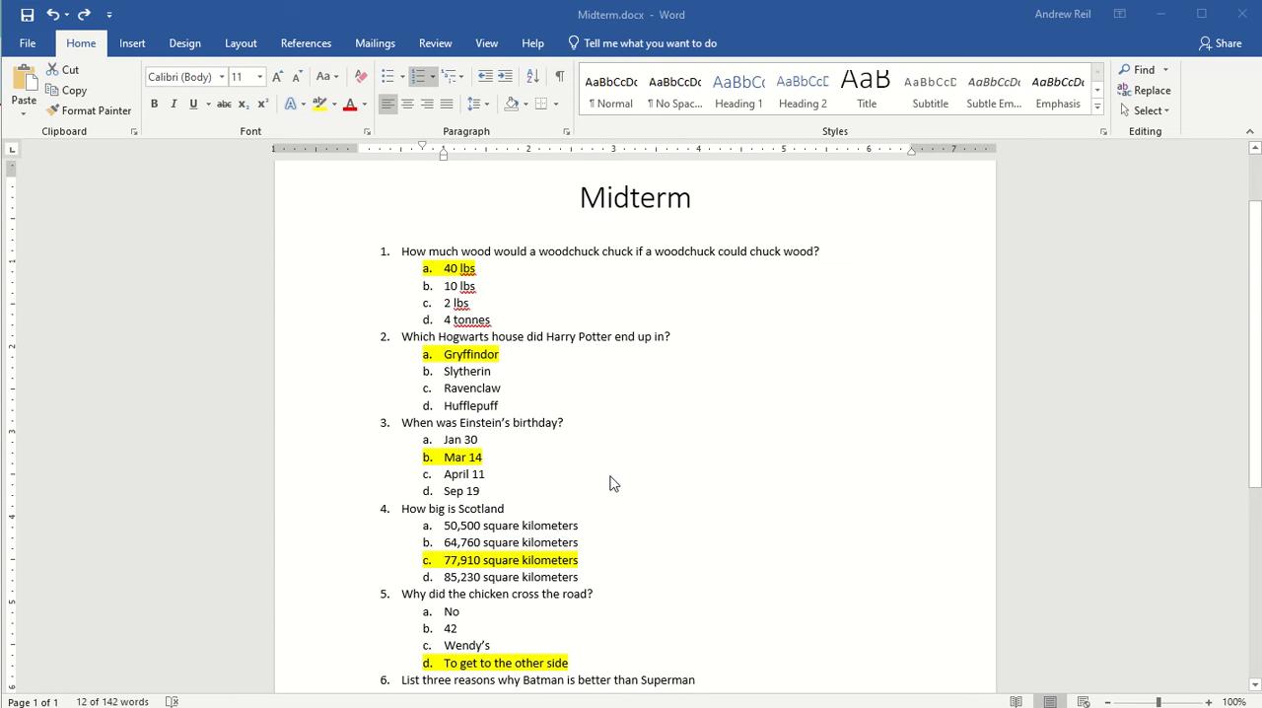
scroll("down", 3)
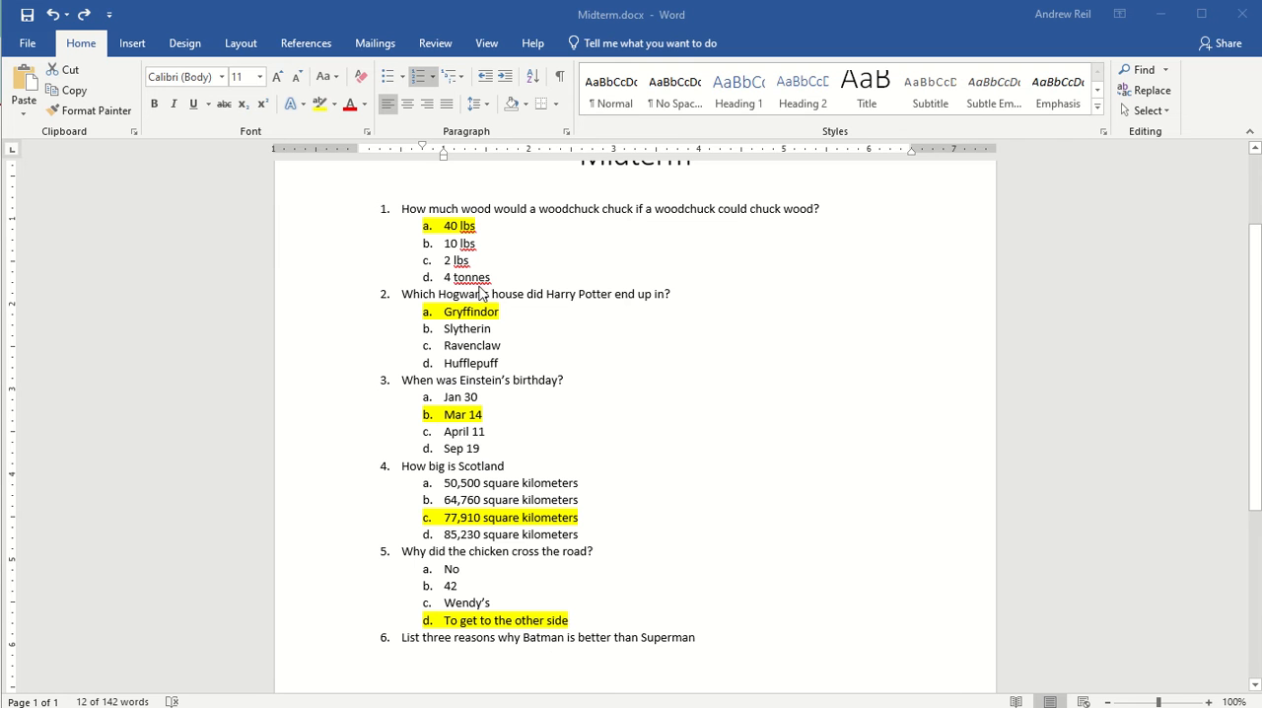
scroll("down", 3)
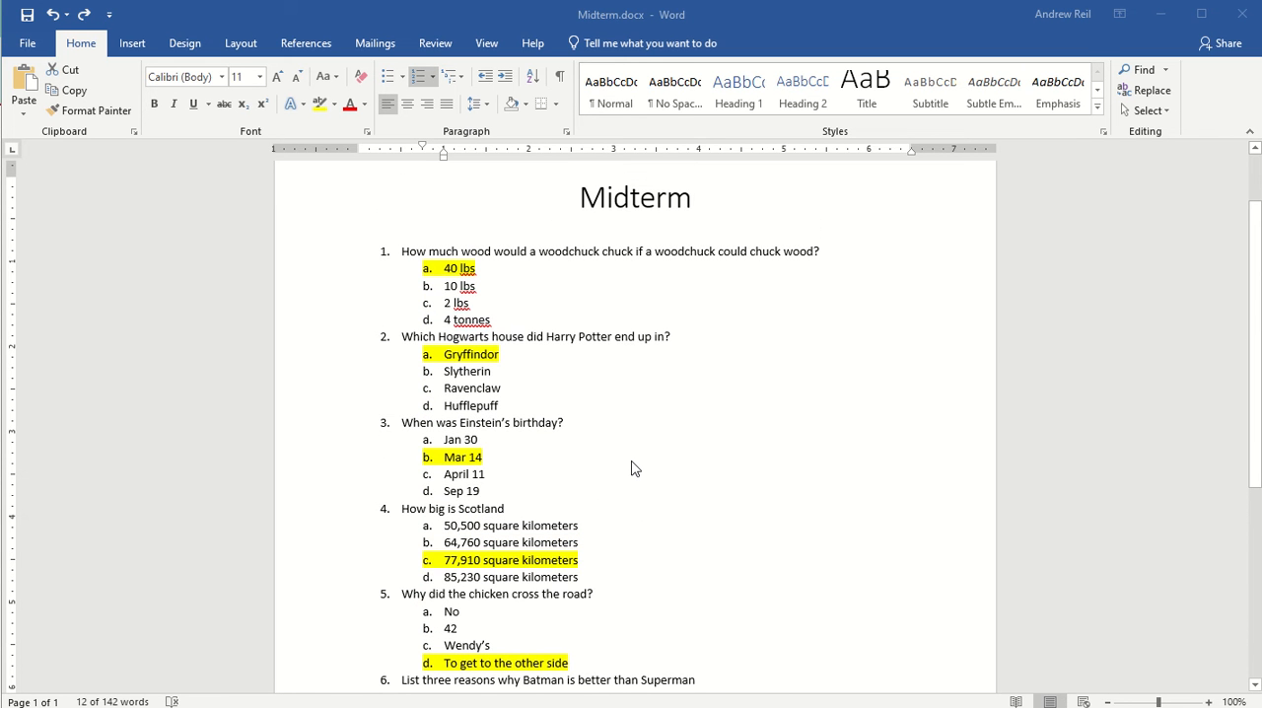
mouse_move(837, 163)
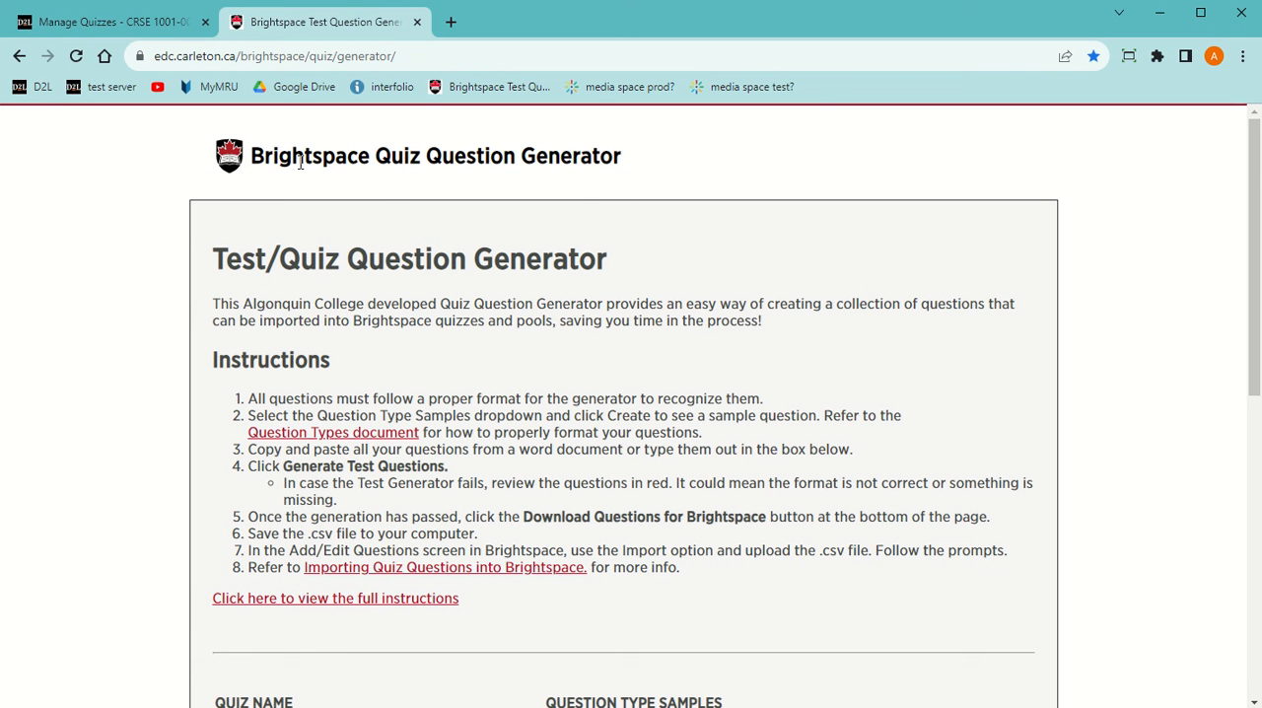
mouse_move(501, 179)
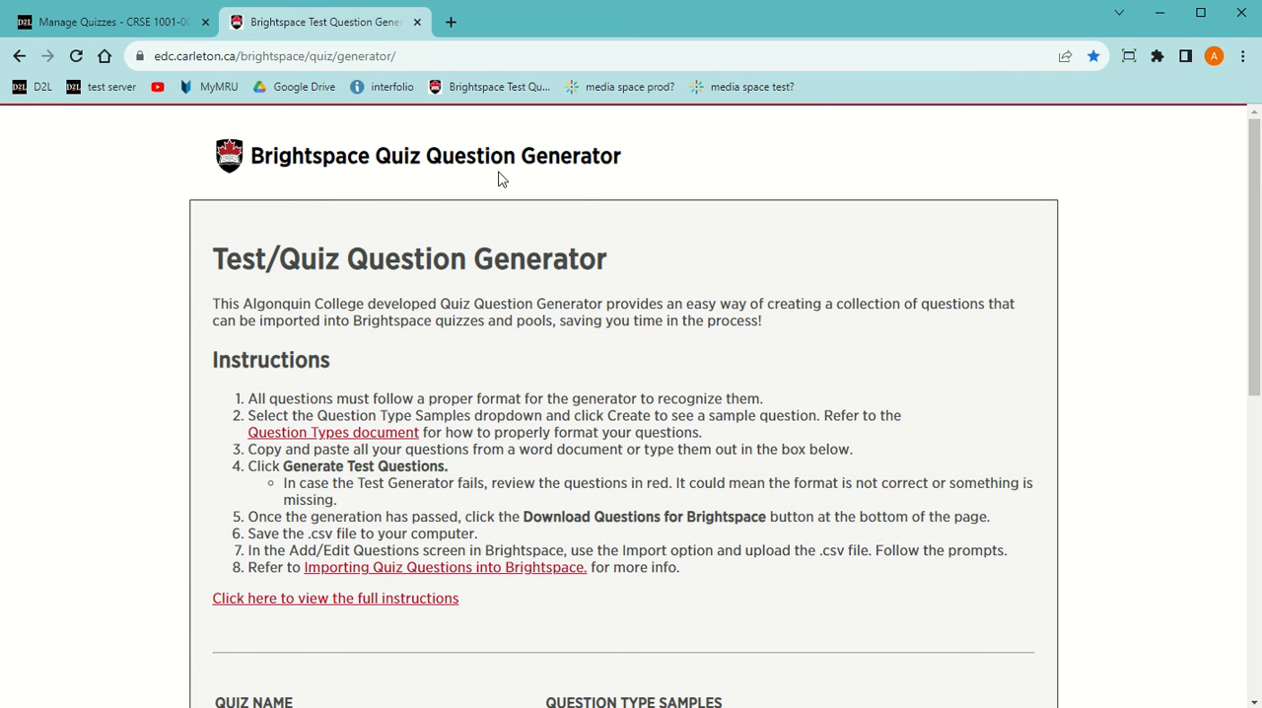
mouse_move(634, 234)
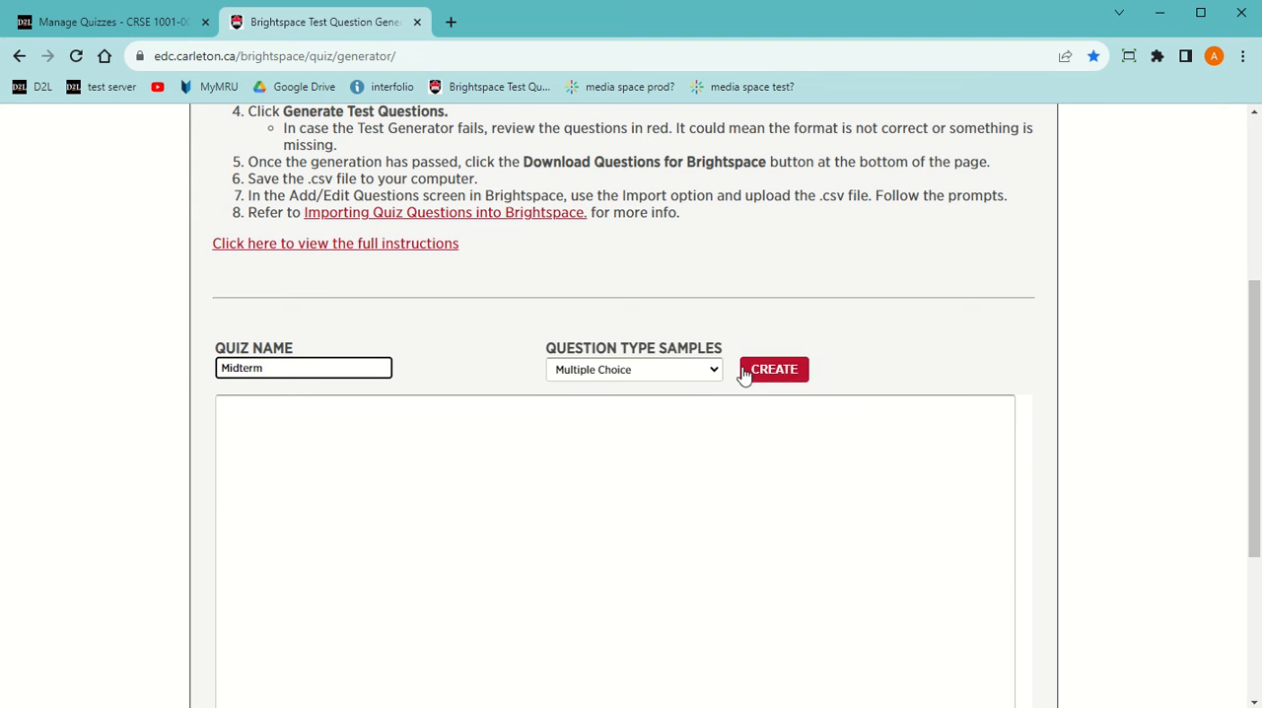
left_click(774, 369)
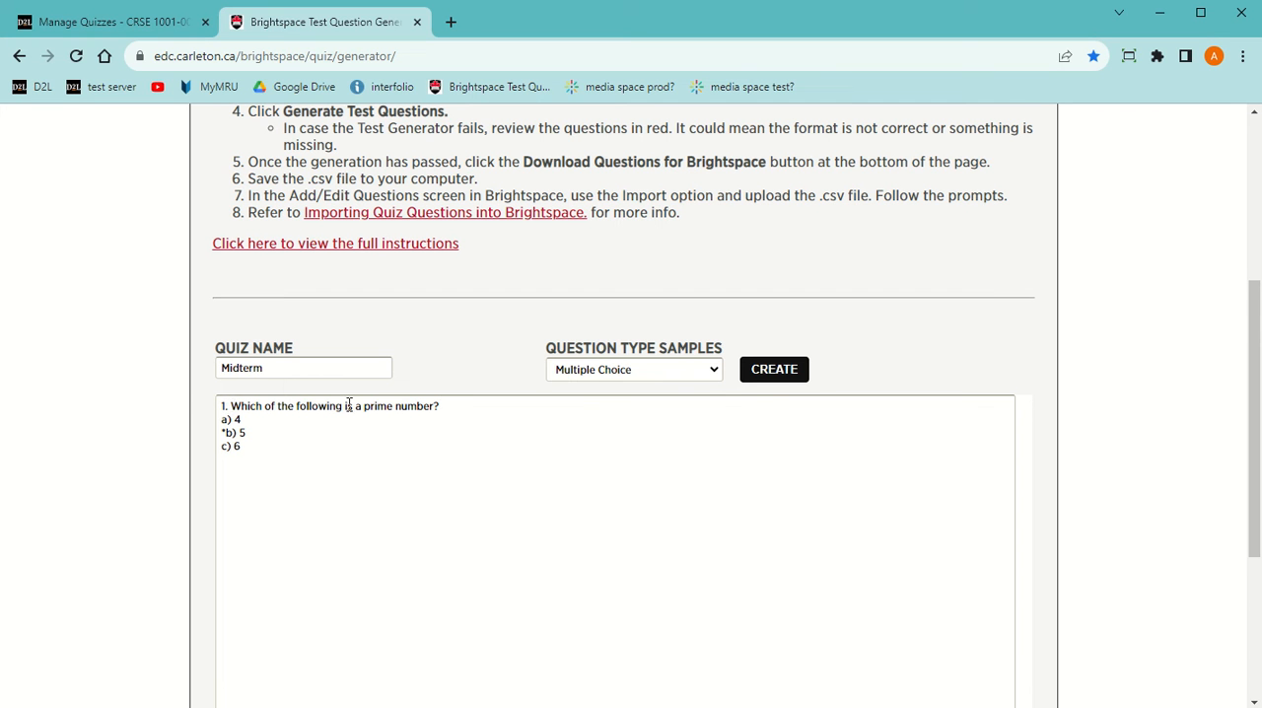
mouse_move(276, 424)
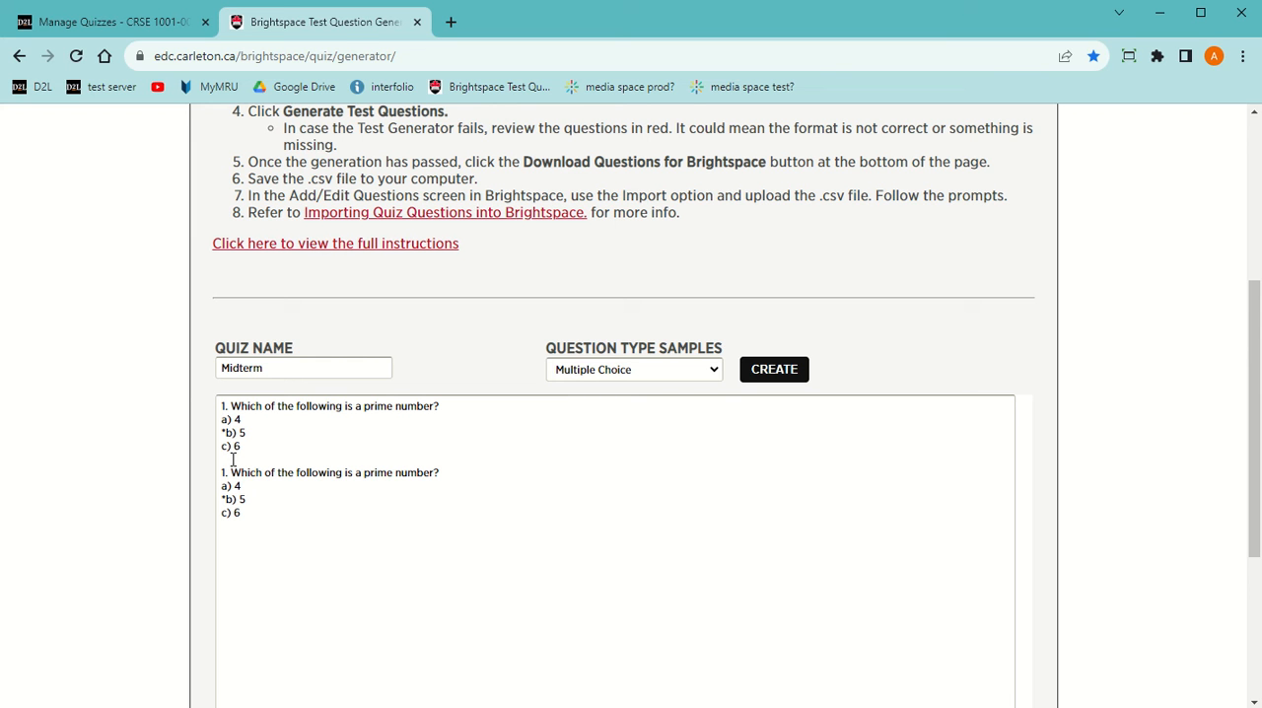
Insert a sample Essay/Written Response question, then clear the question box
left_click(633, 369)
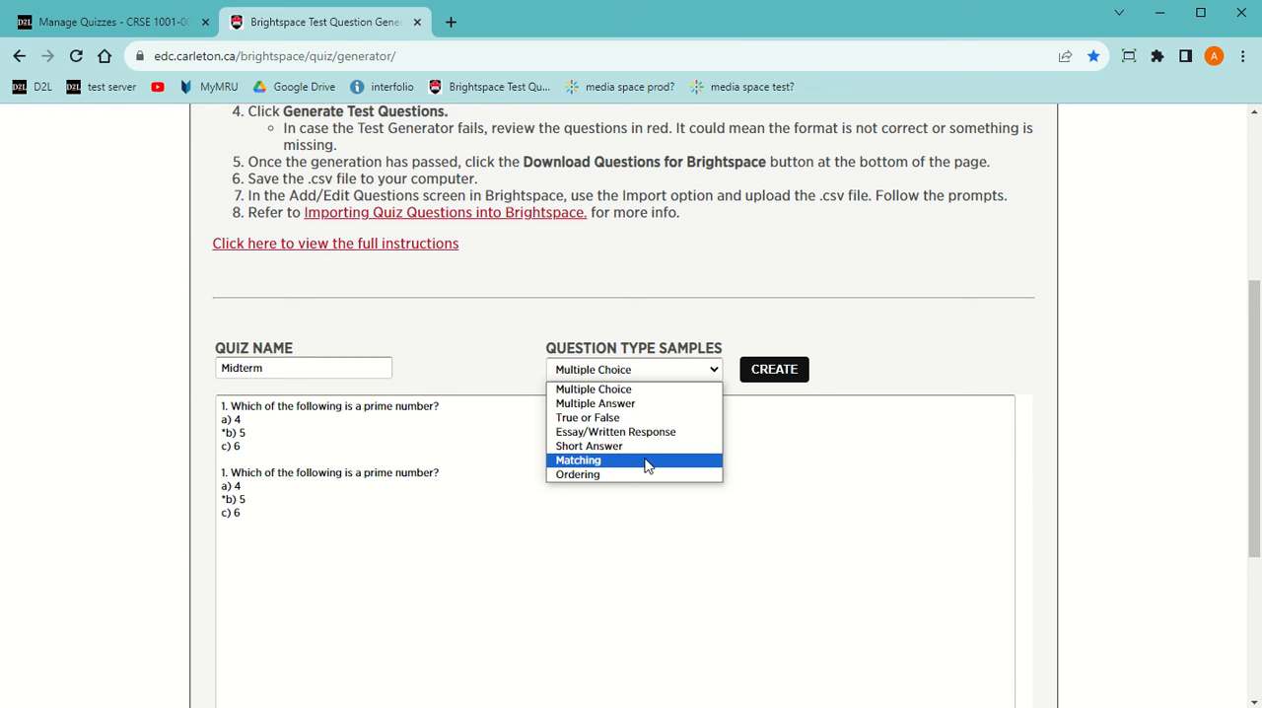
left_click(614, 431)
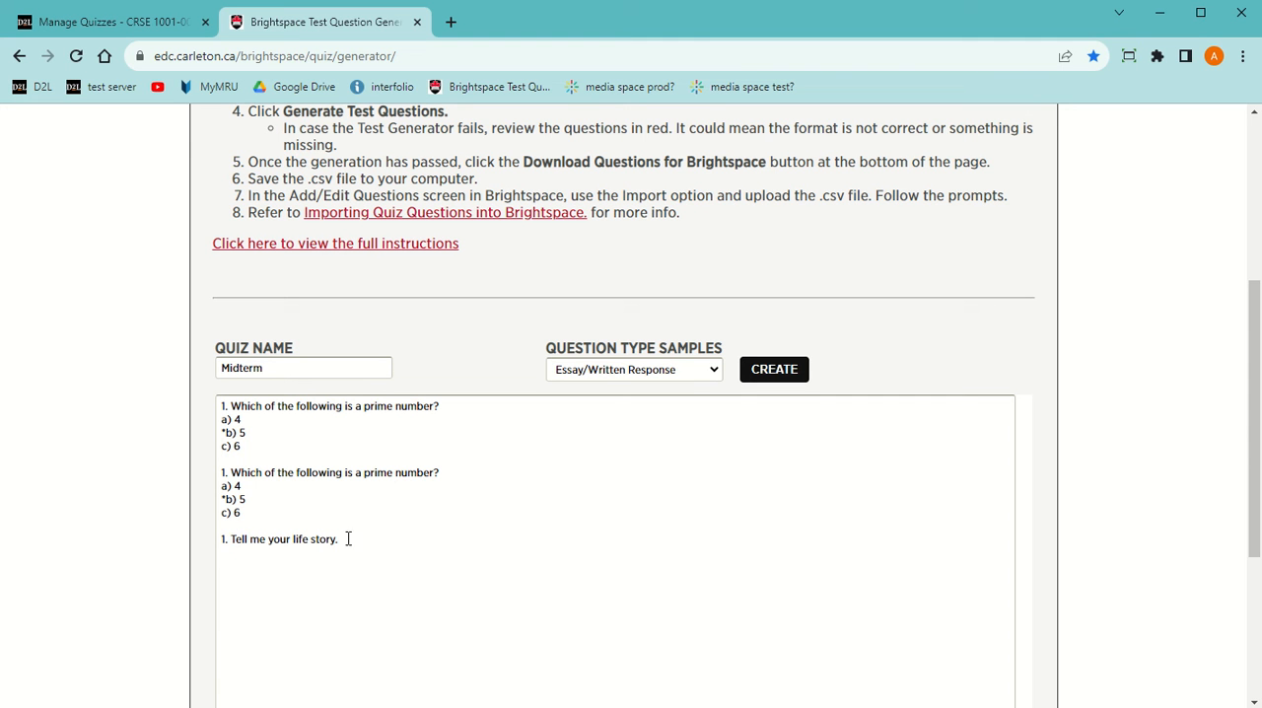
mouse_move(343, 529)
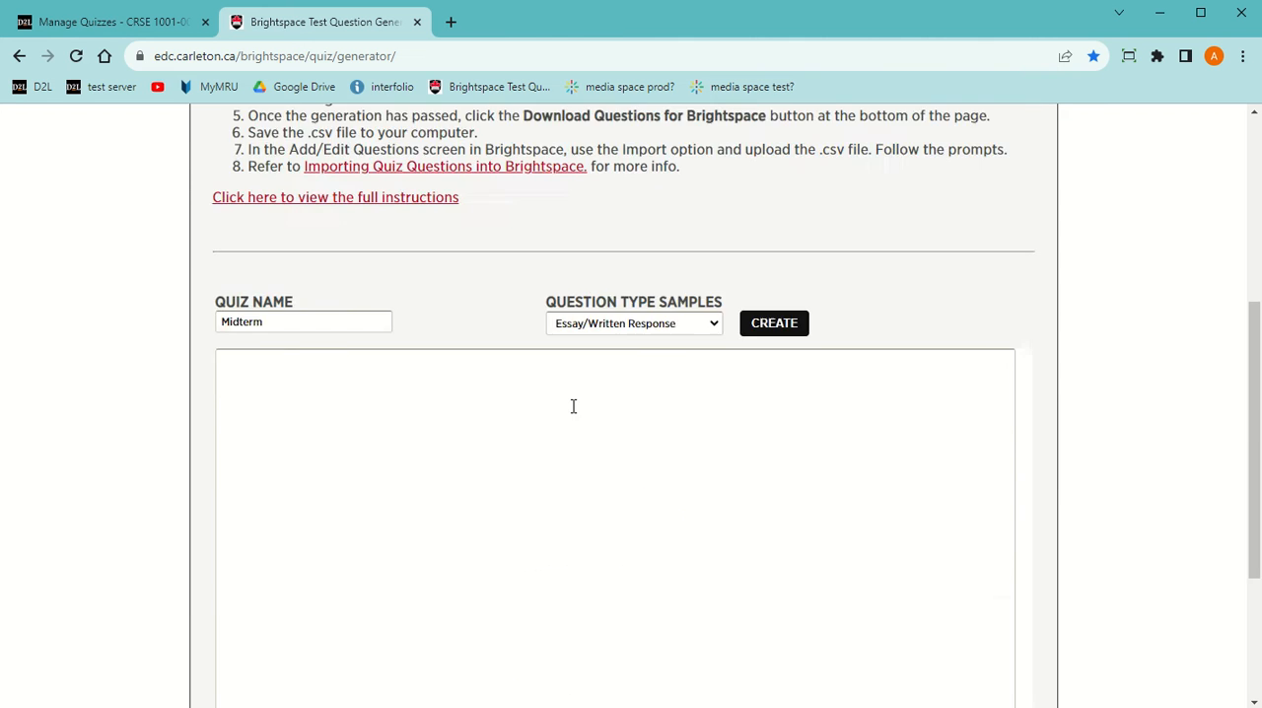
scroll("up", 3)
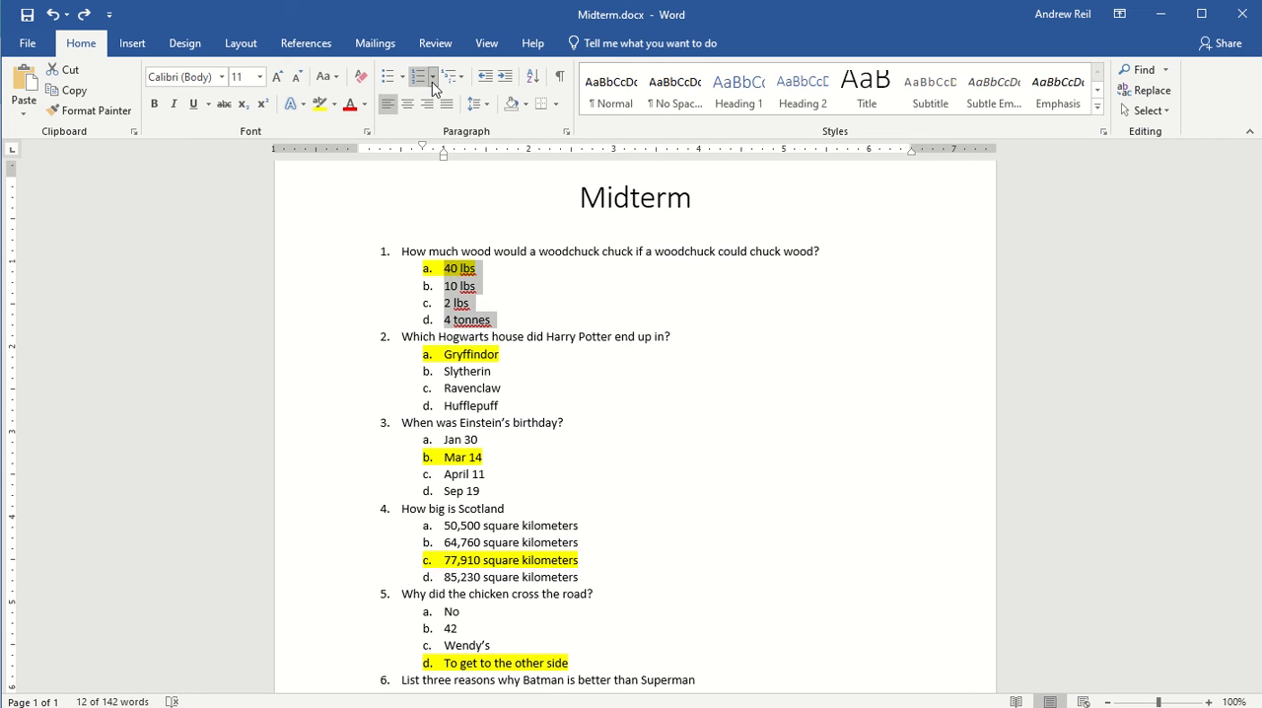
Relabel the answer choices of questions 1–5 from a. style to a) b) c) lettering
left_click(418, 77)
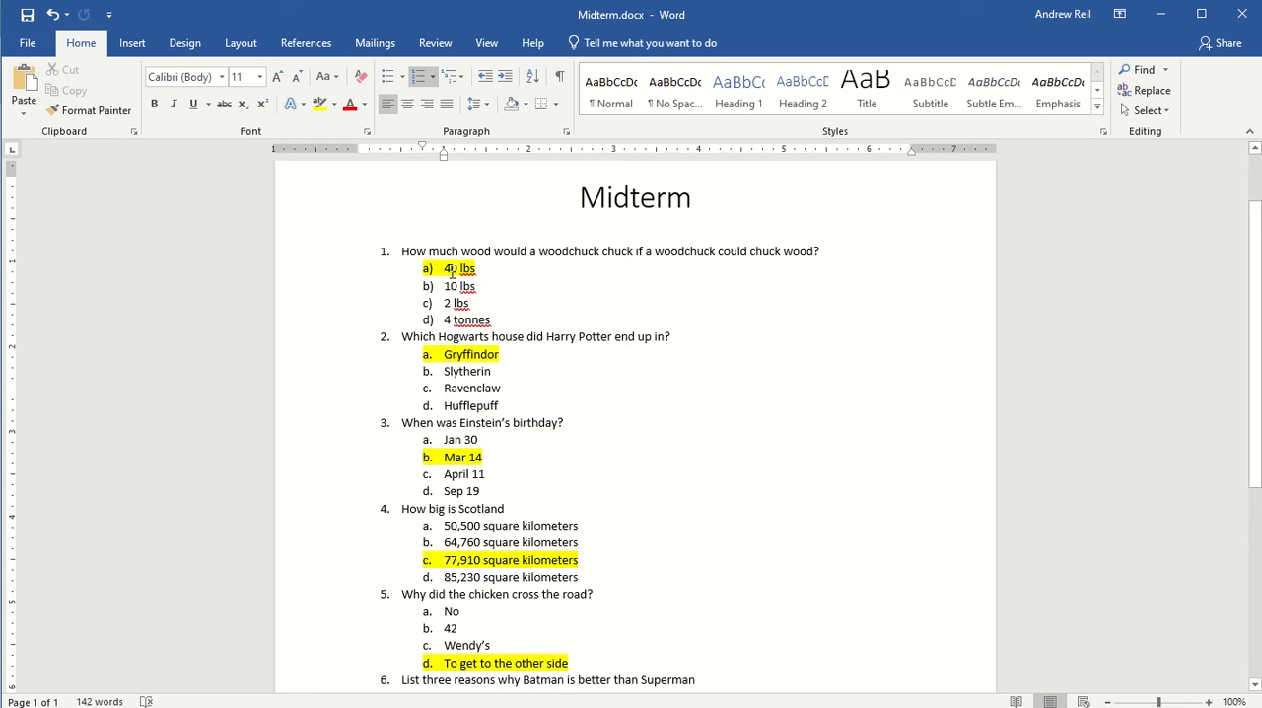
type("0")
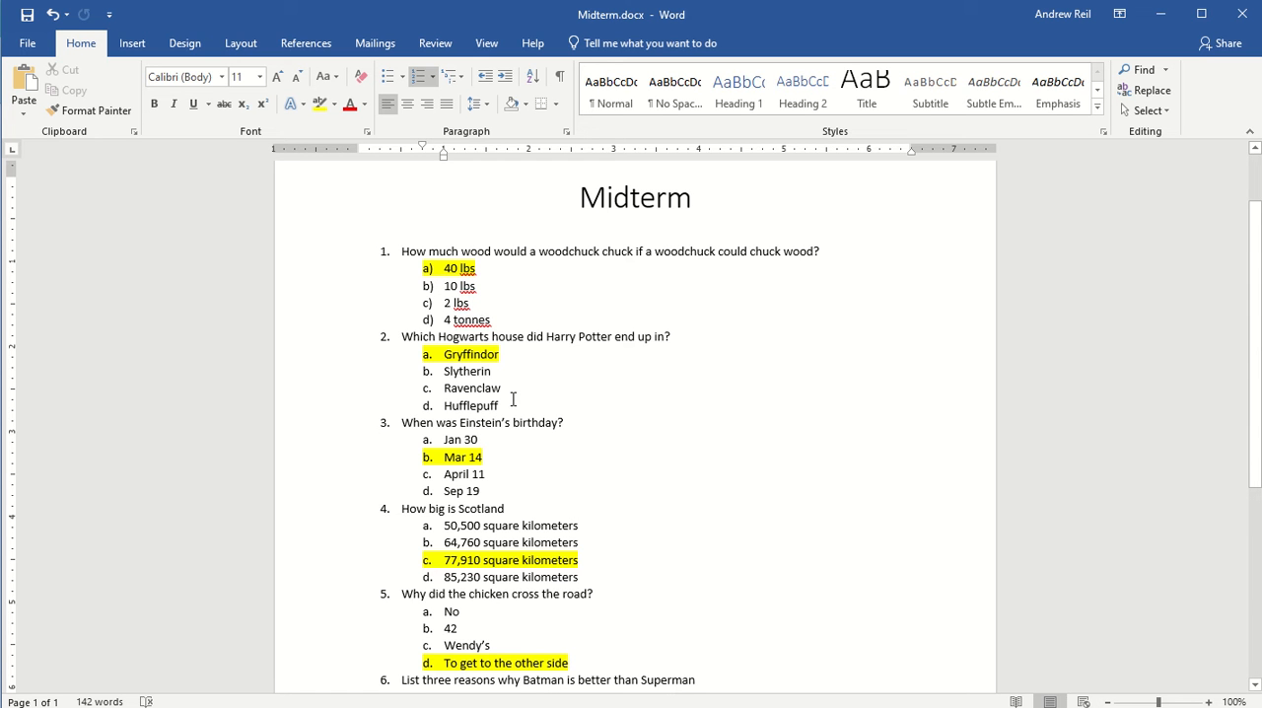
left_click_drag(445, 353, 500, 405)
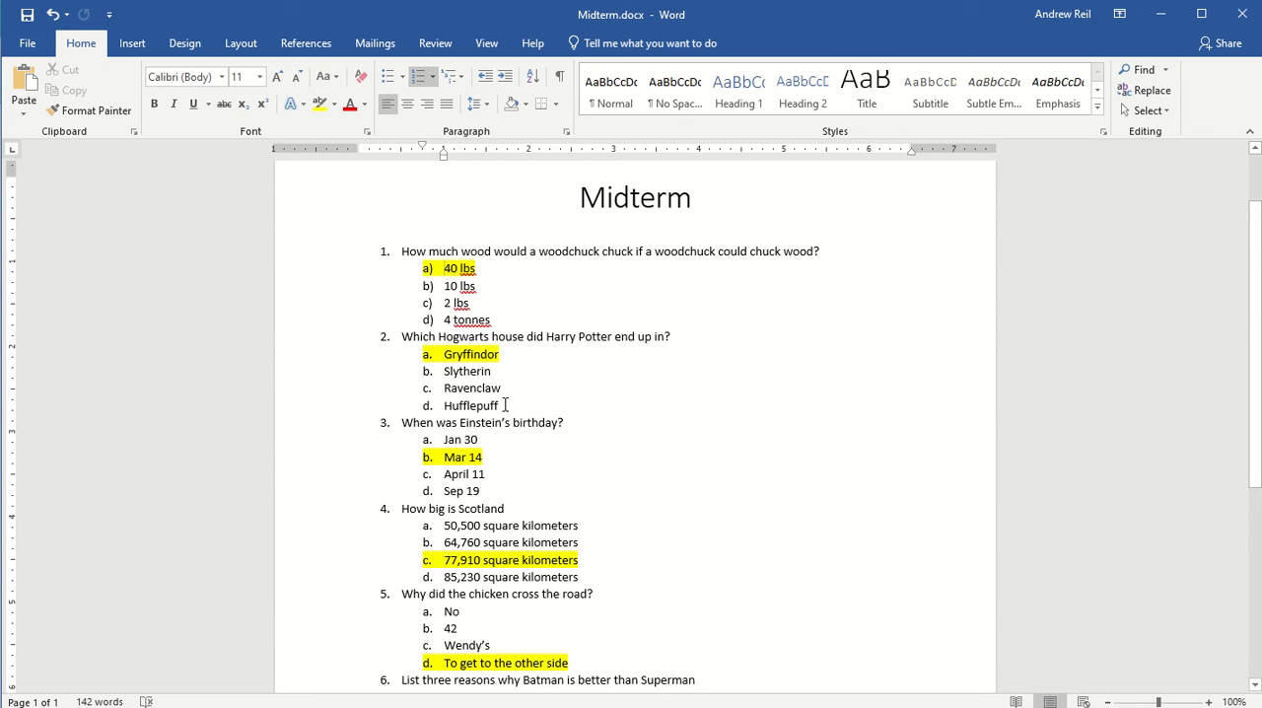
left_click_drag(446, 354, 496, 405)
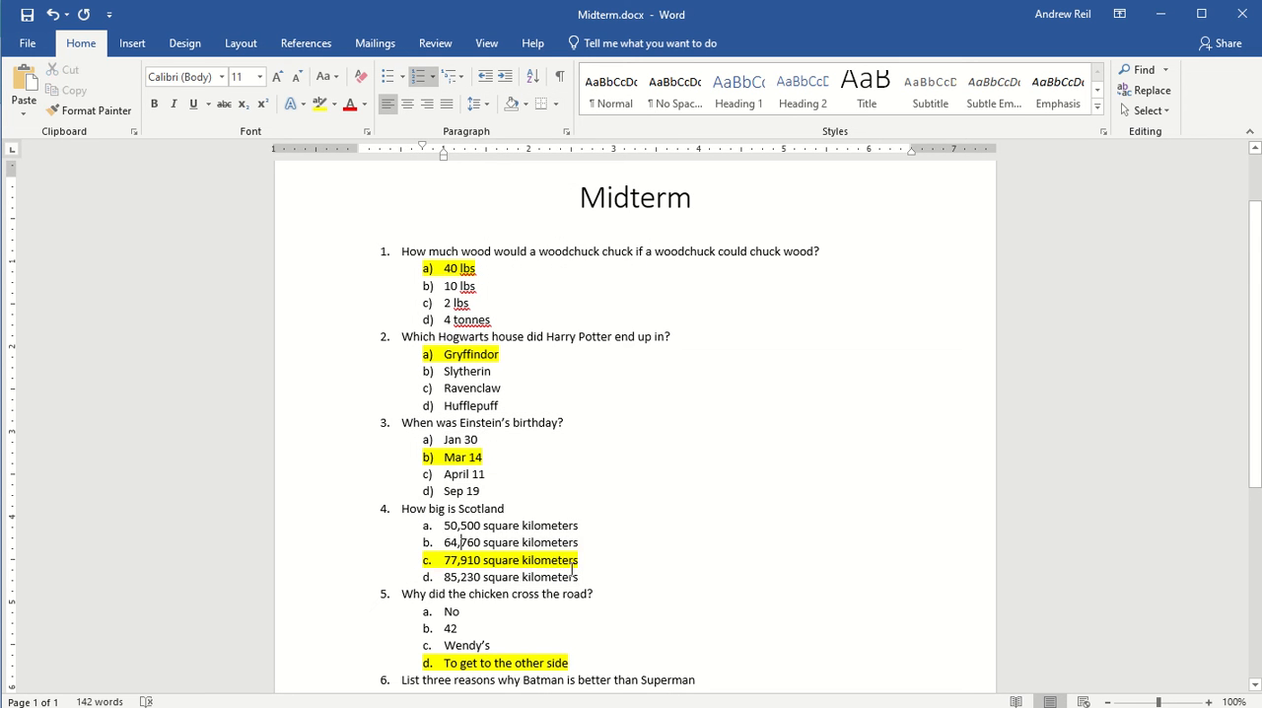
left_click_drag(447, 525, 550, 577)
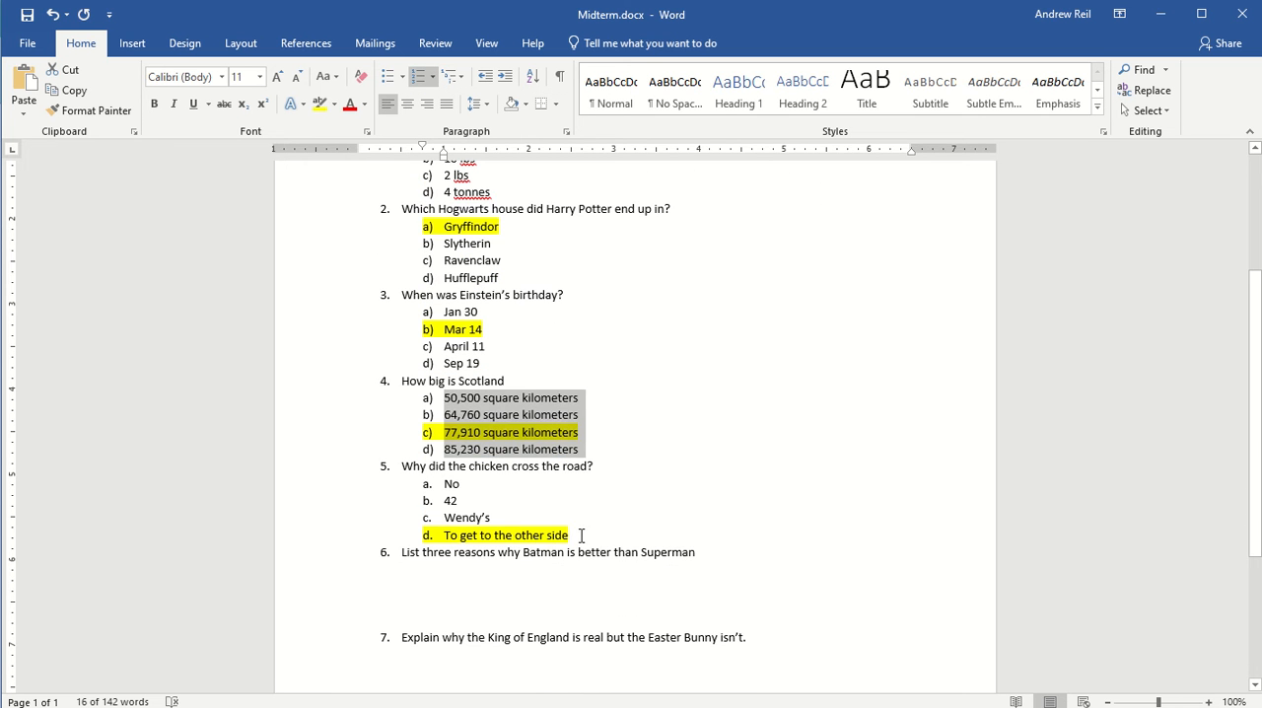
left_click(427, 77)
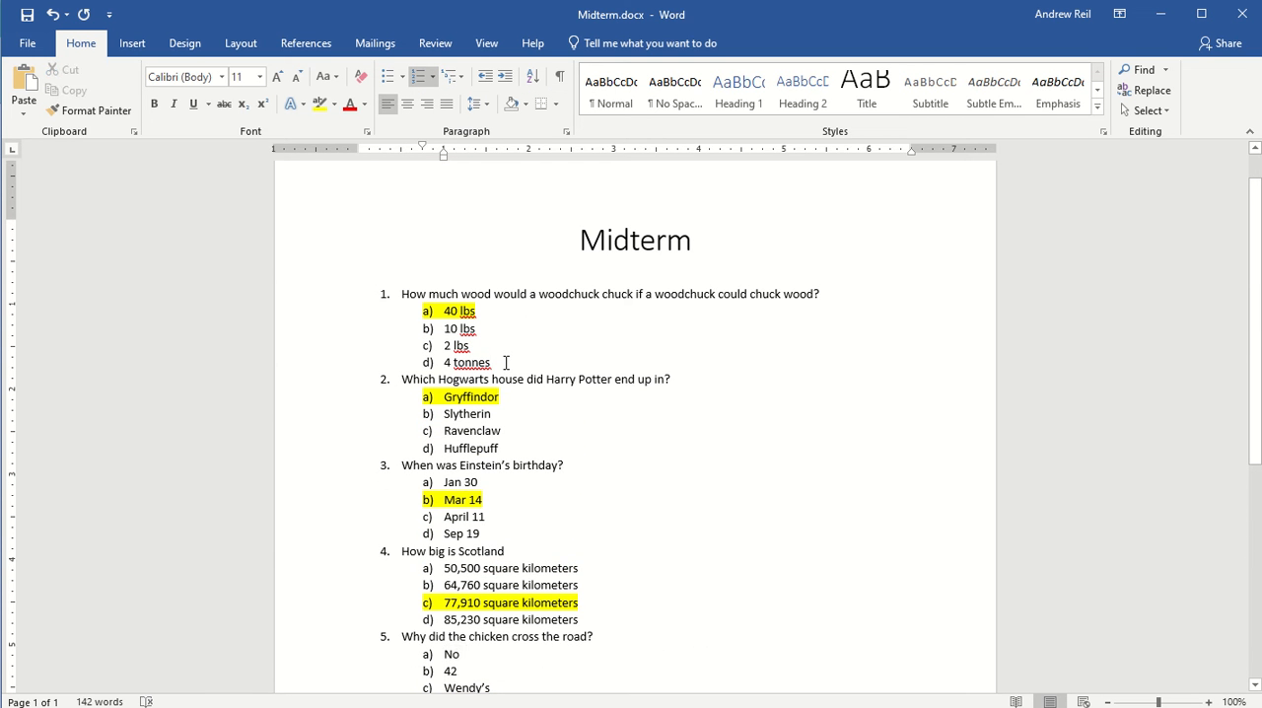
Add a blank line after the '4 tonnes' answer and copy all the quiz text
left_click(505, 363)
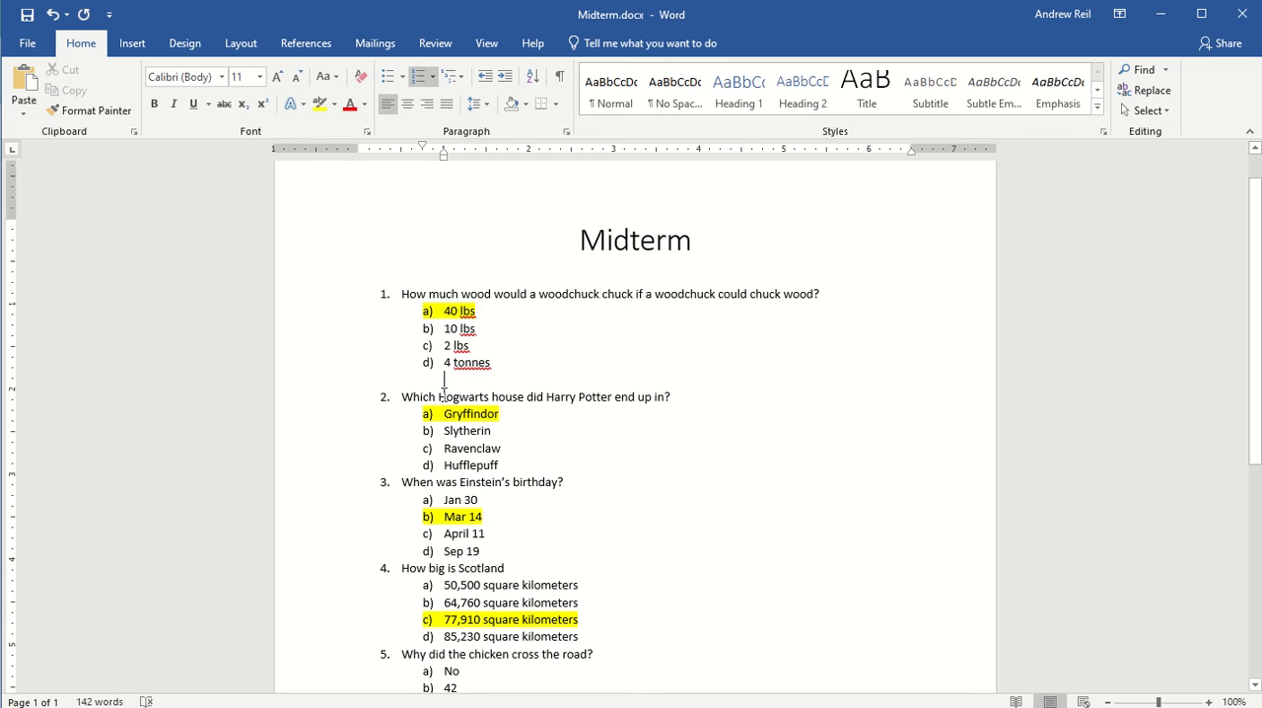
mouse_move(590, 437)
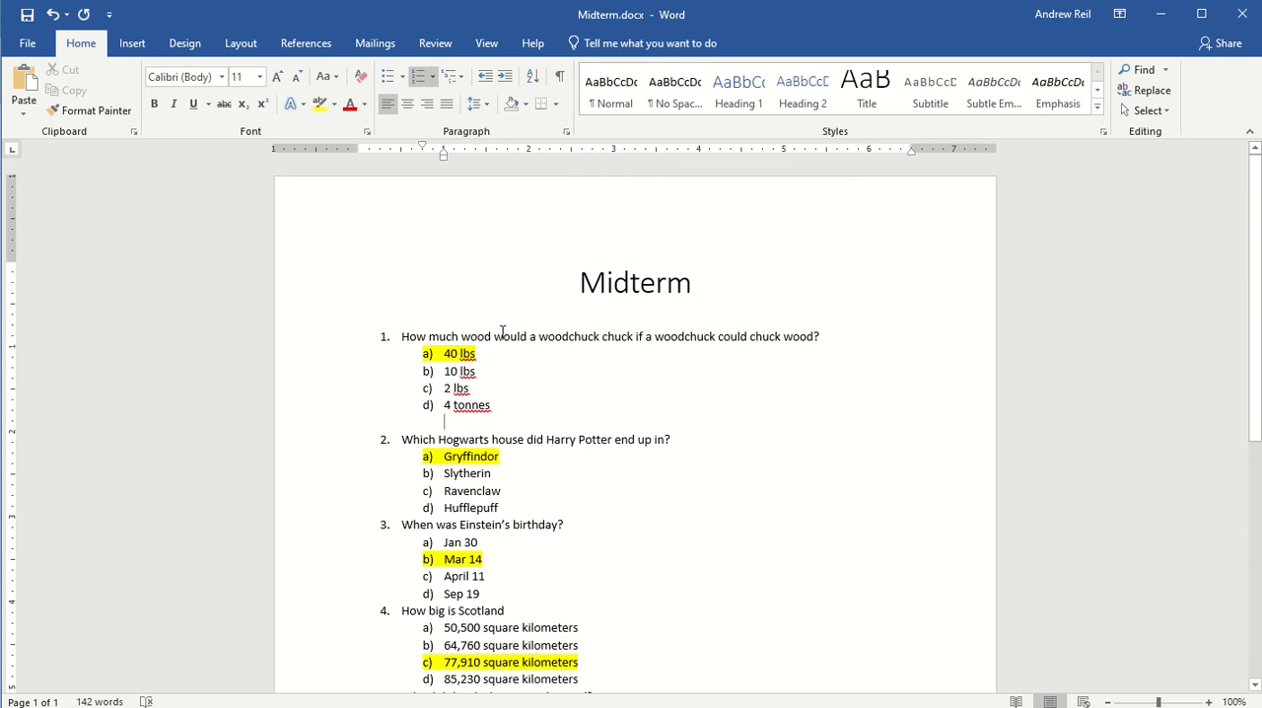
key("ctrl+a")
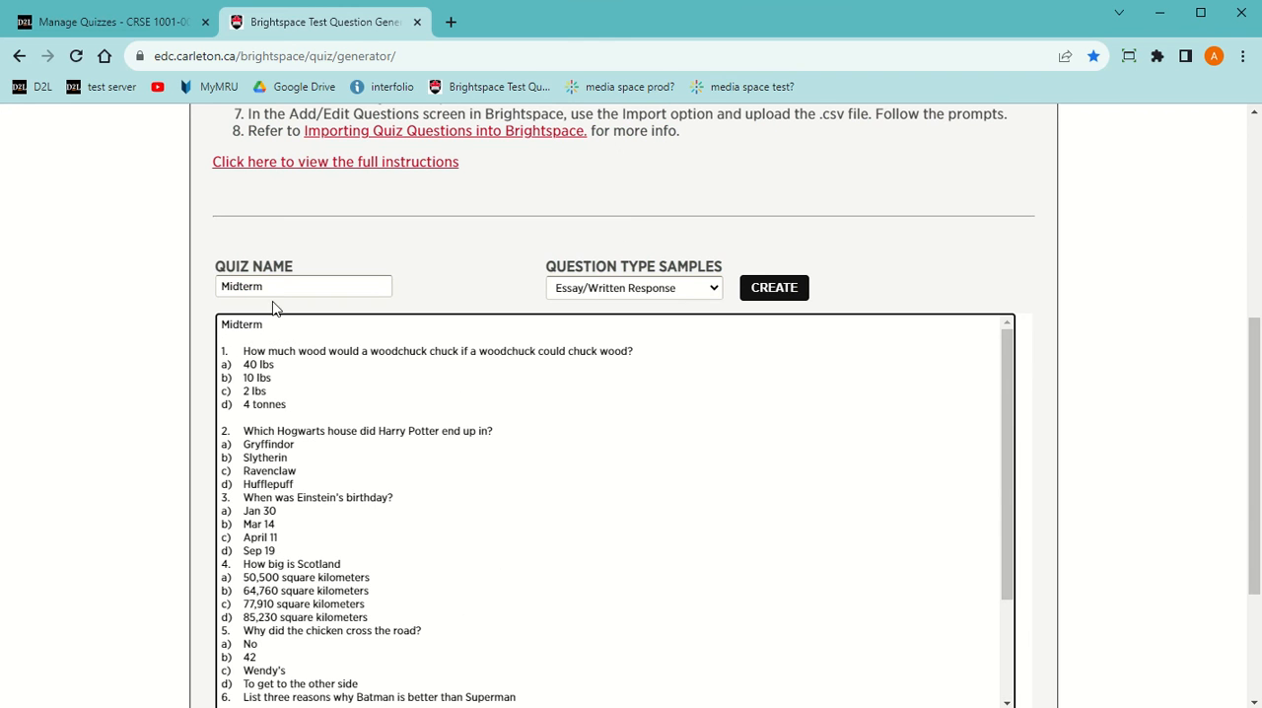
Delete the pasted Midterm title, separate questions with blank lines, and asterisk correct answers
double_click(242, 324)
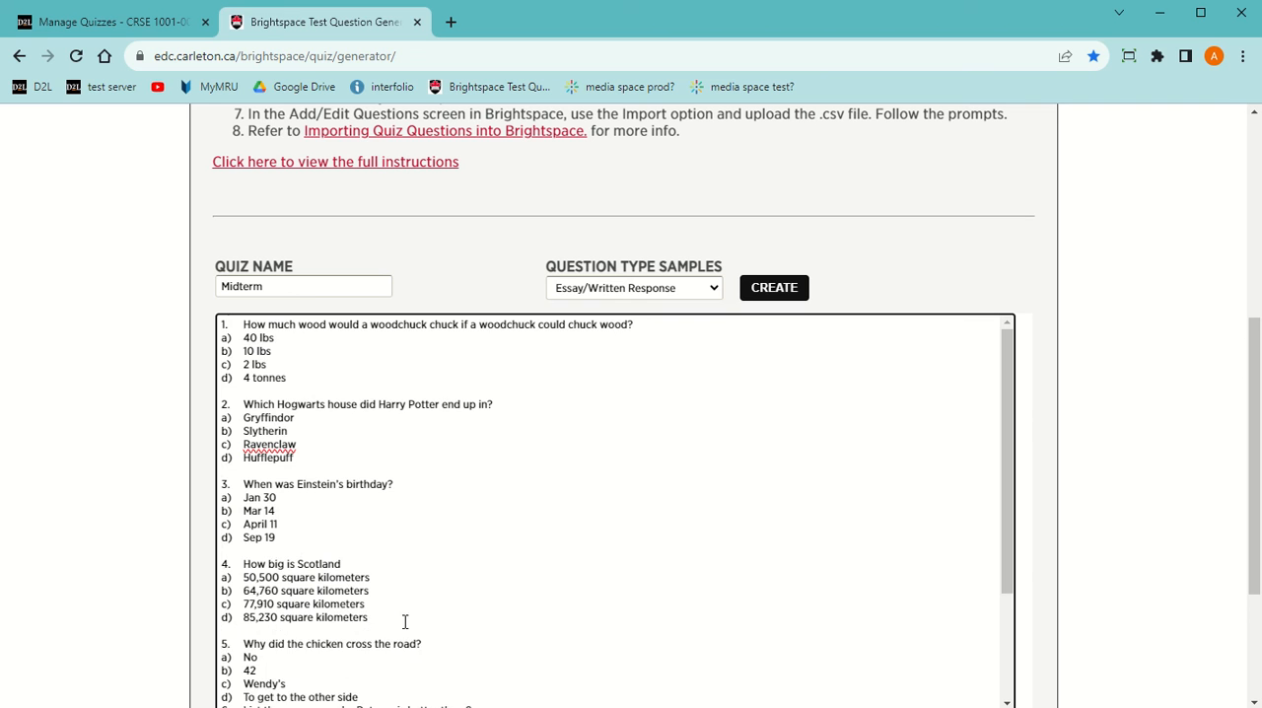
scroll("down", 3)
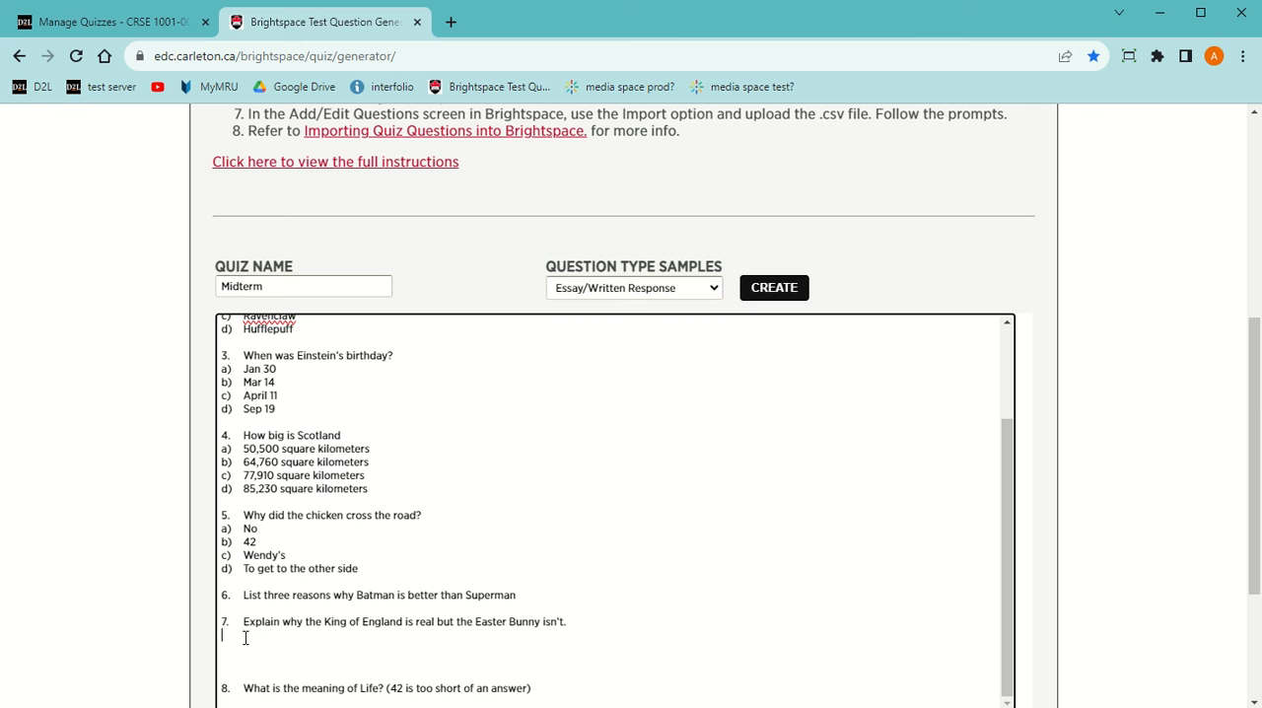
scroll("down", 3)
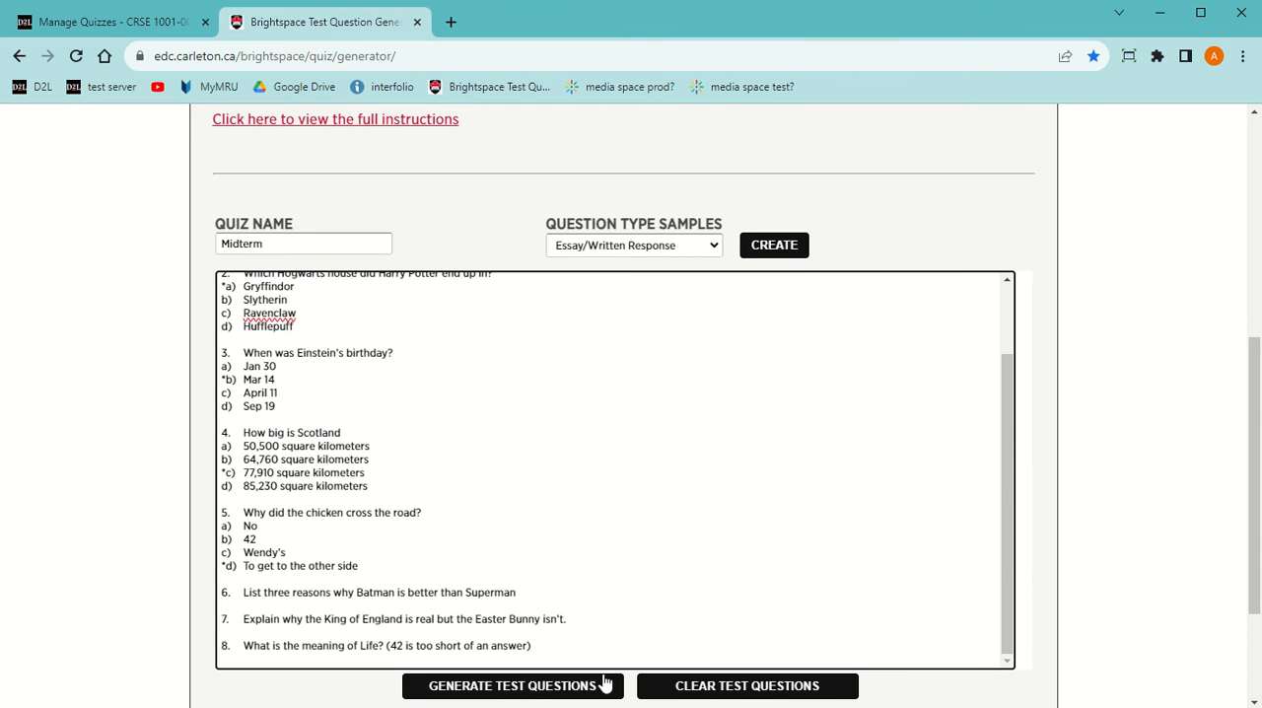
Generate the eight Midterm test questions and download them for Brightspace
left_click(518, 686)
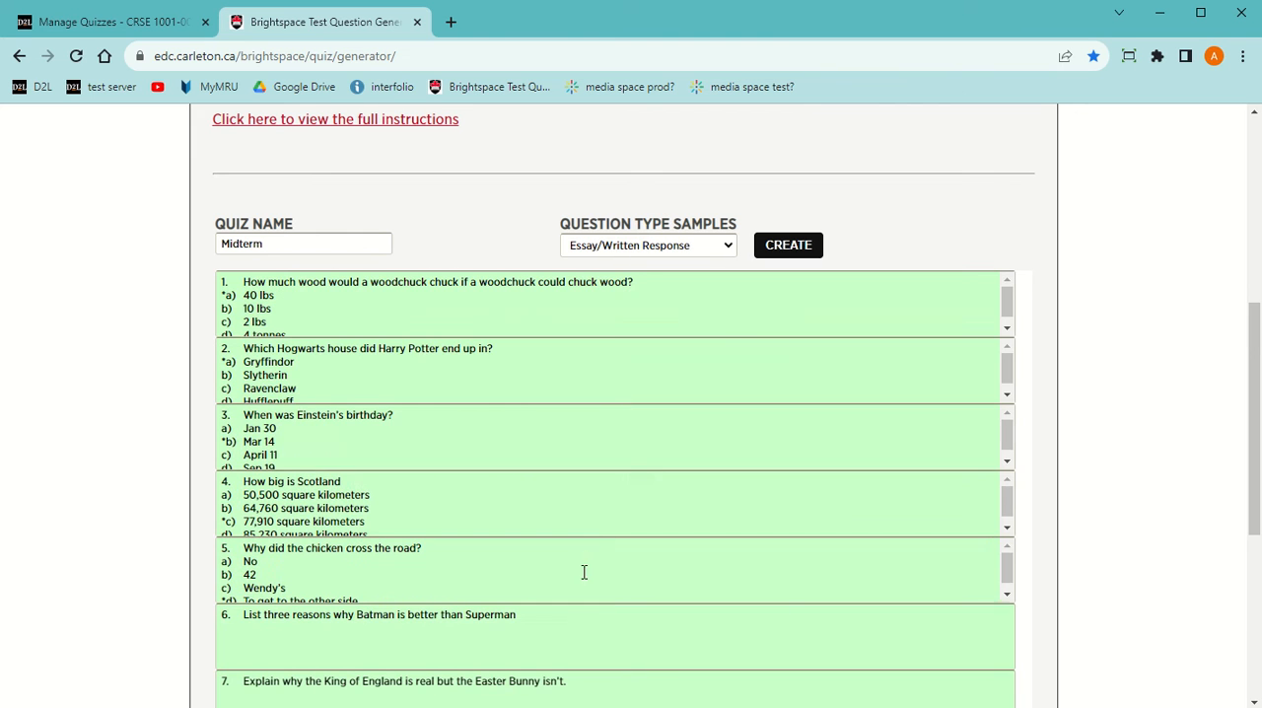
mouse_move(415, 577)
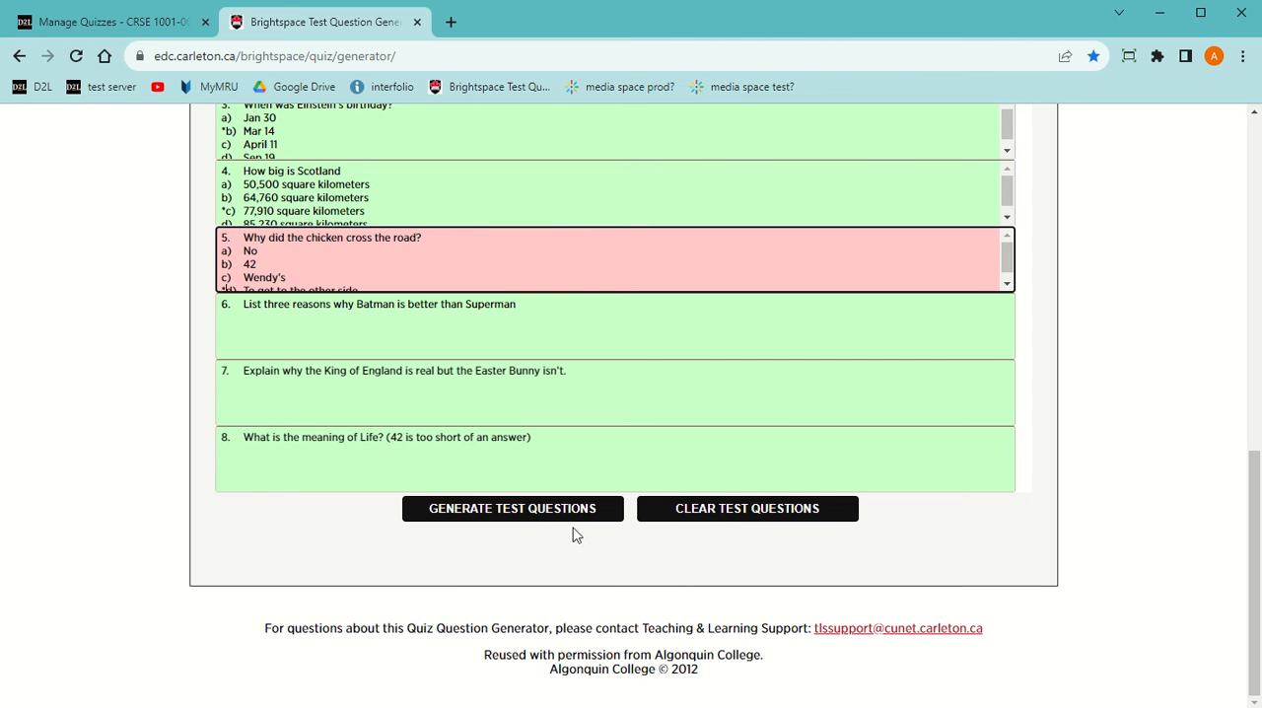
scroll("up", 3)
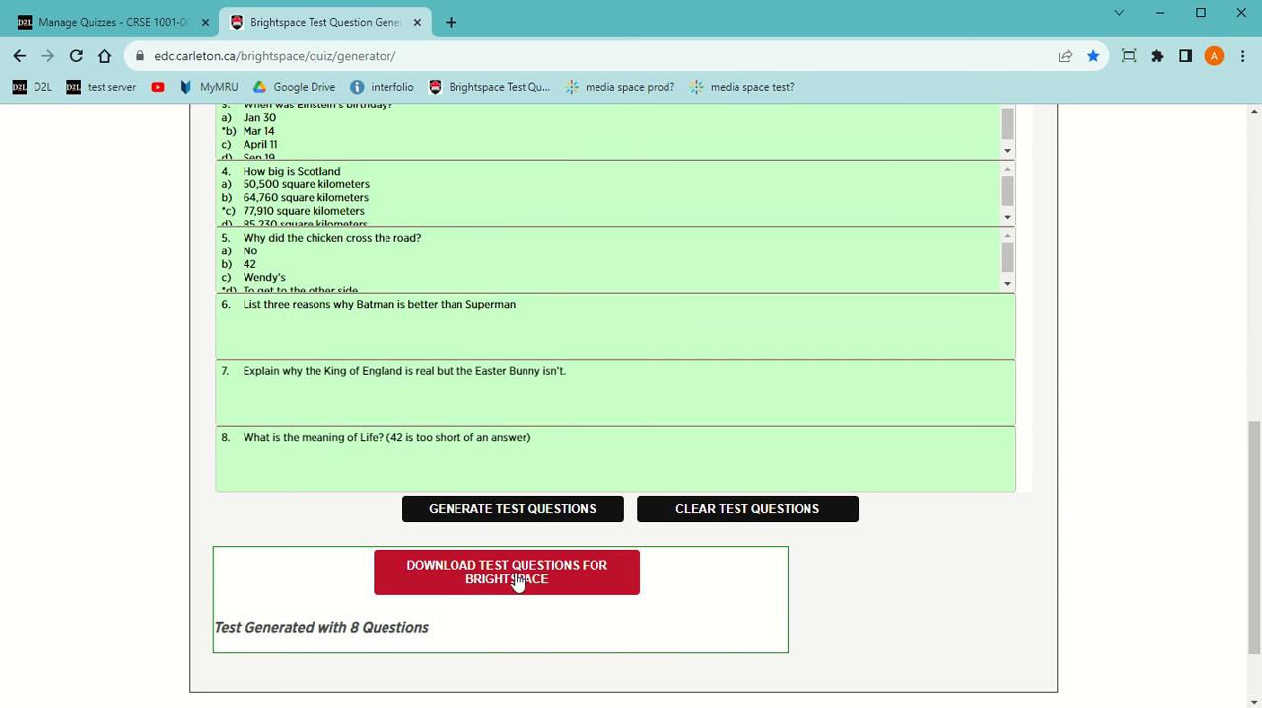
left_click(510, 572)
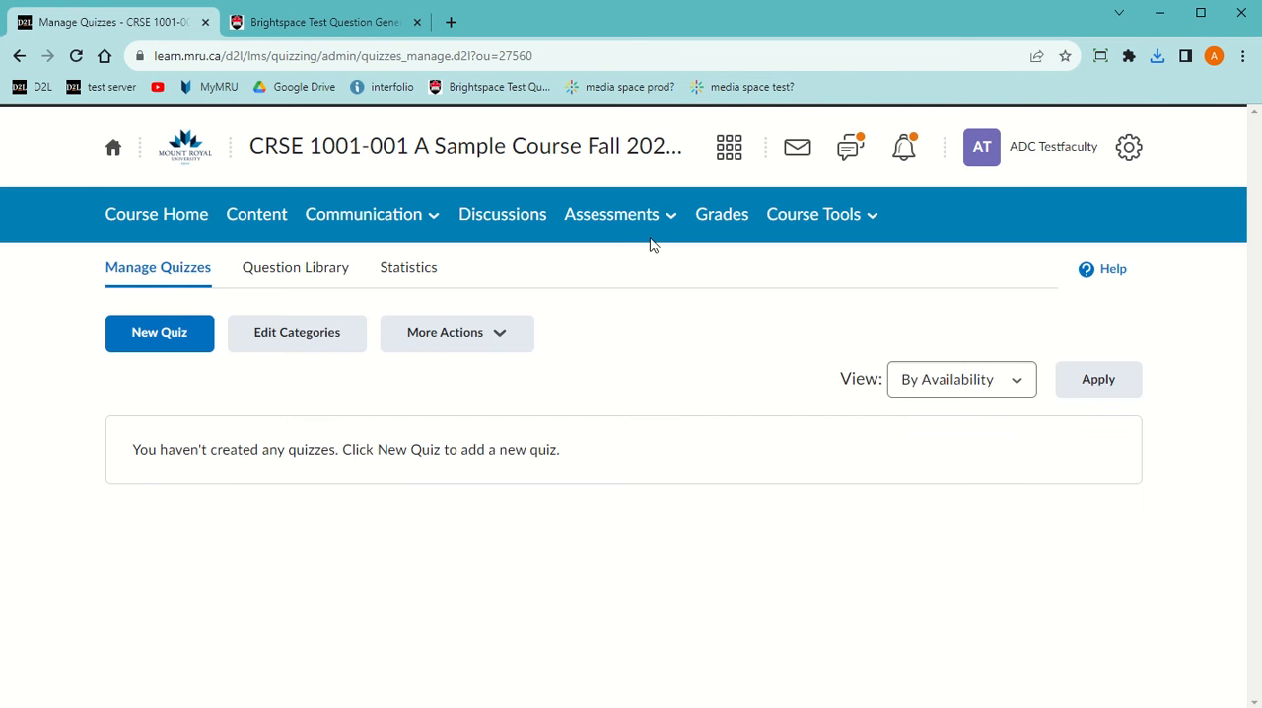
Start a new quiz from Assessments > Quizzes and name it Midterm
left_click(612, 214)
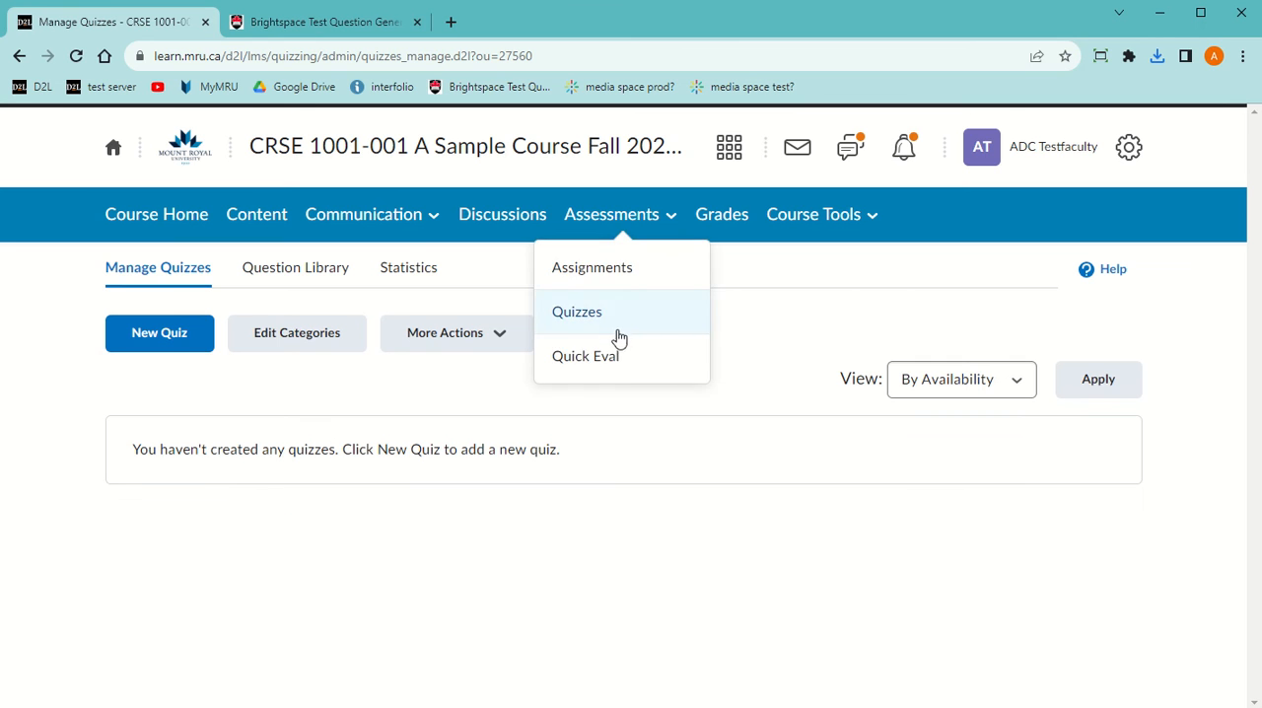
left_click(577, 312)
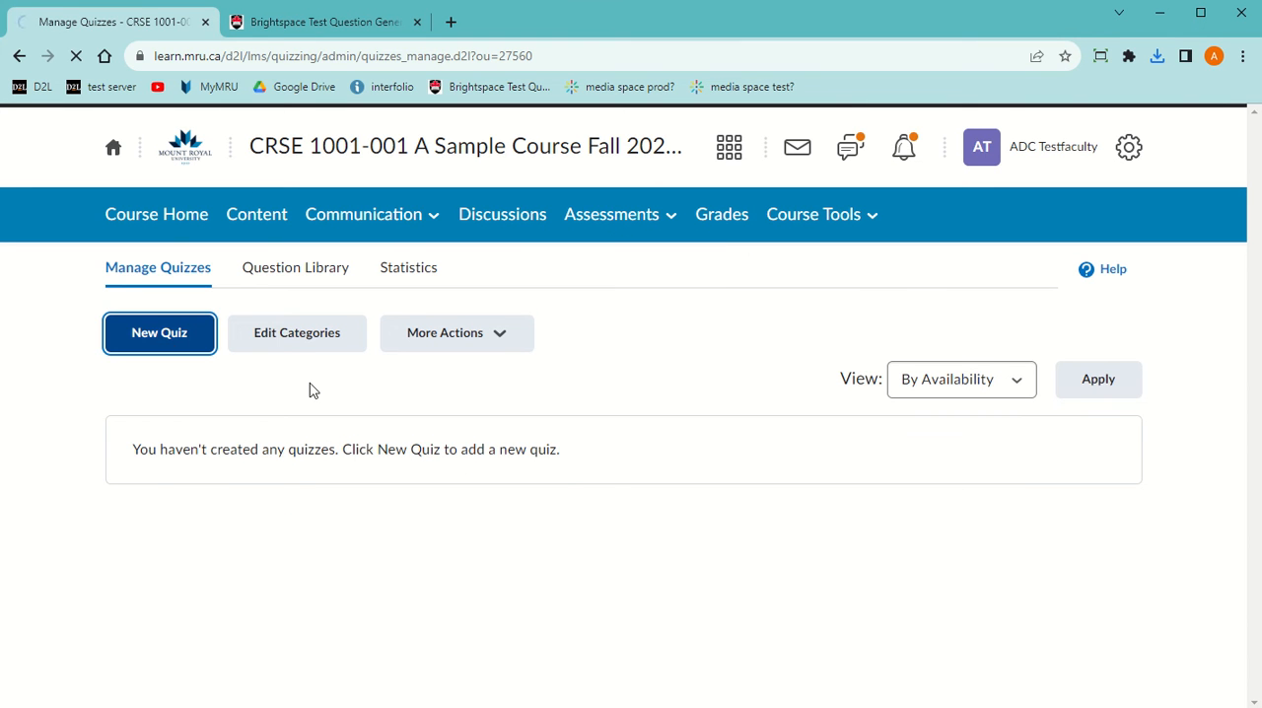
left_click(159, 332)
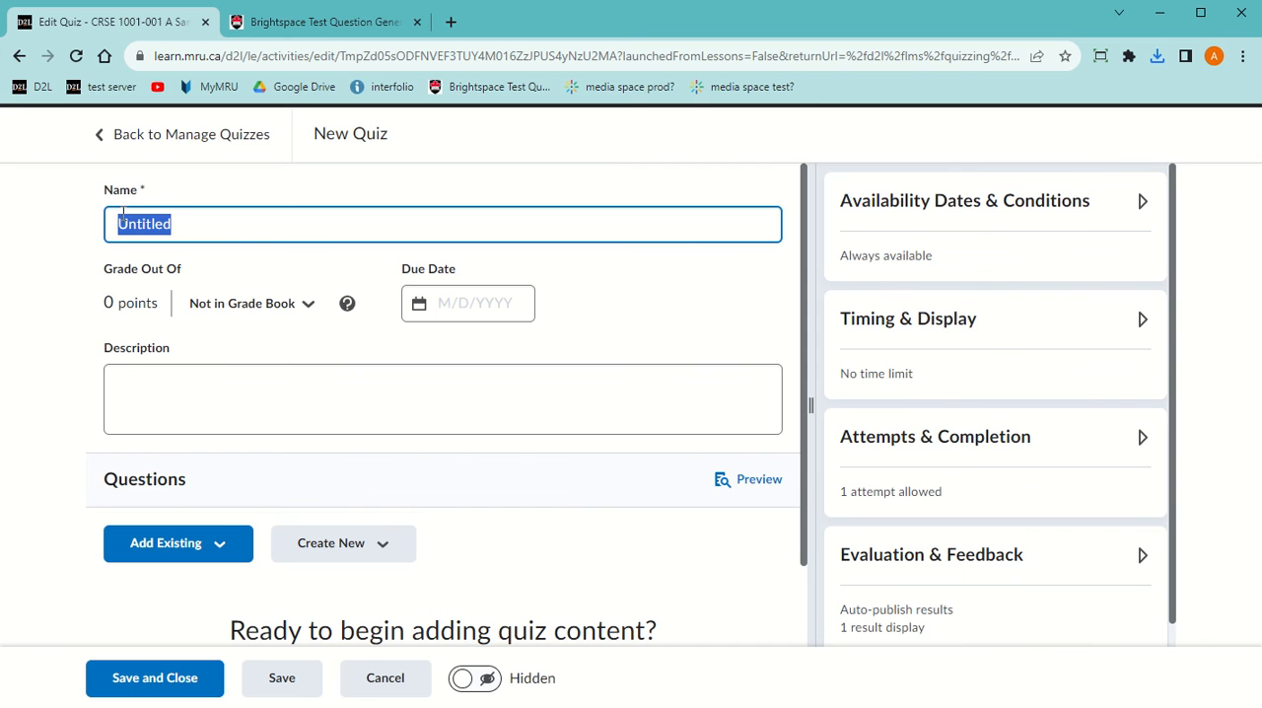
type("Midterm")
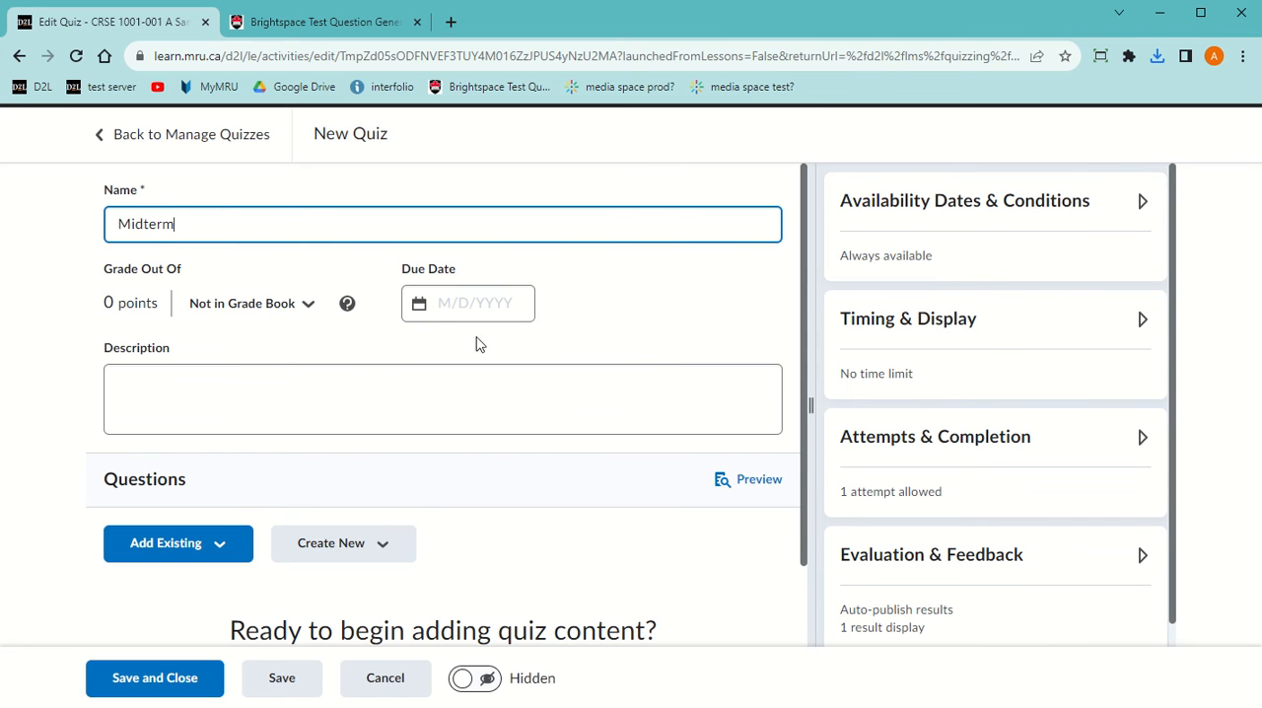
Set due 10/31/2023 11:00 AM, availability 10:00–11:00 AM, and add it to the calendar
left_click(467, 302)
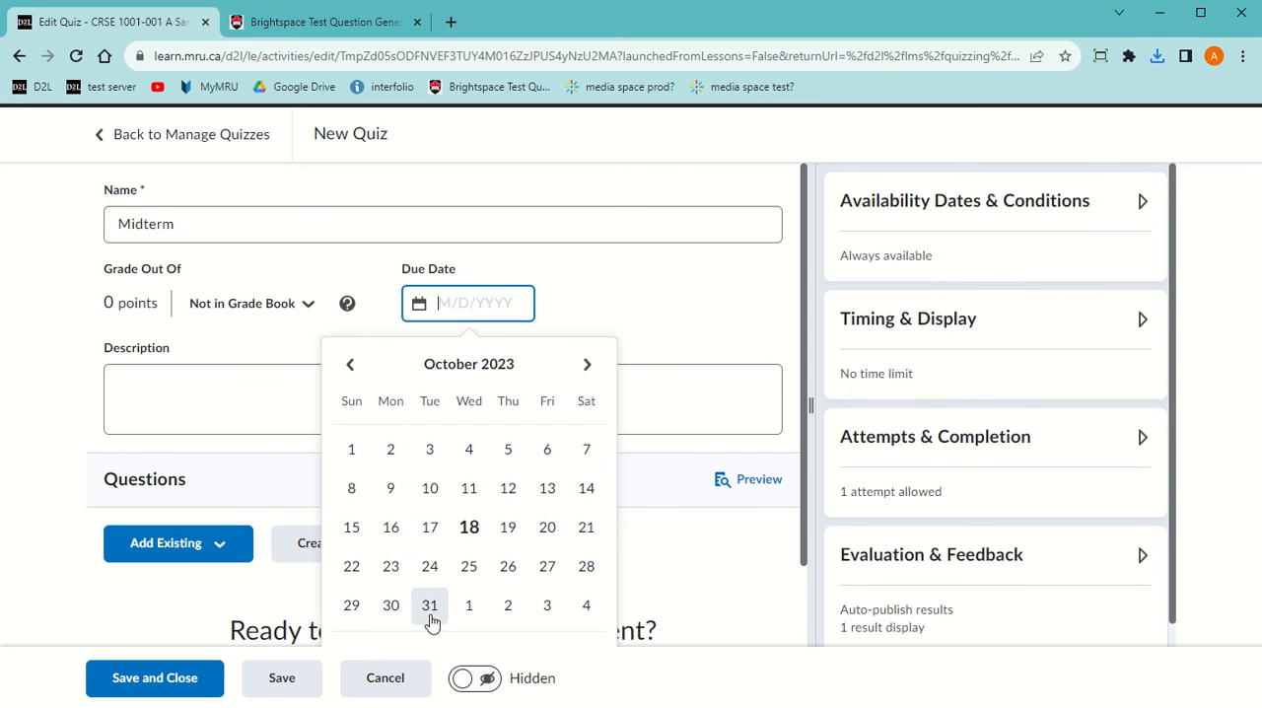
left_click(429, 606)
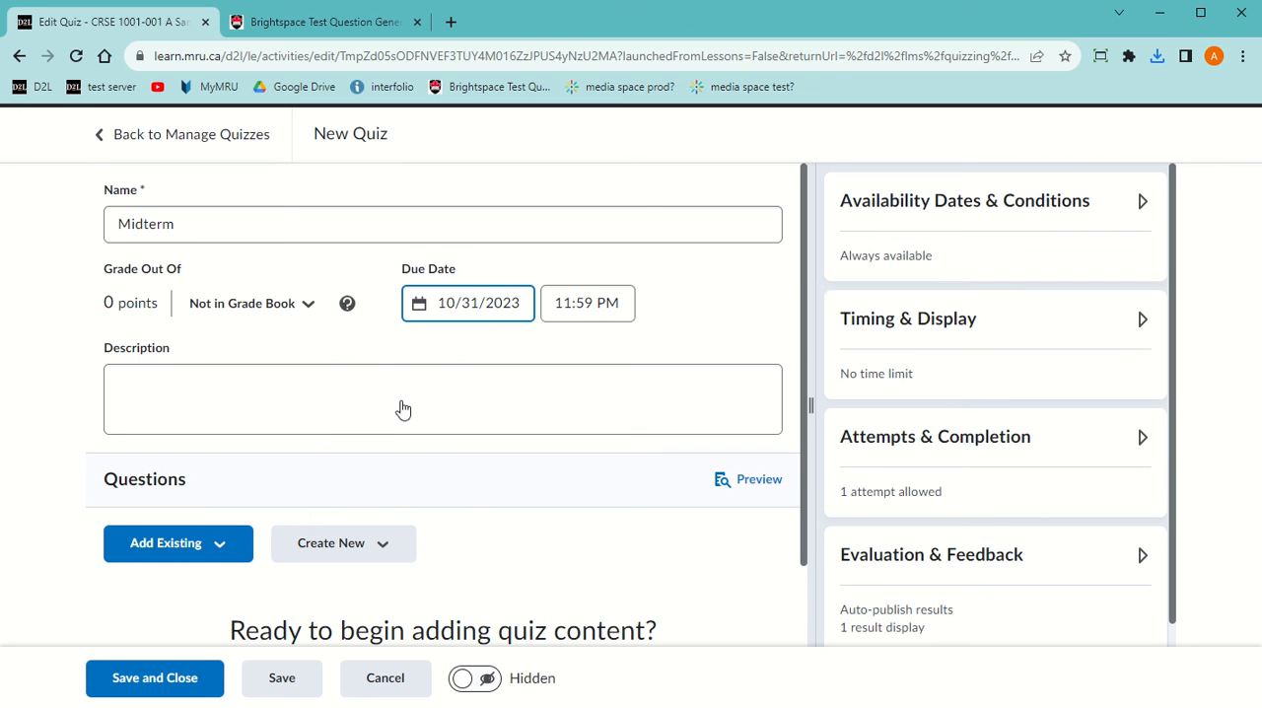
left_click(964, 200)
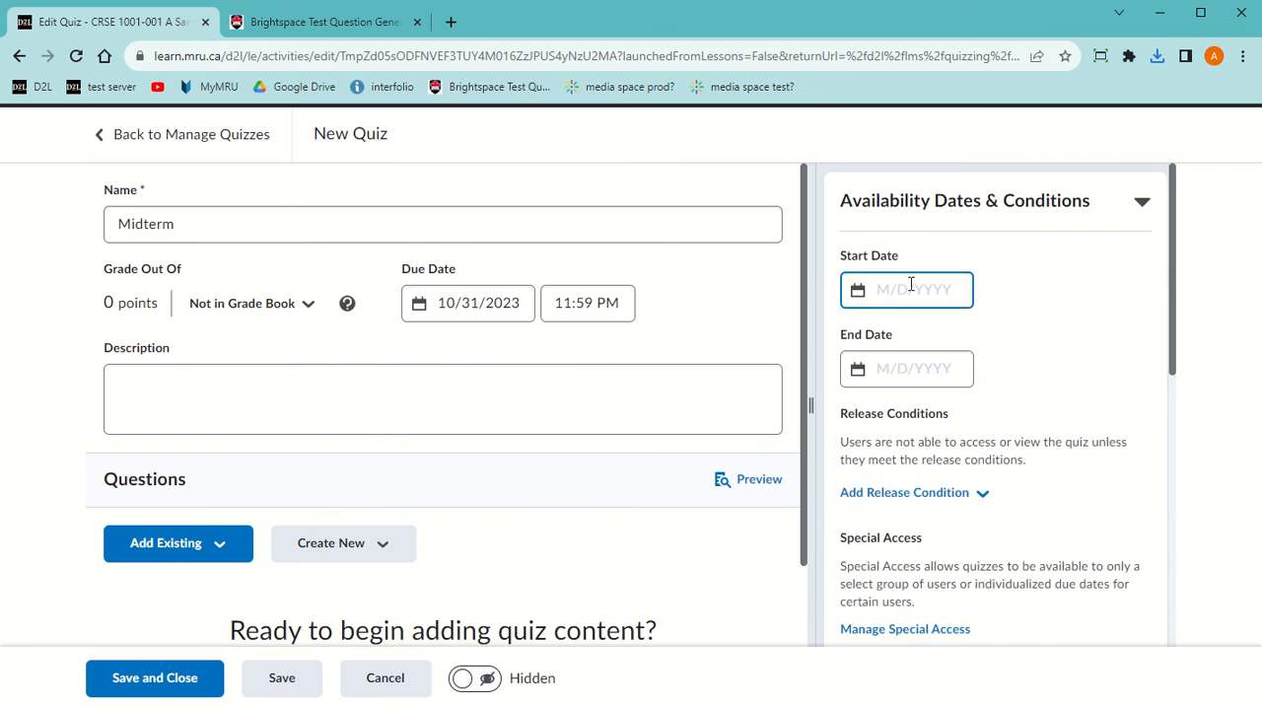
left_click(906, 289)
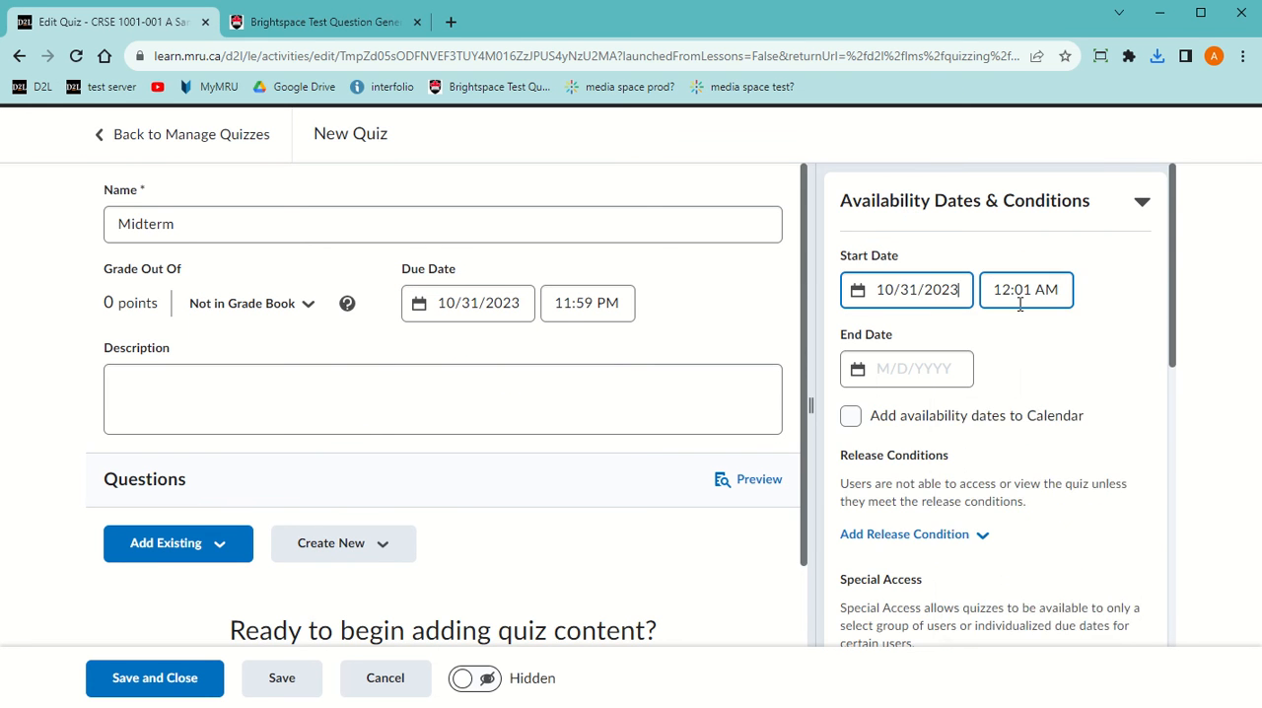
left_click(1027, 289)
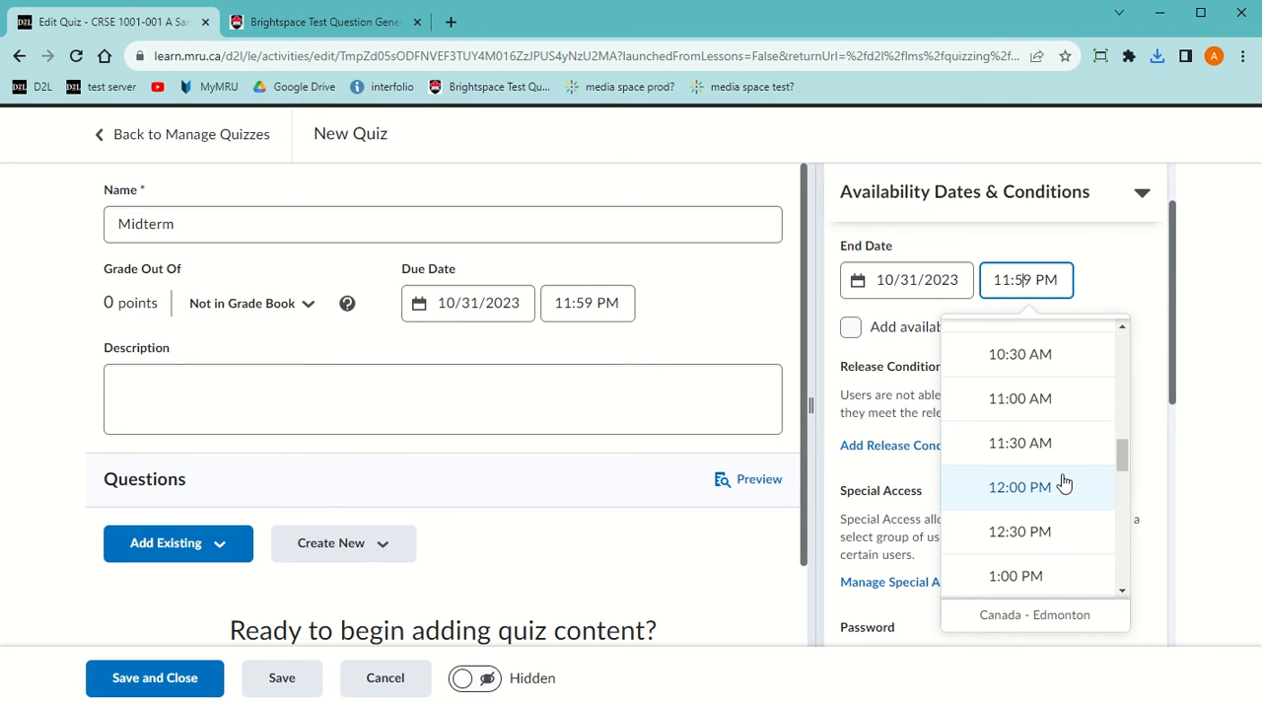
left_click(1028, 398)
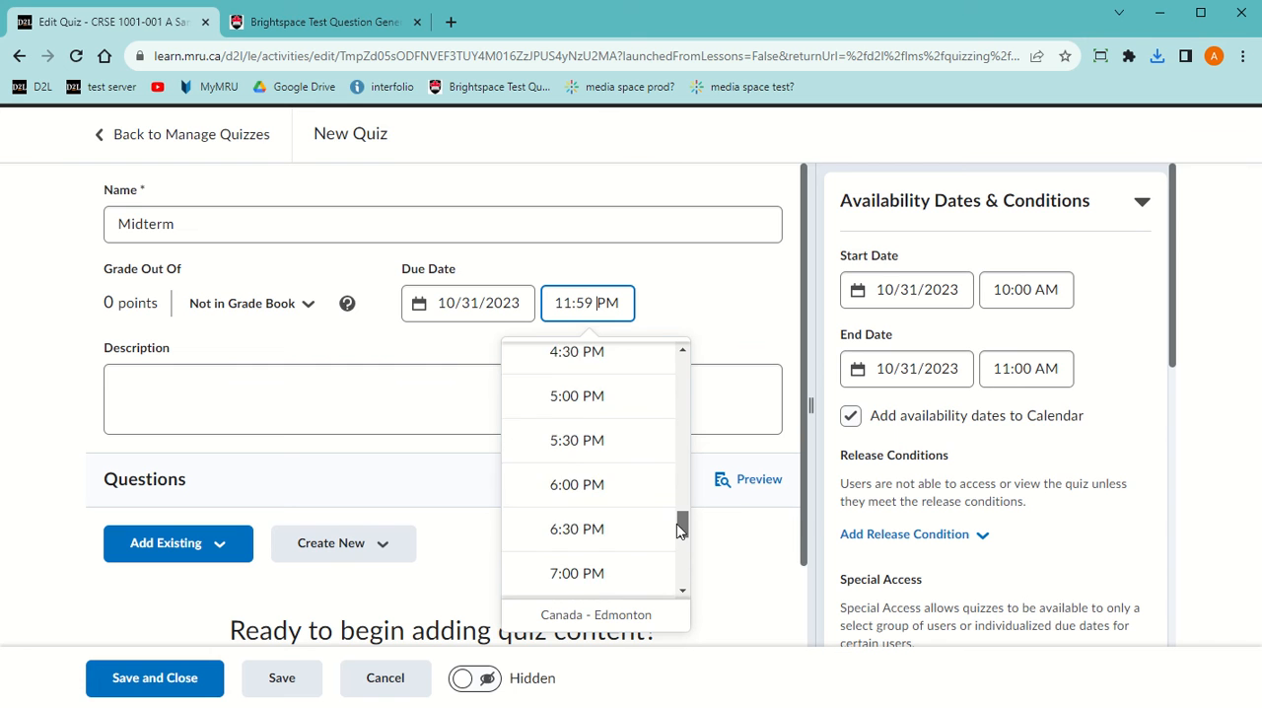
scroll("down", 3)
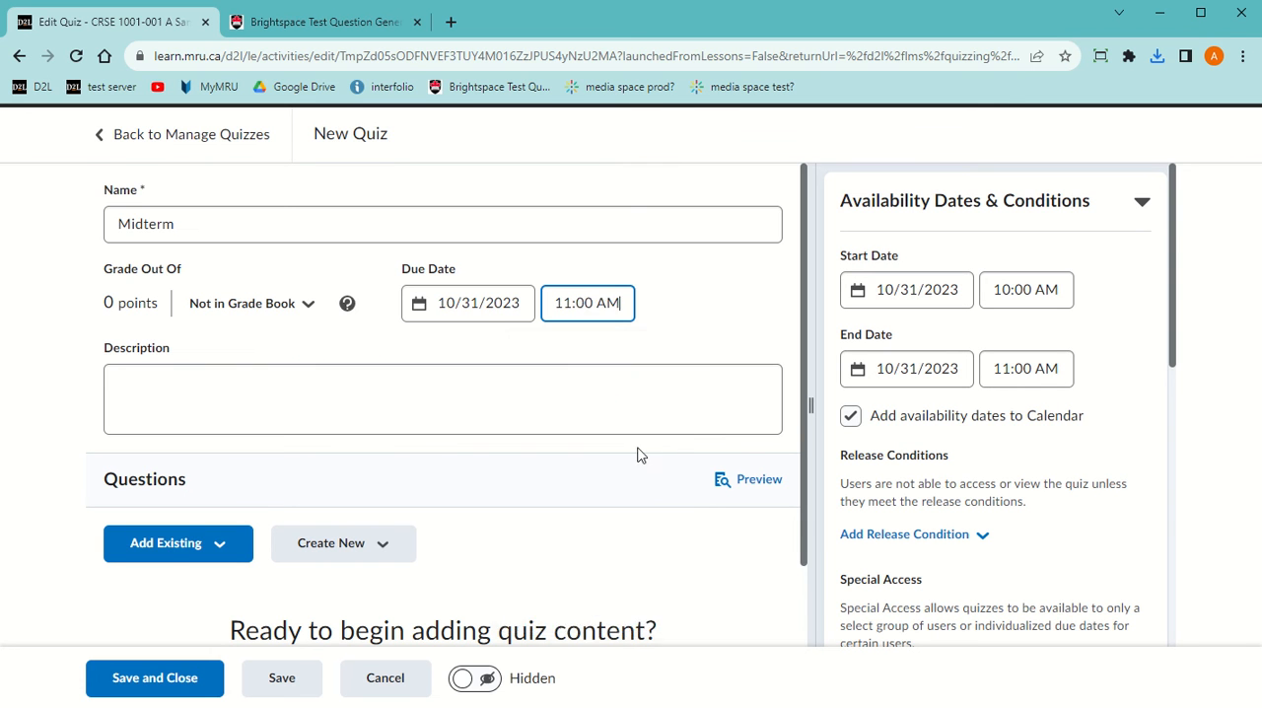
left_click(477, 303)
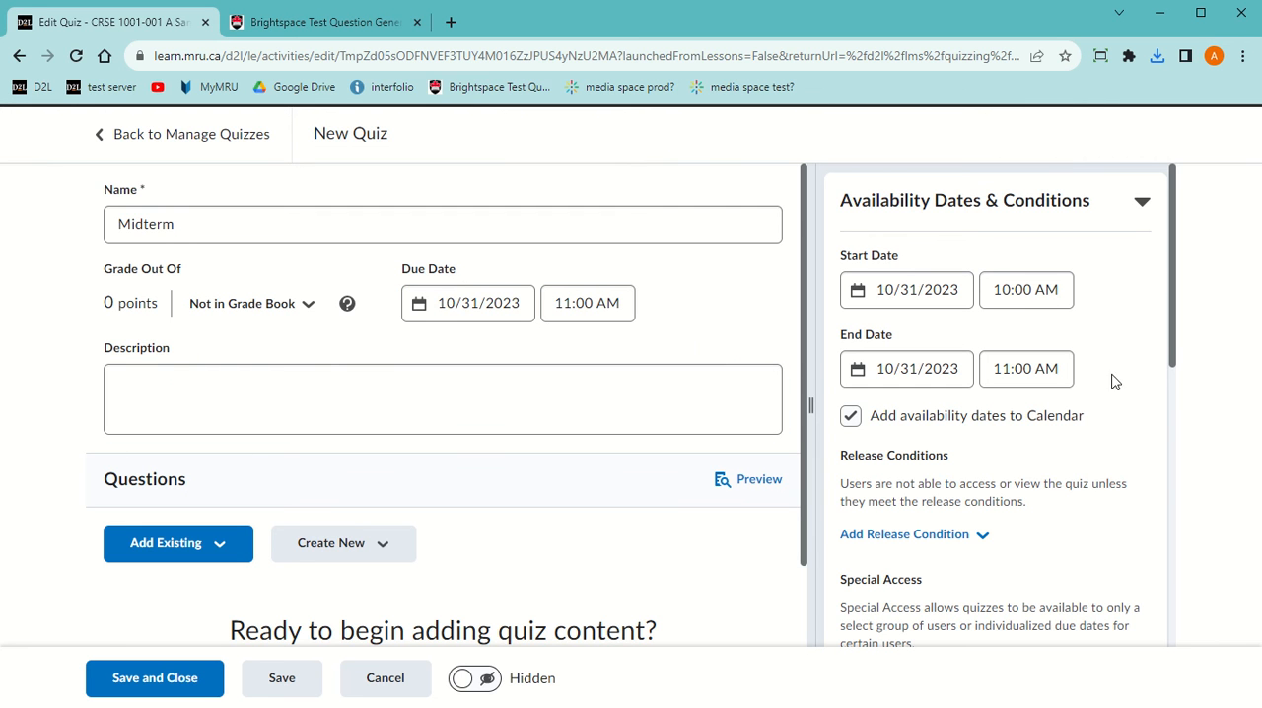
left_click(306, 419)
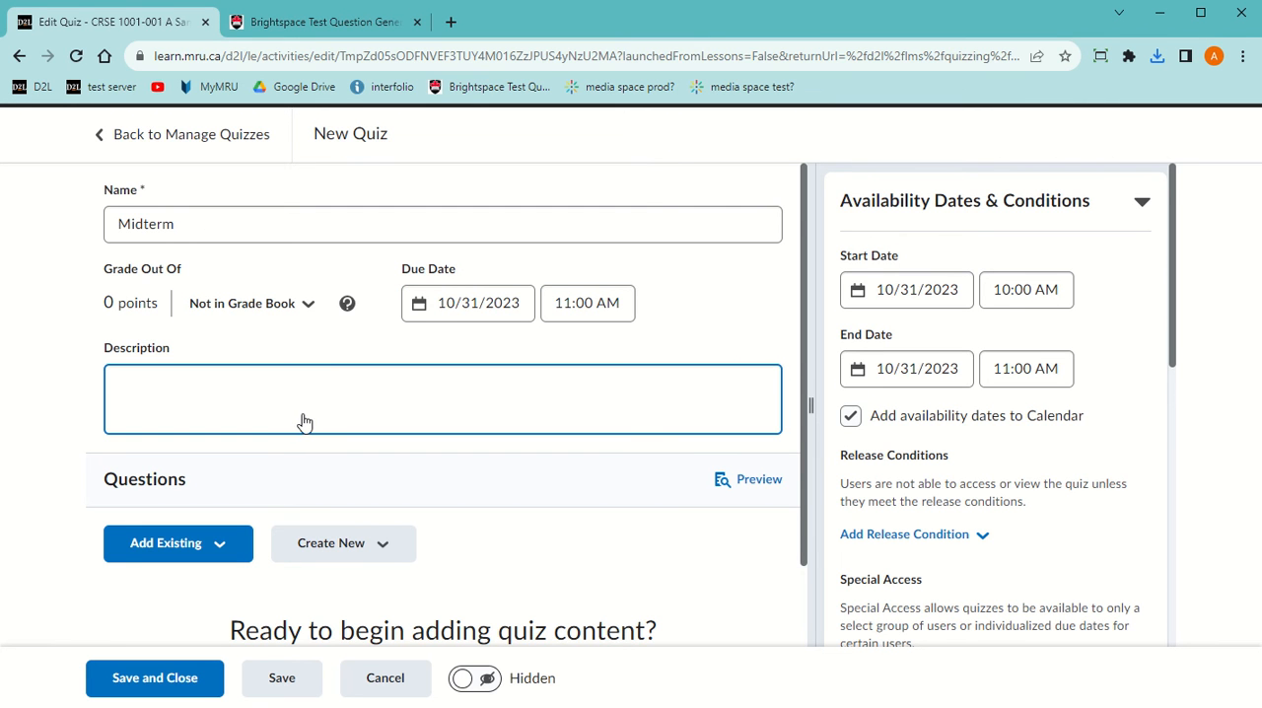
scroll("down", 3)
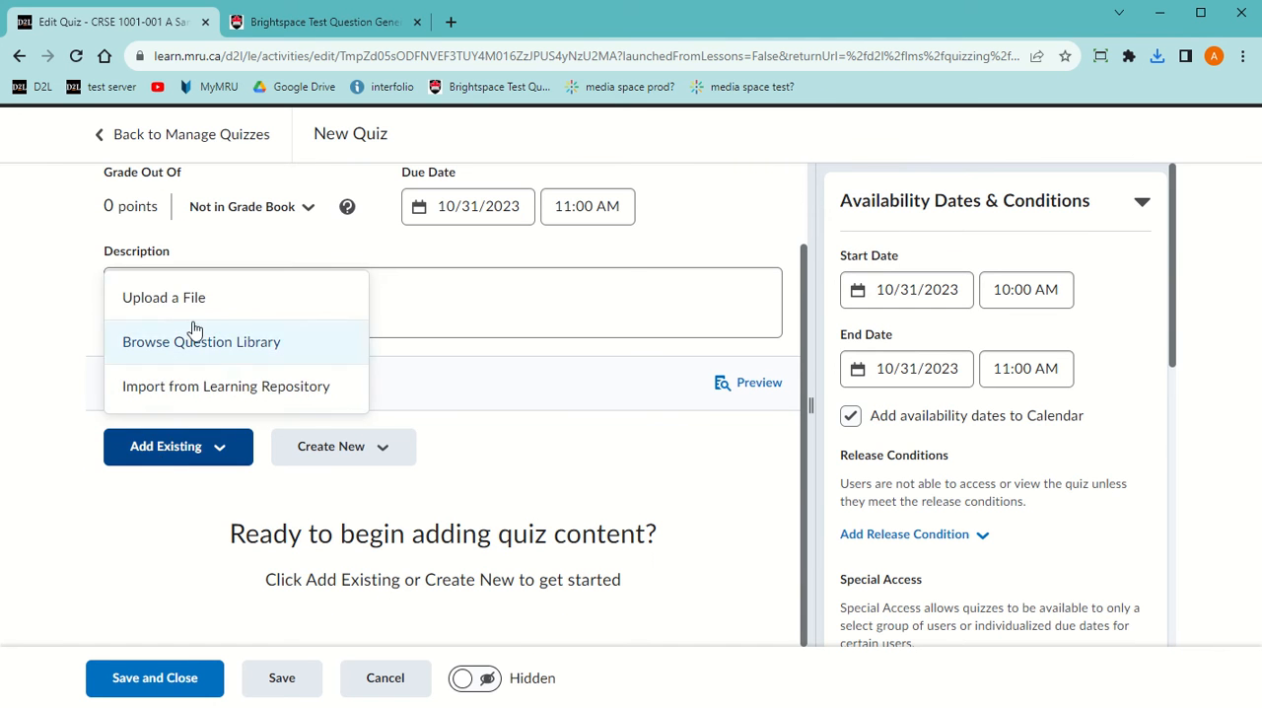
Upload the generated CSV question file and import all eight questions
left_click(163, 297)
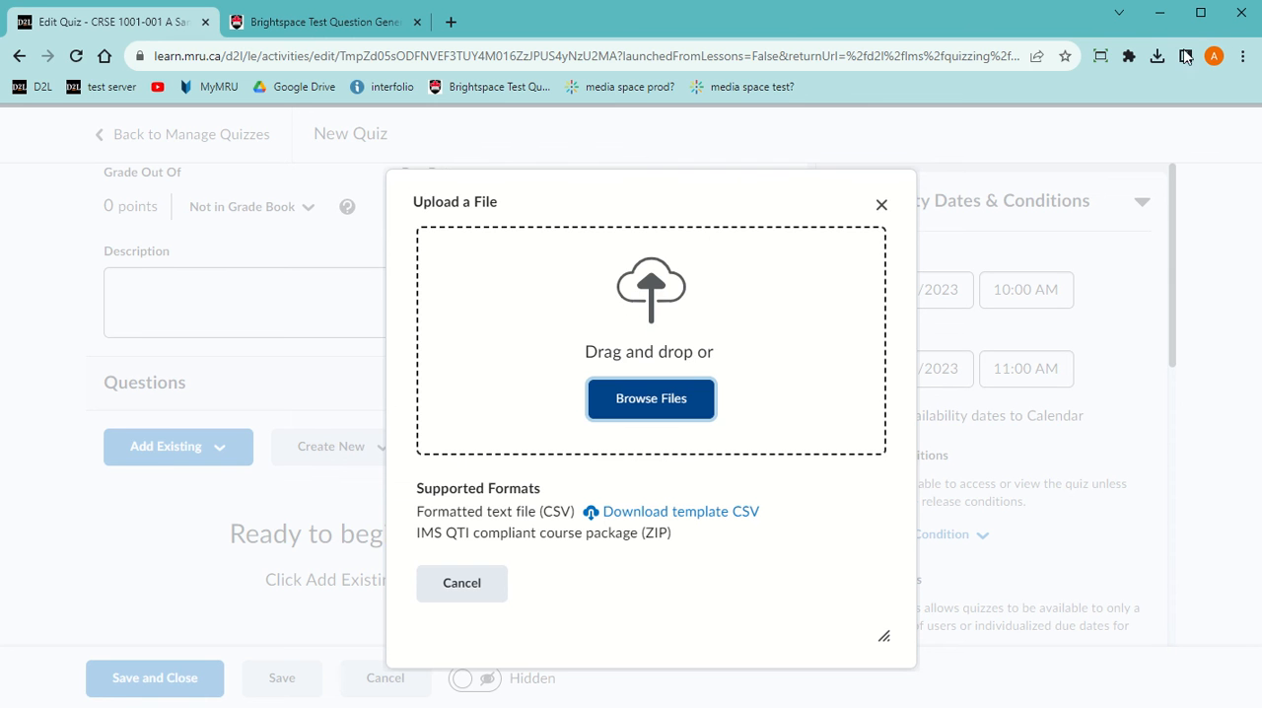
left_click(1158, 56)
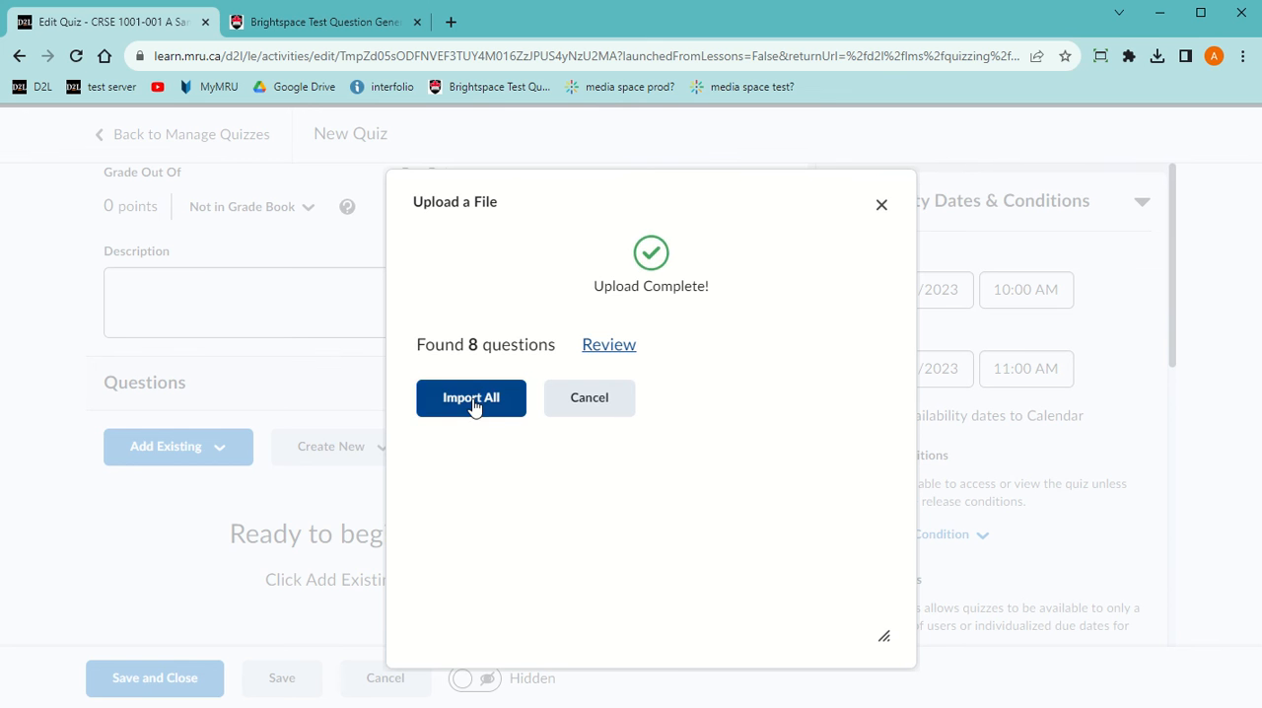
left_click(470, 397)
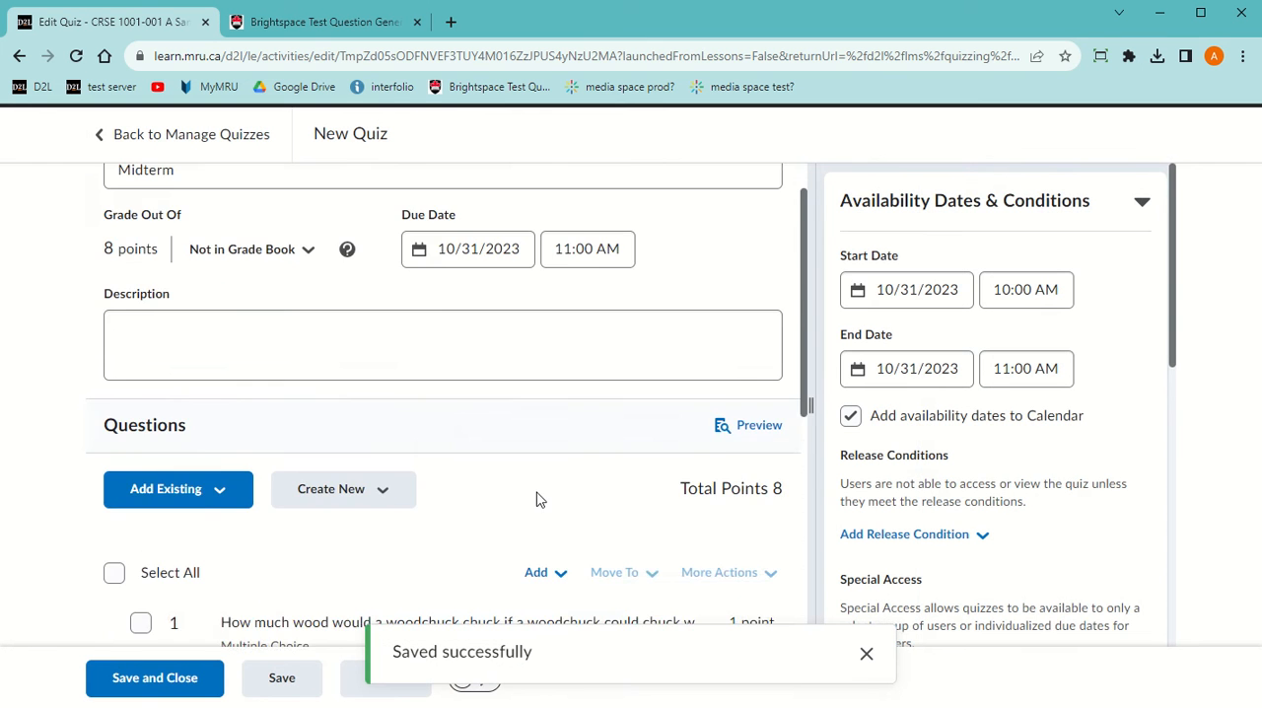
Raise the points on written-response questions 6, 7 and 8 so the quiz totals 20
scroll("down", 3)
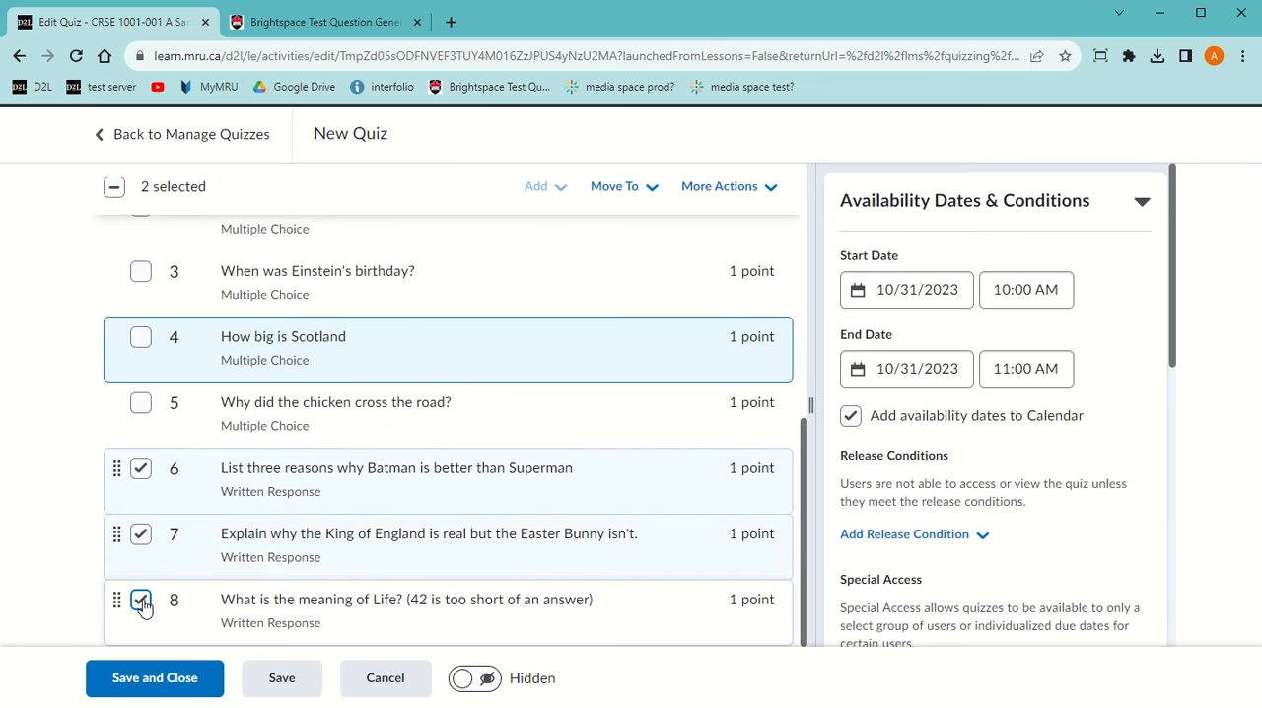
left_click(139, 601)
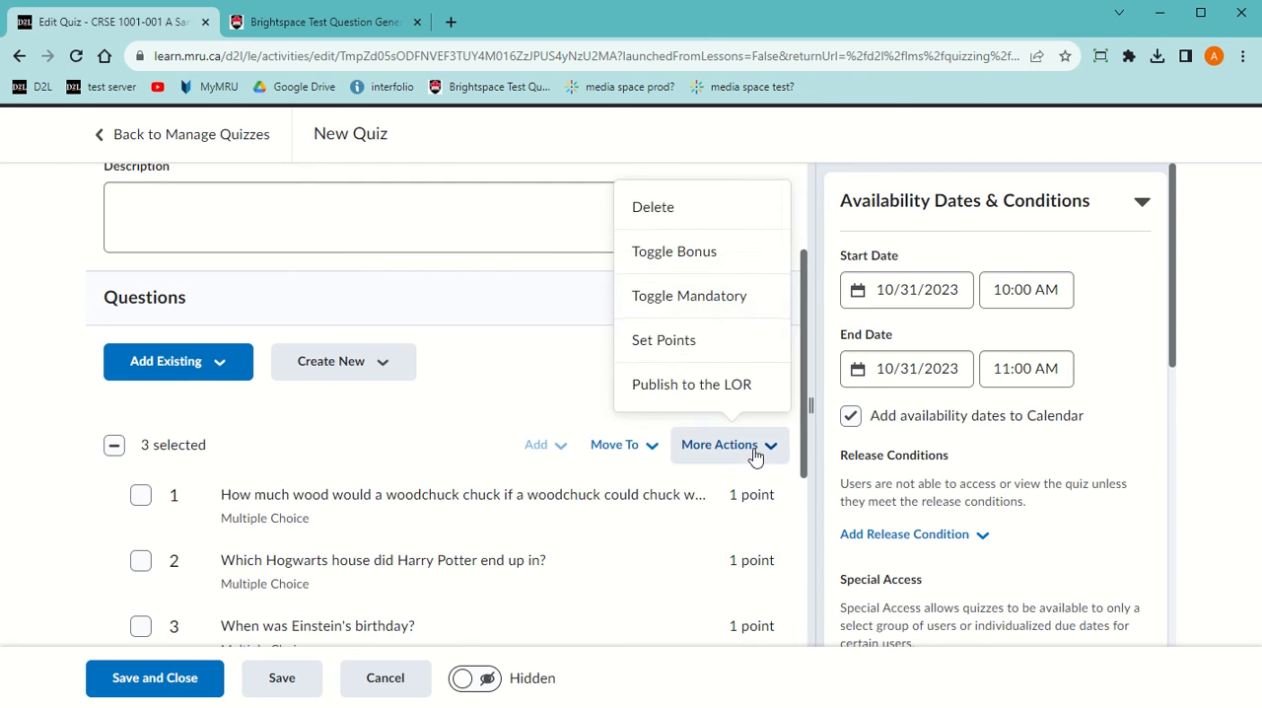
left_click(663, 339)
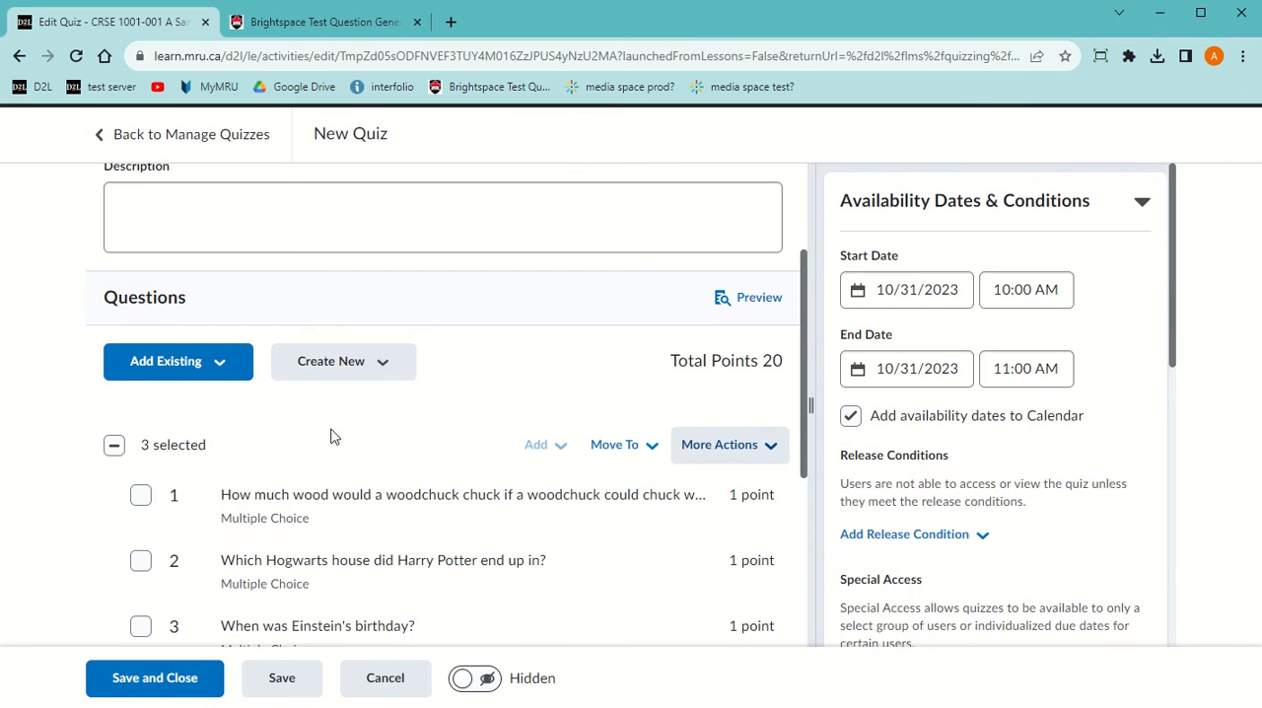
scroll("down", 3)
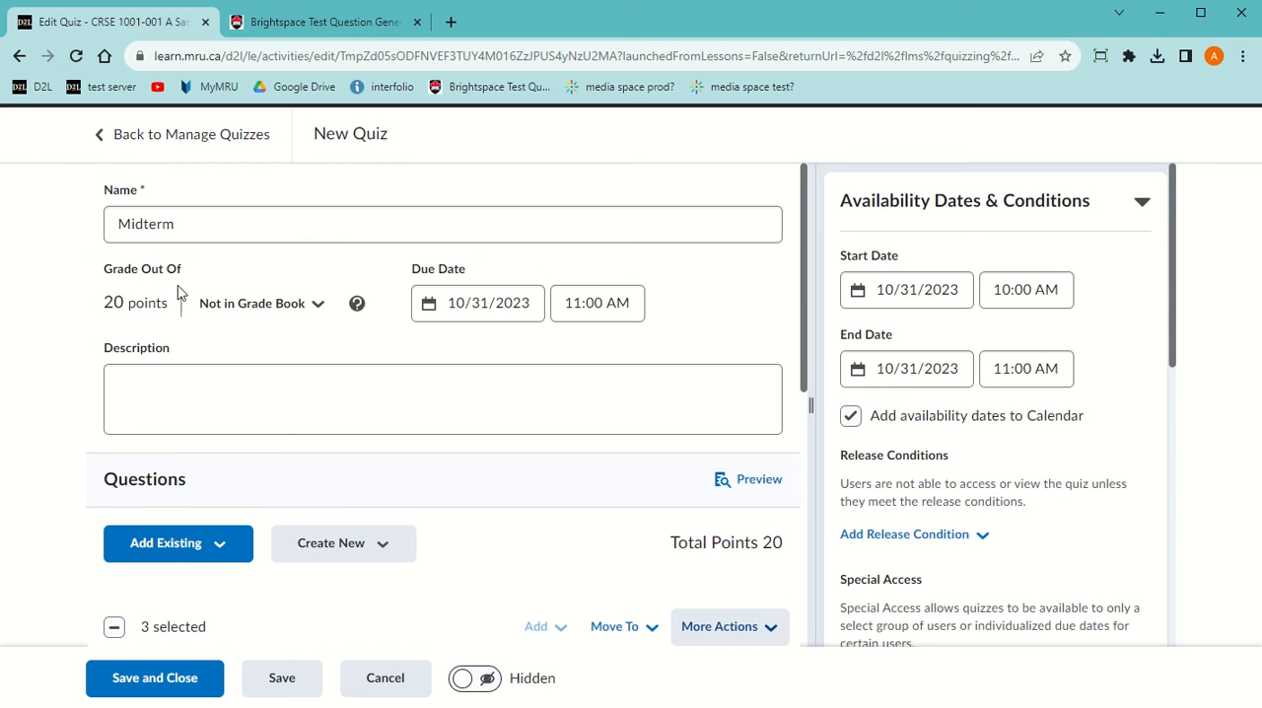
Link the quiz to the existing 'midterm 1' grade item, worth 100 points
left_click(444, 399)
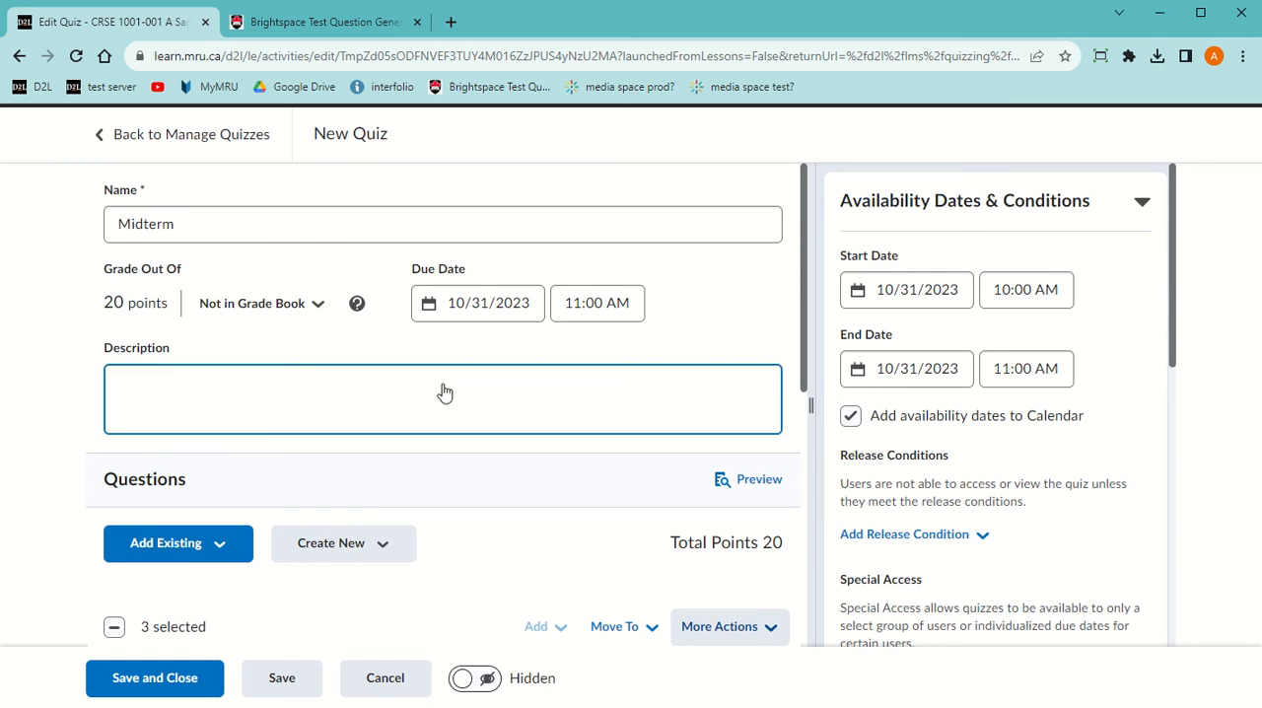
left_click(261, 302)
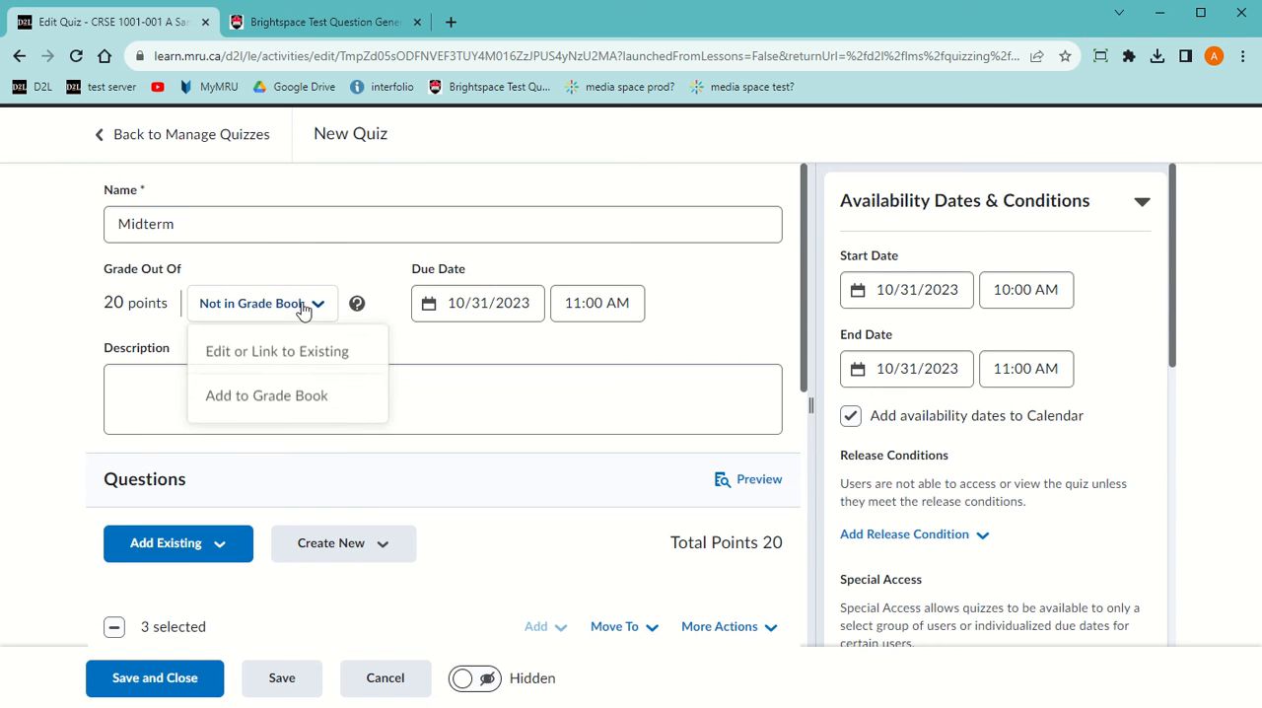
mouse_move(277, 352)
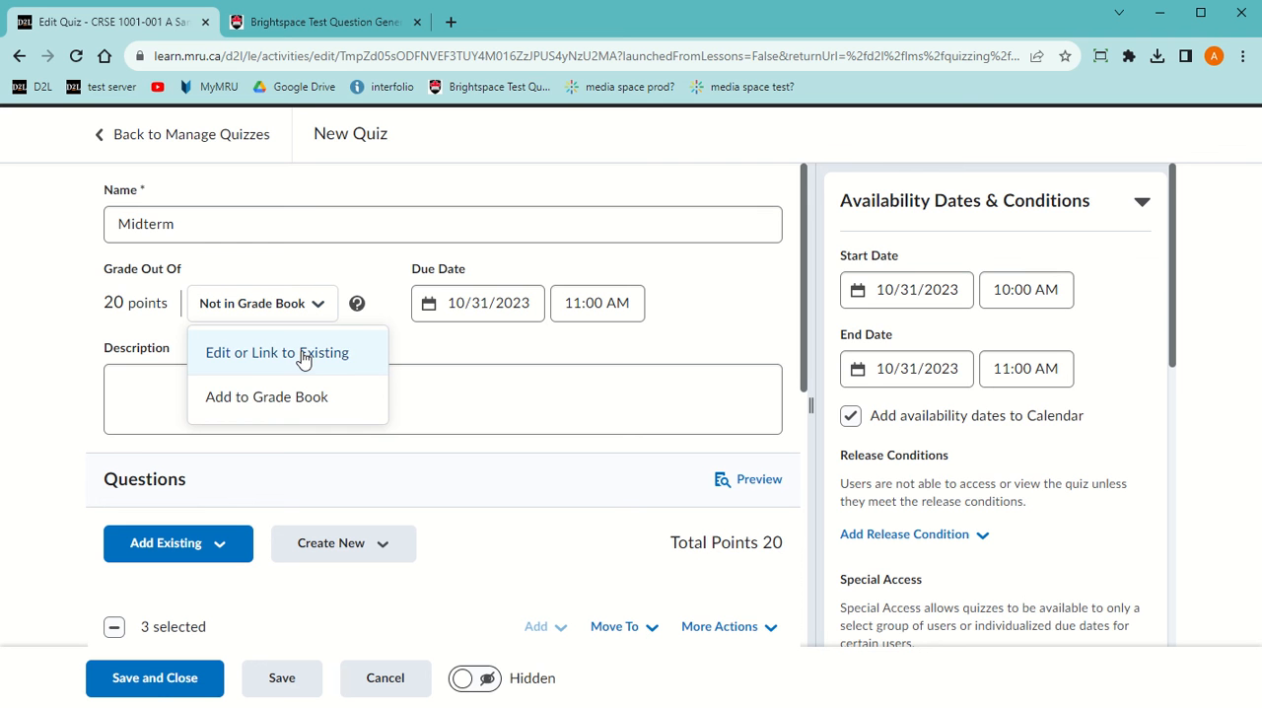
mouse_move(286, 355)
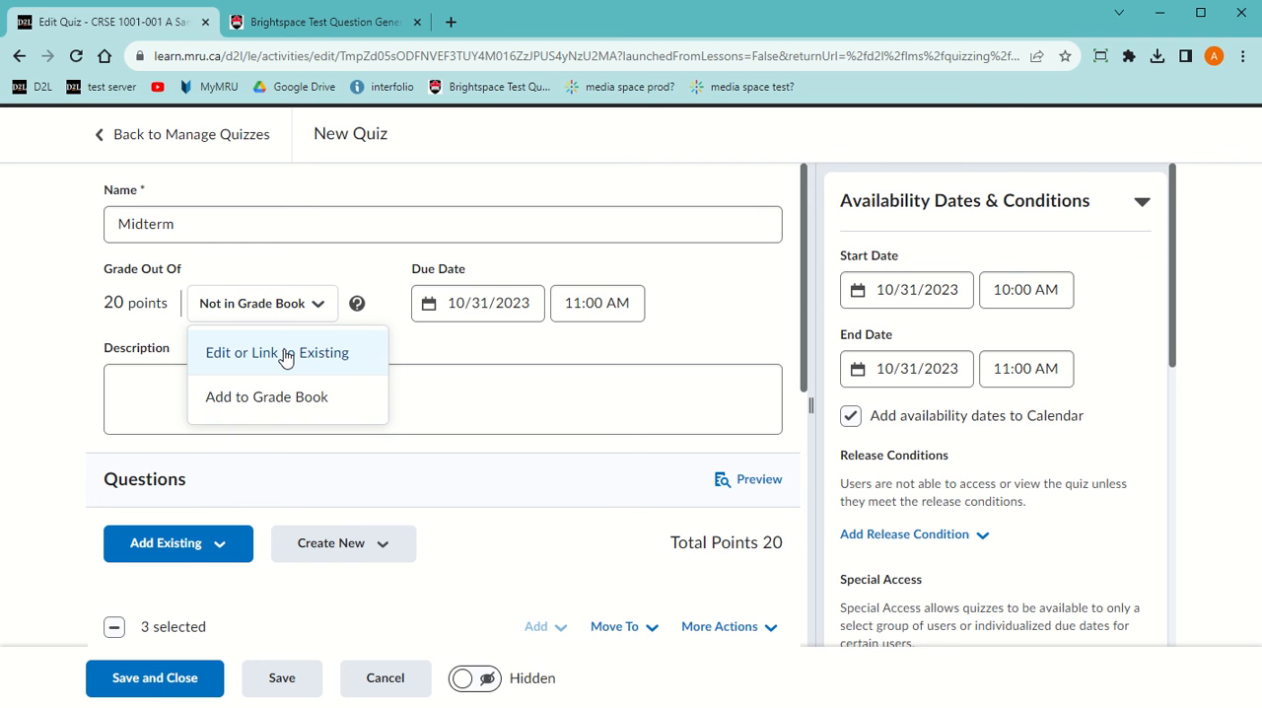
left_click(277, 352)
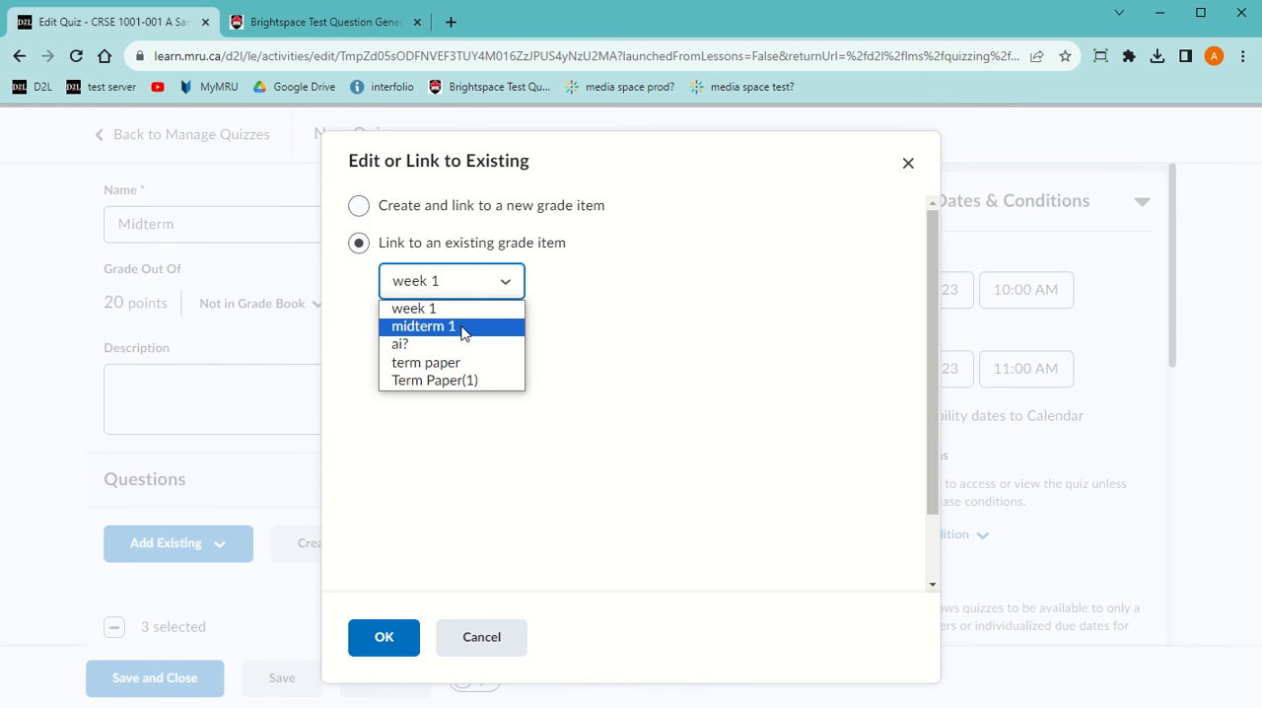
left_click(423, 326)
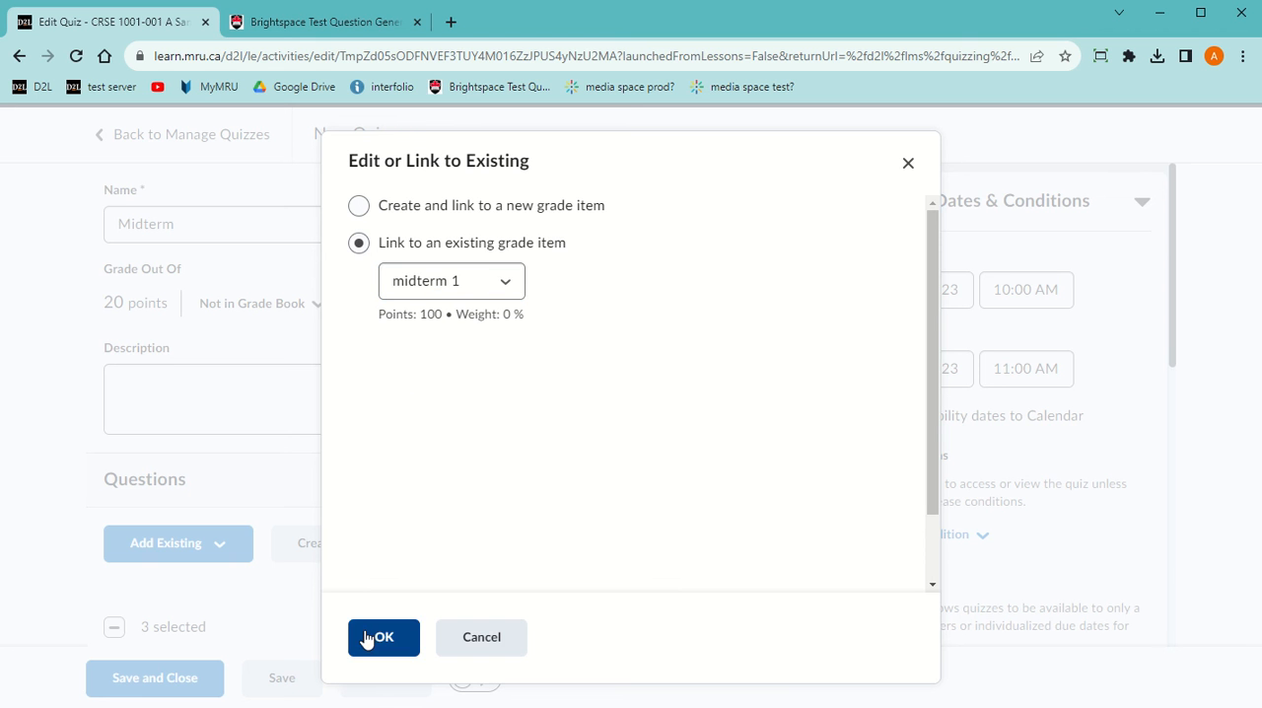
left_click(384, 638)
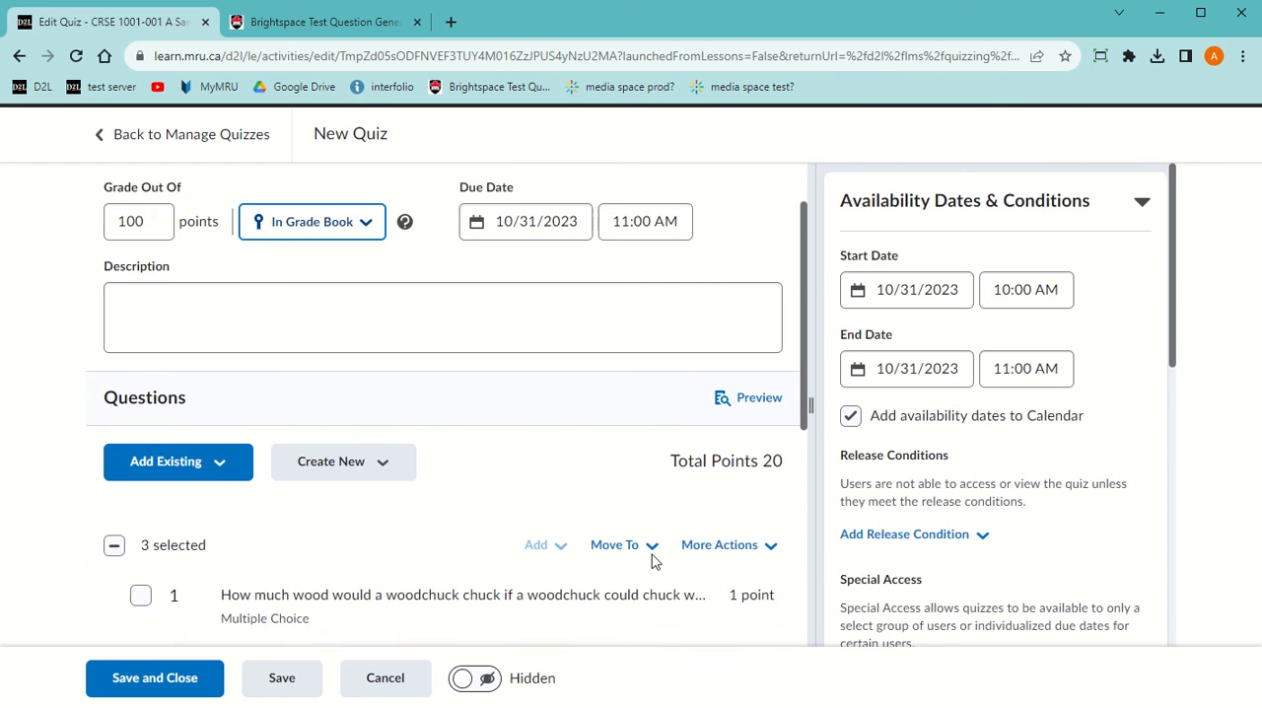
Turn on a 60-minute time limit under Timing & Display
scroll("down", 3)
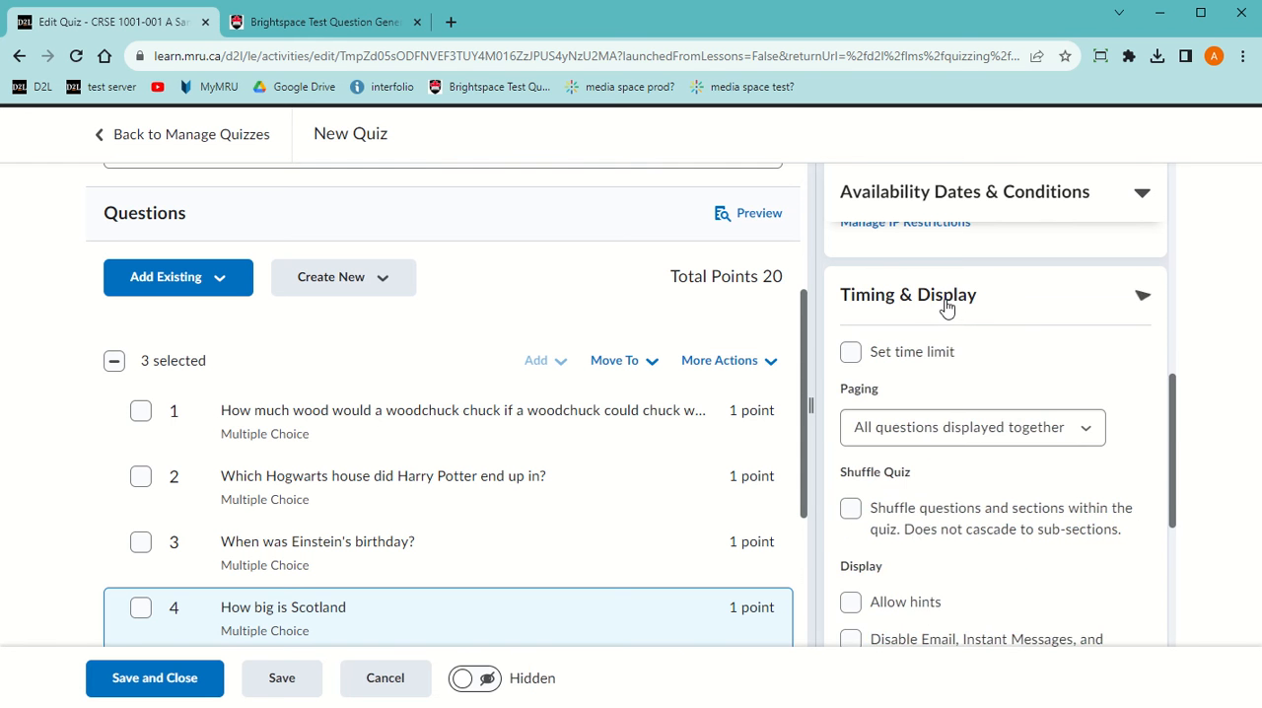
scroll("down", 3)
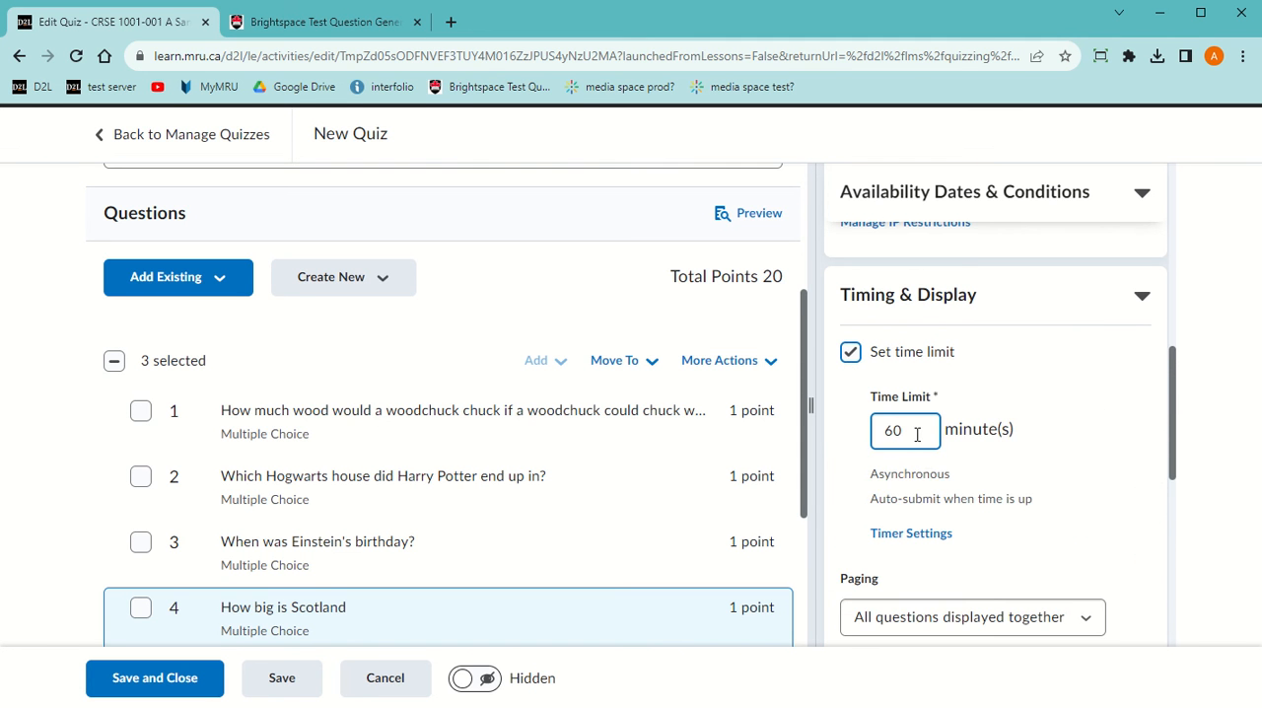
mouse_move(911, 534)
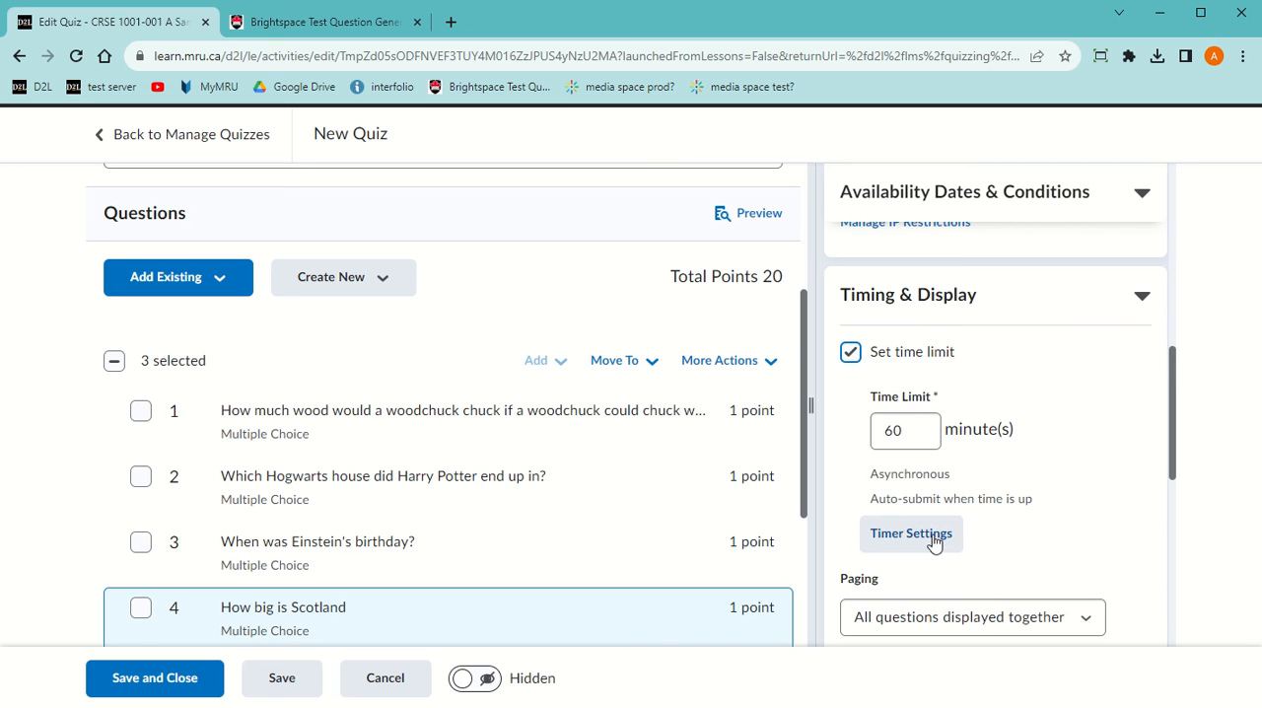
Make the quiz timer synchronous and flag overtime attempts while letting learners continue
left_click(911, 534)
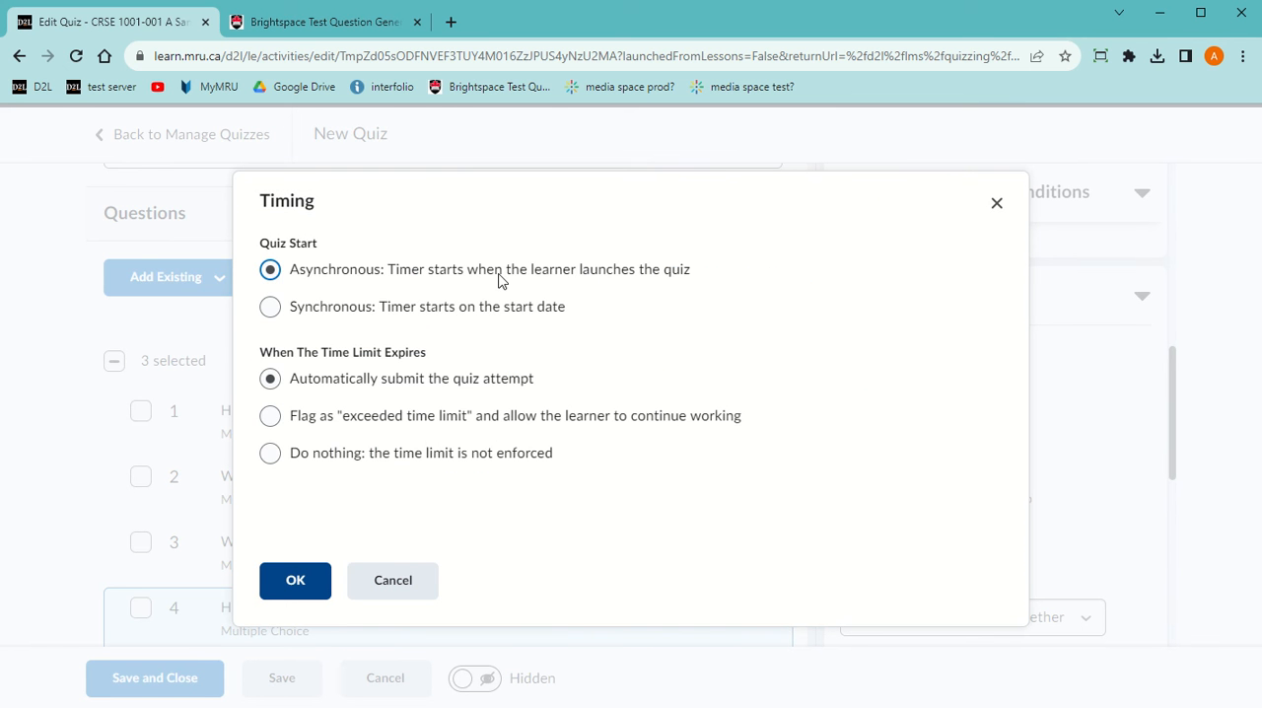
mouse_move(537, 283)
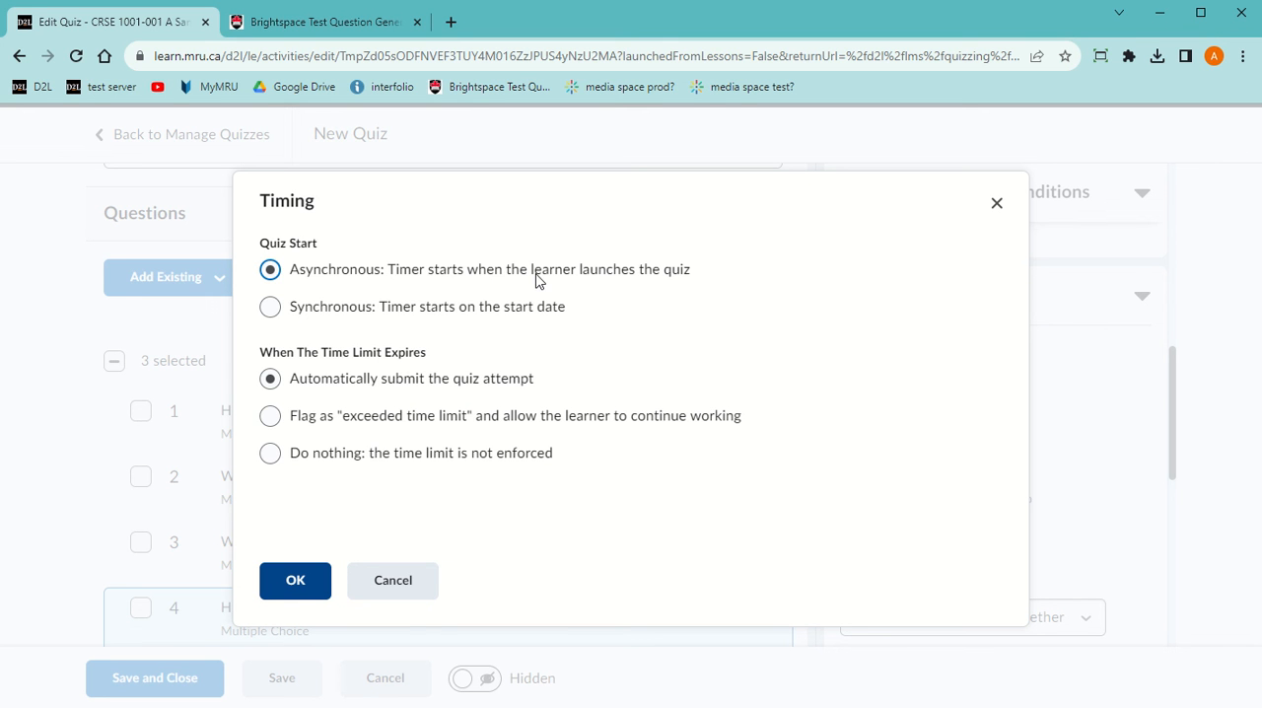
left_click(270, 307)
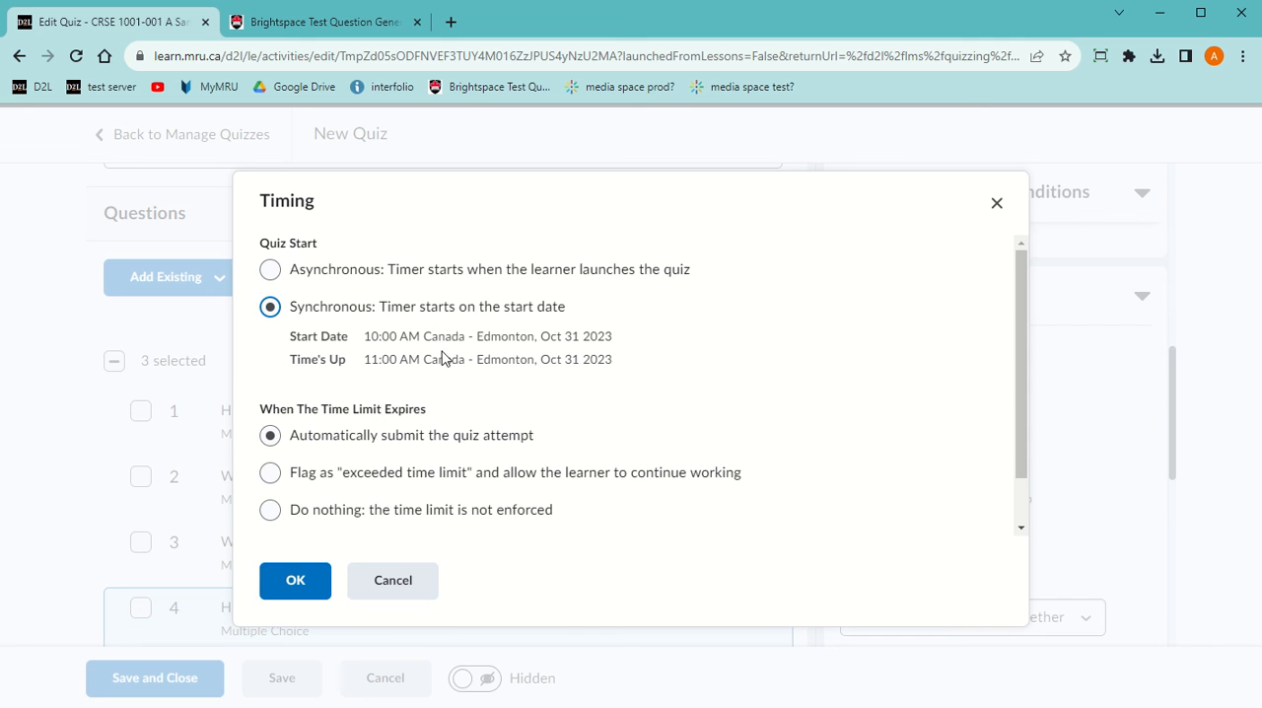
mouse_move(387, 364)
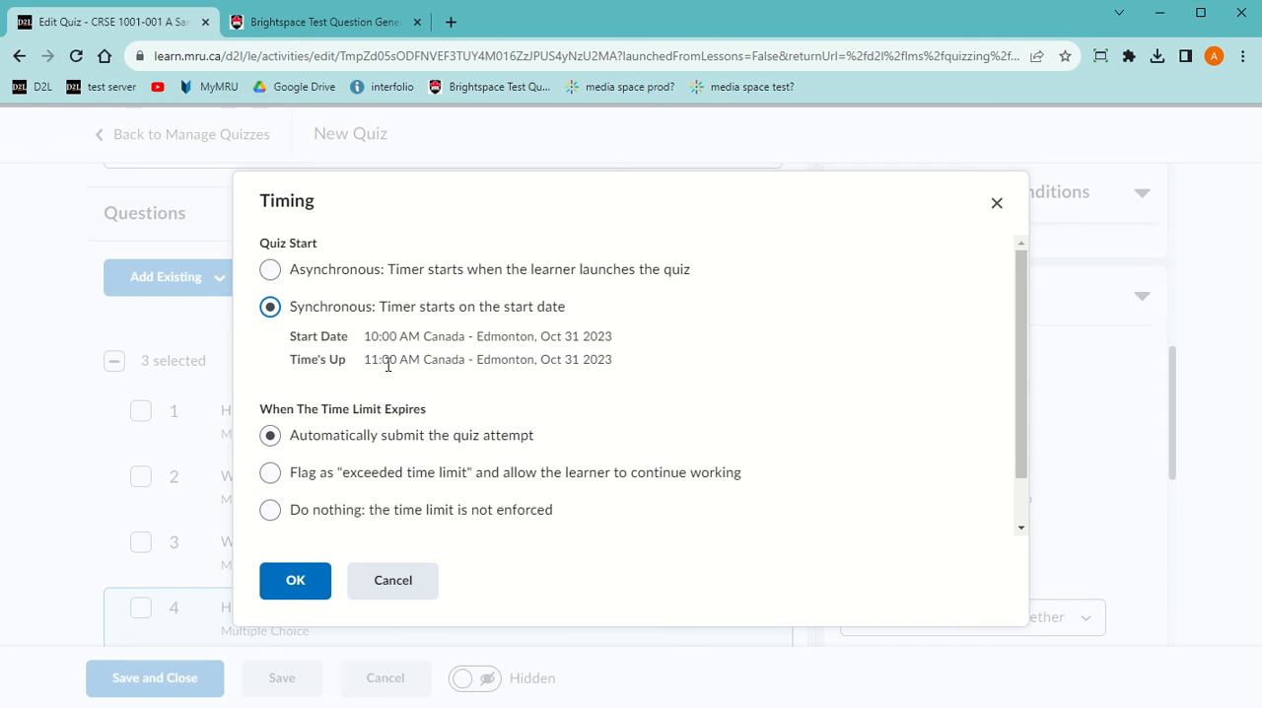
mouse_move(424, 359)
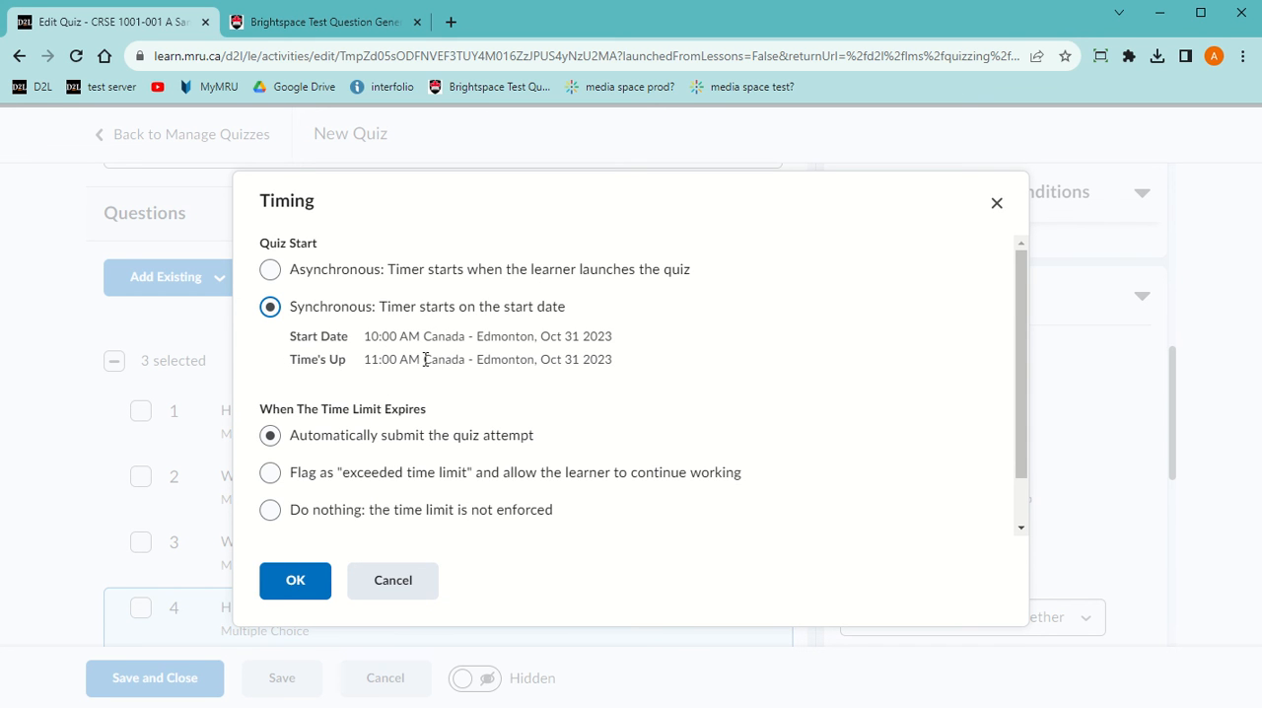
mouse_move(413, 360)
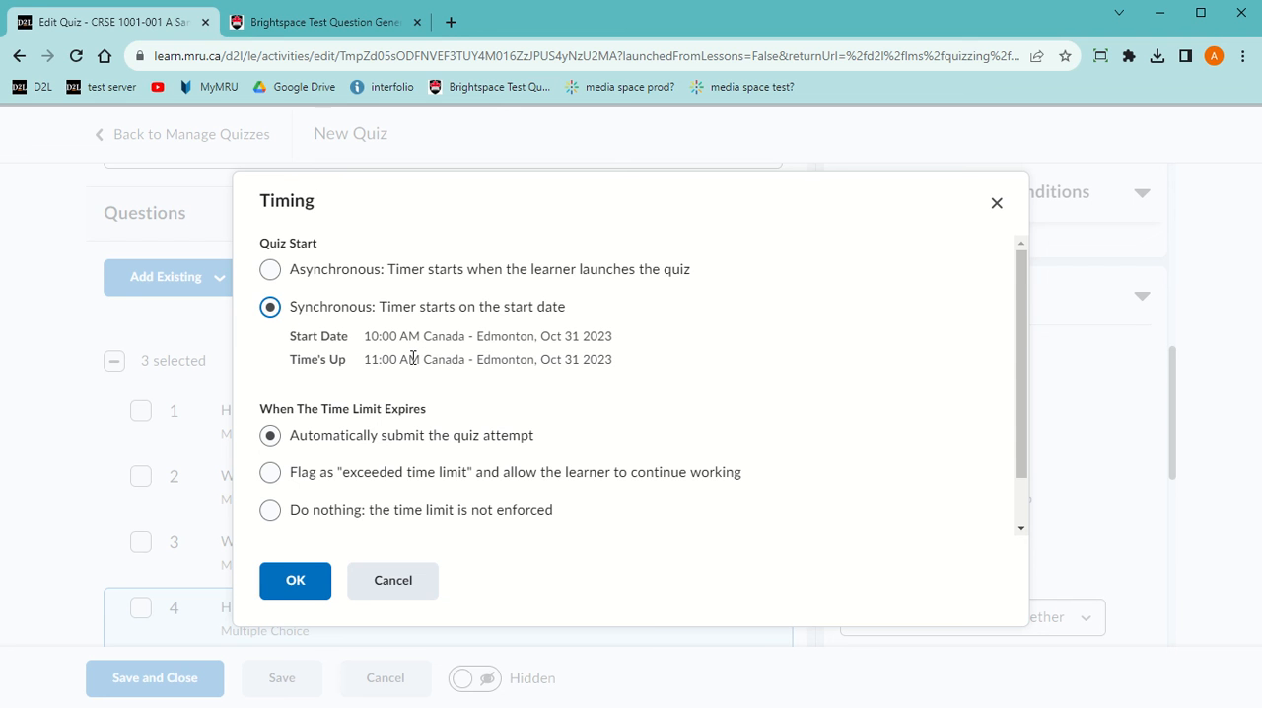
mouse_move(352, 367)
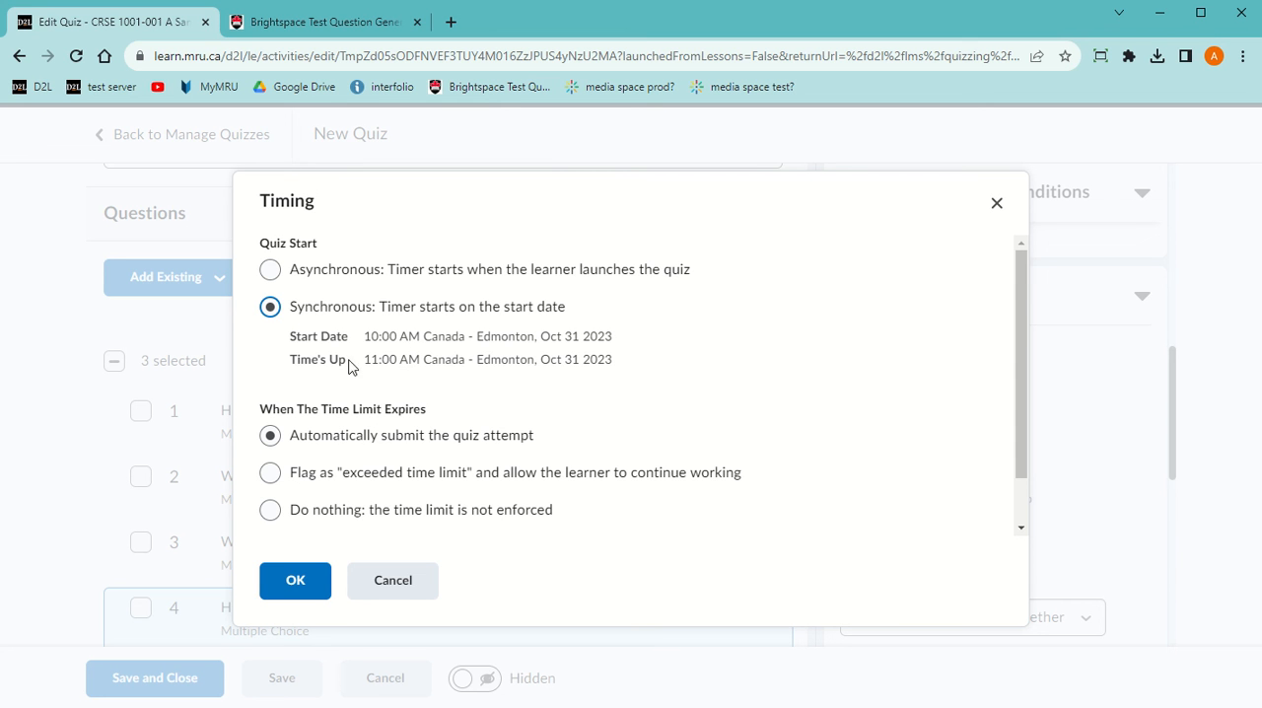
mouse_move(446, 360)
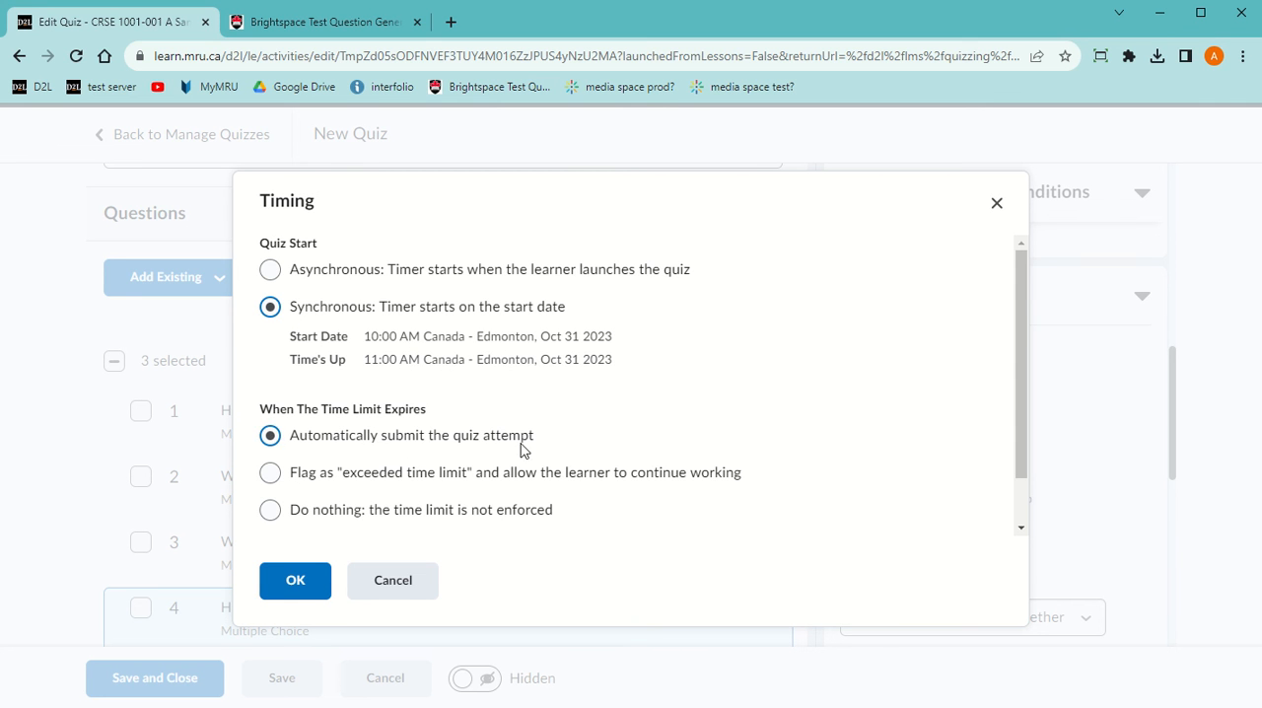
mouse_move(335, 449)
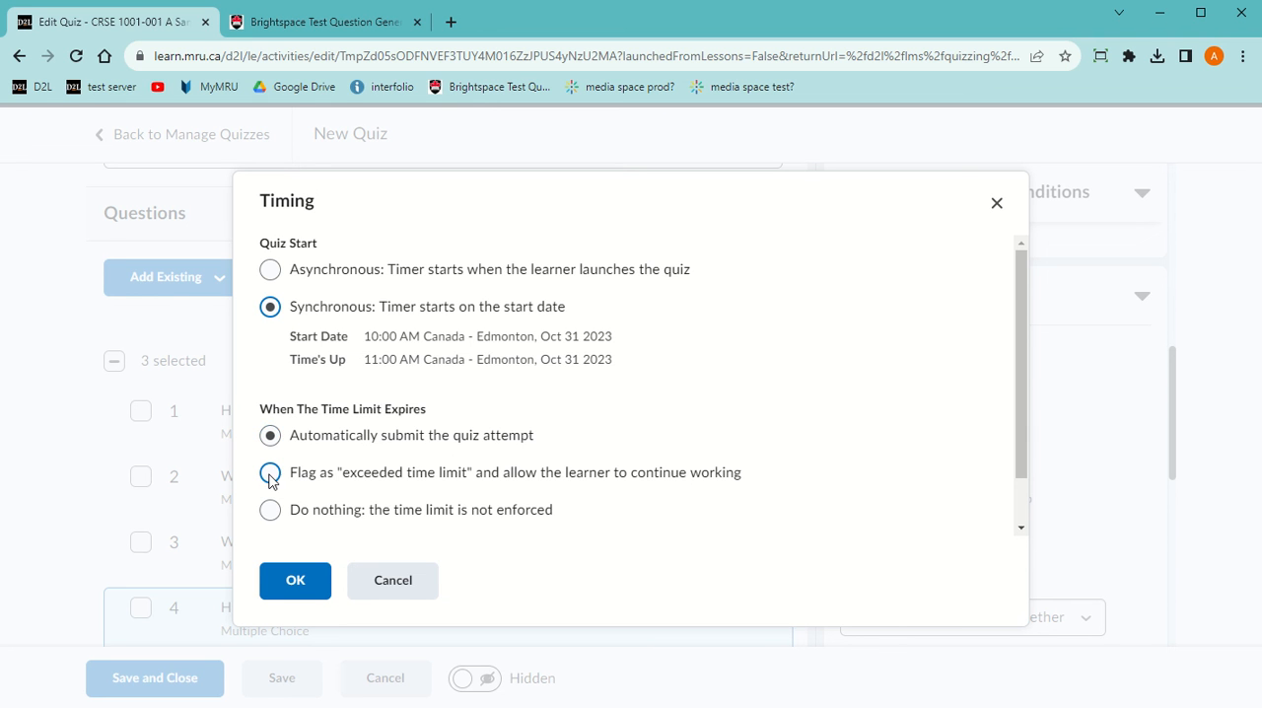
left_click(270, 473)
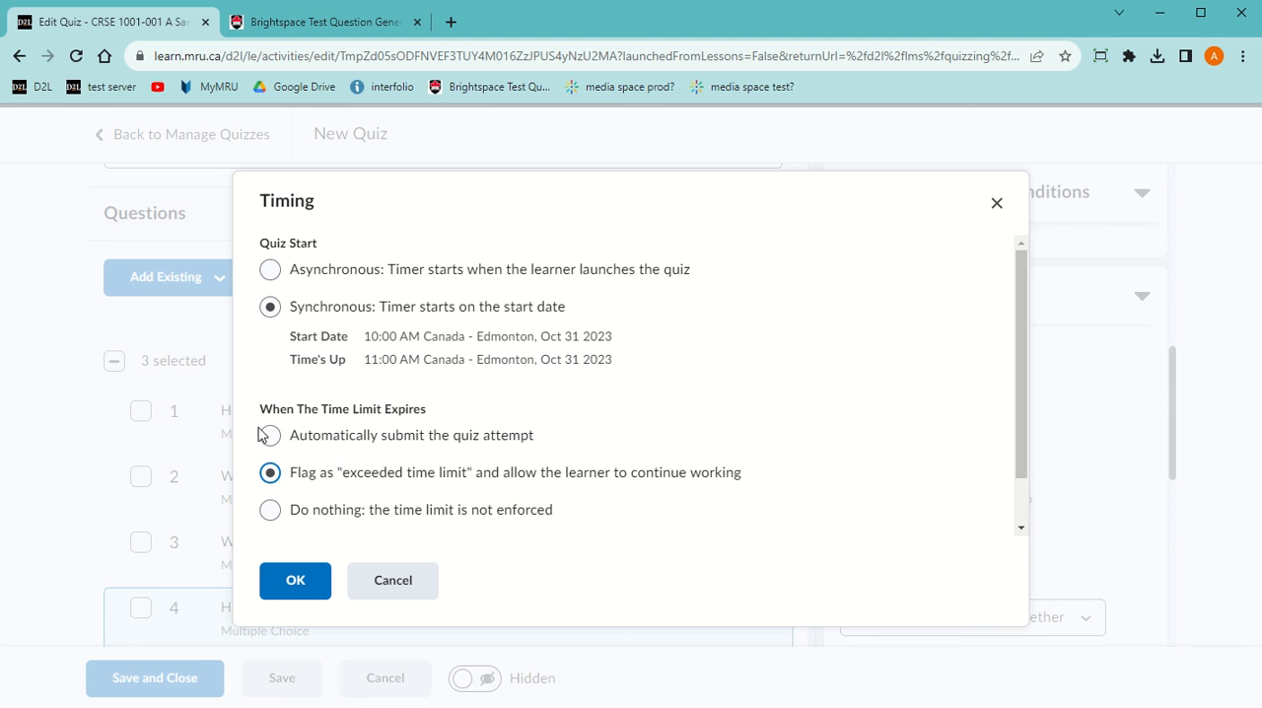
left_click(271, 436)
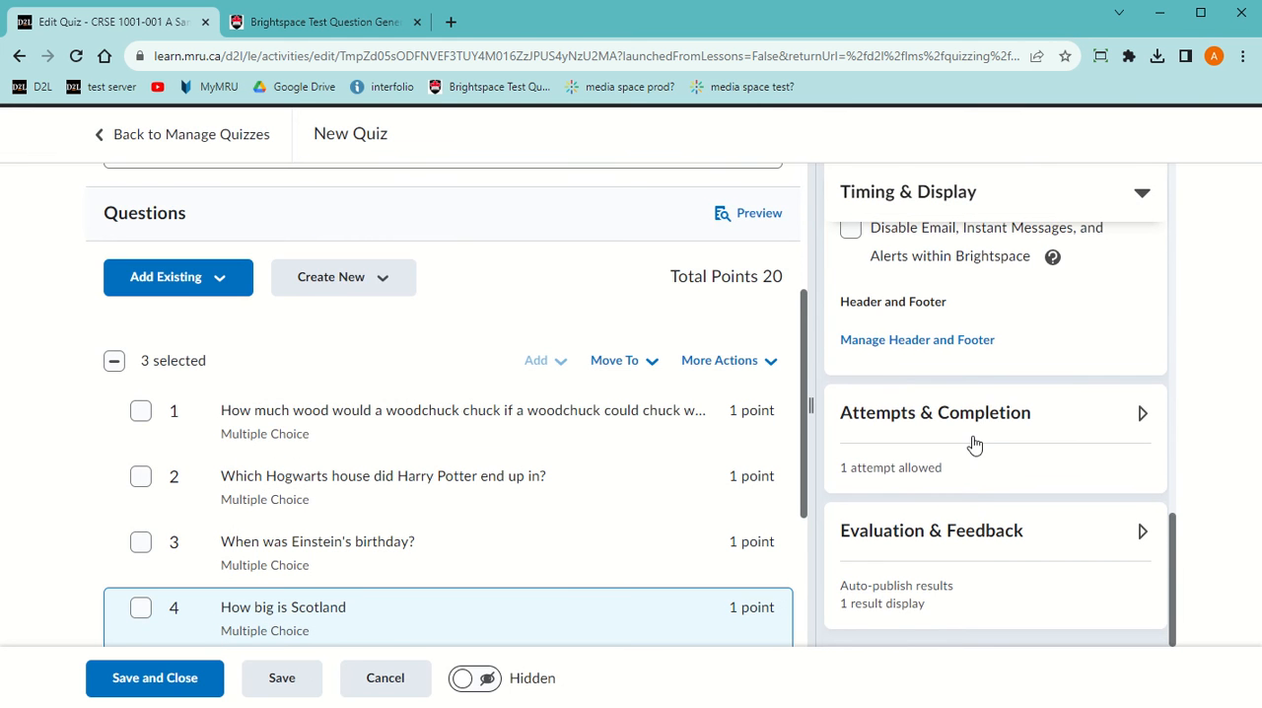
mouse_move(941, 439)
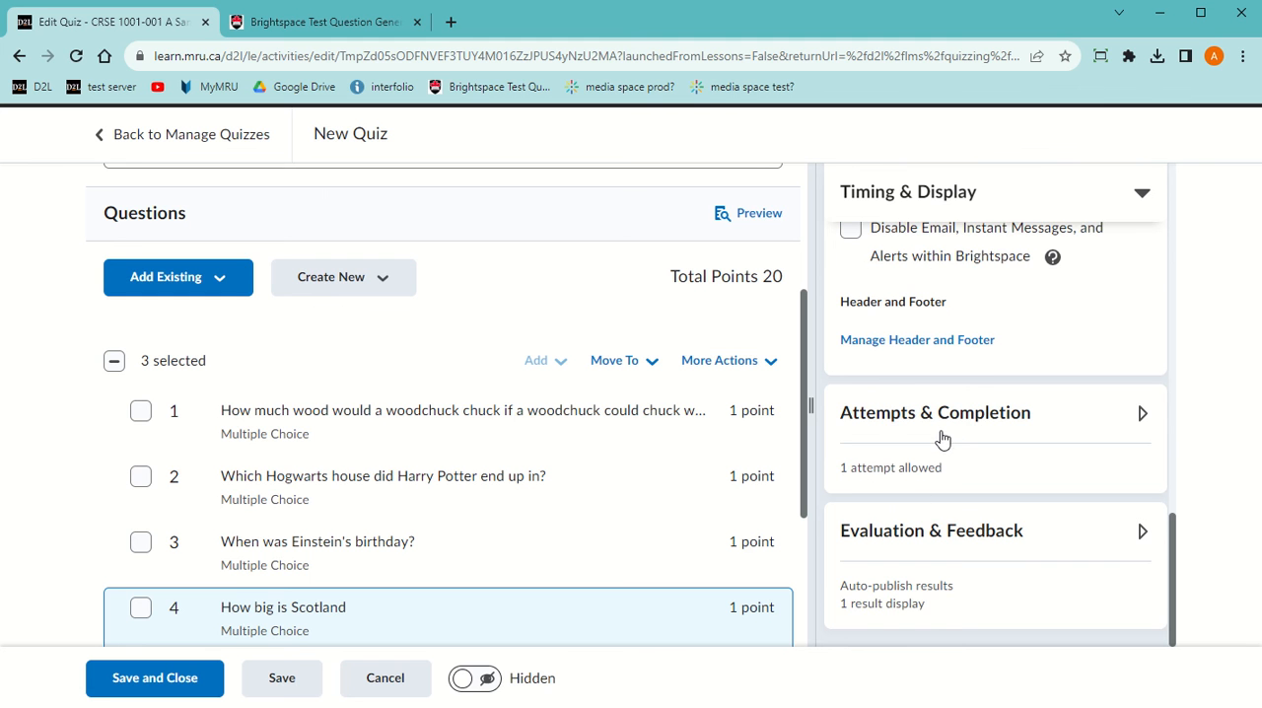
Confirm Attempts Allowed stays at 1, graded on the Highest Attempt
left_click(935, 412)
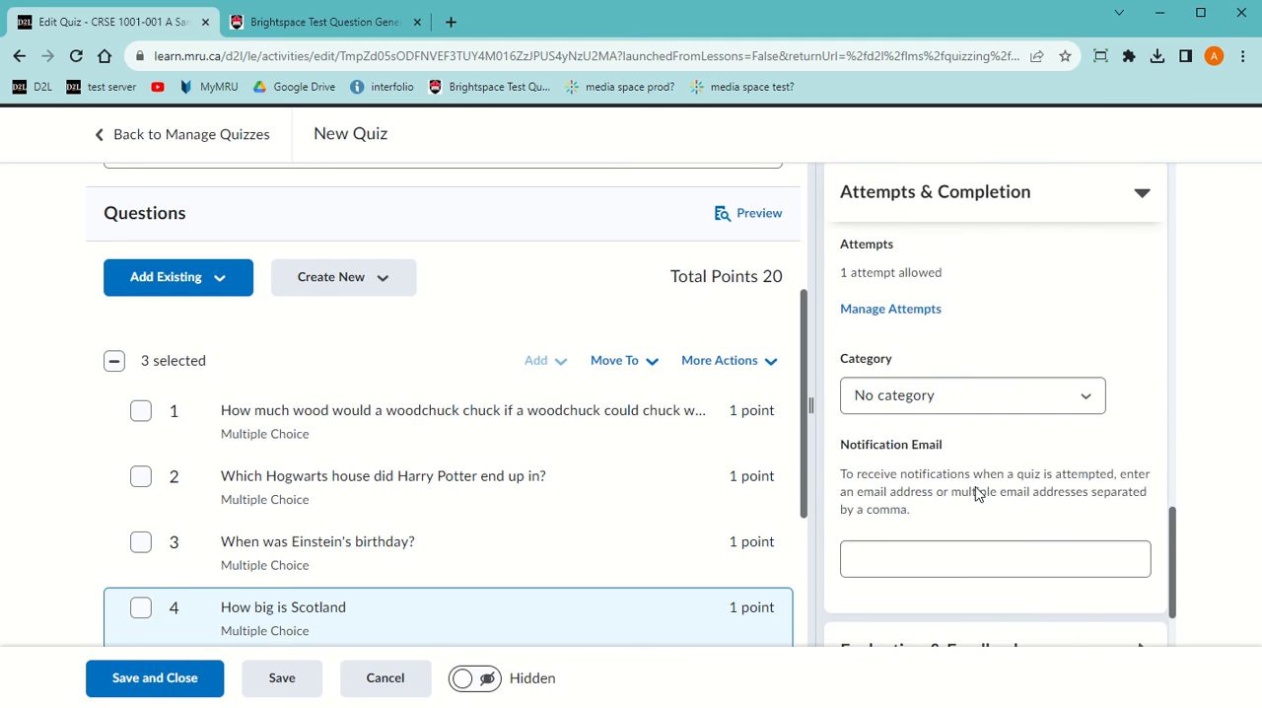
left_click(890, 307)
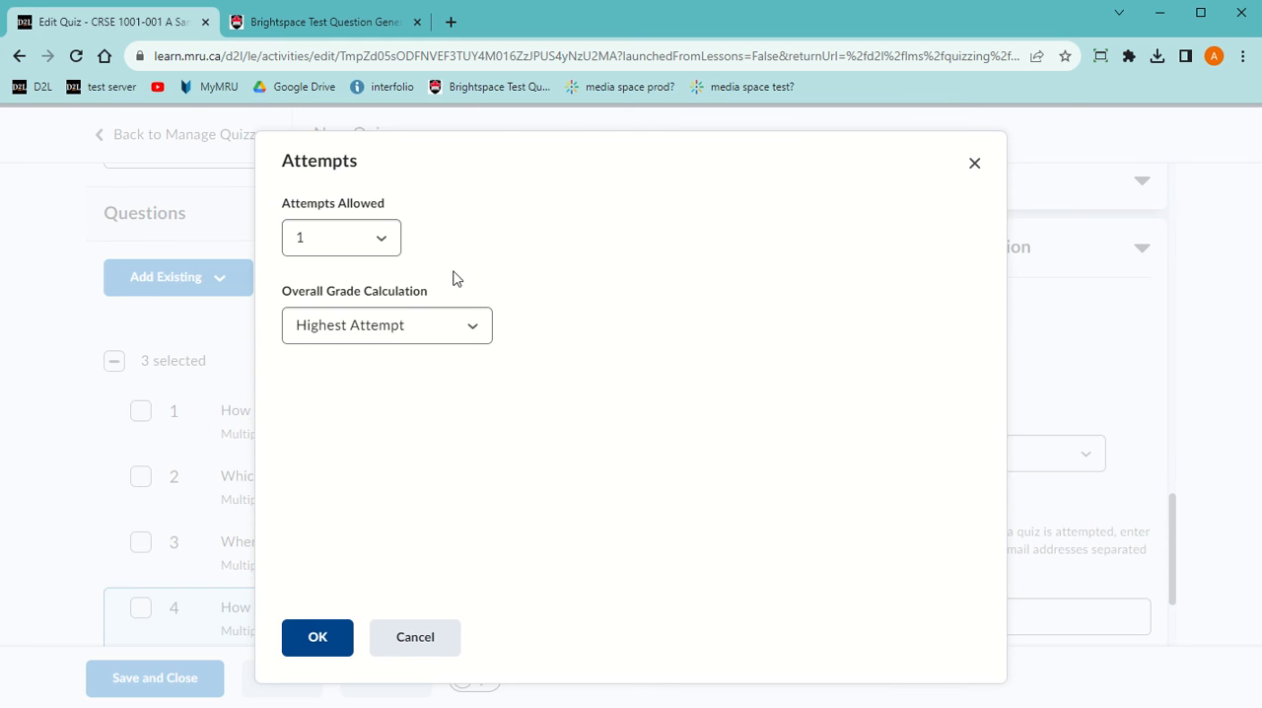
left_click(340, 237)
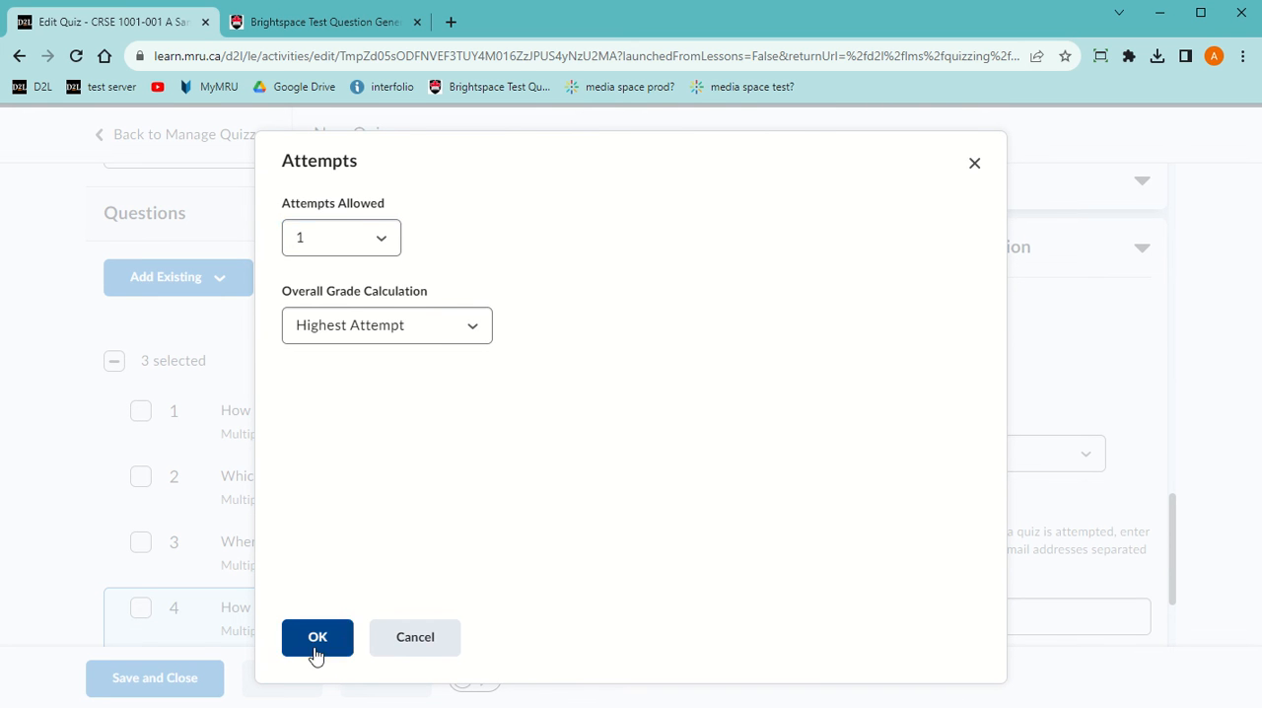
left_click(316, 637)
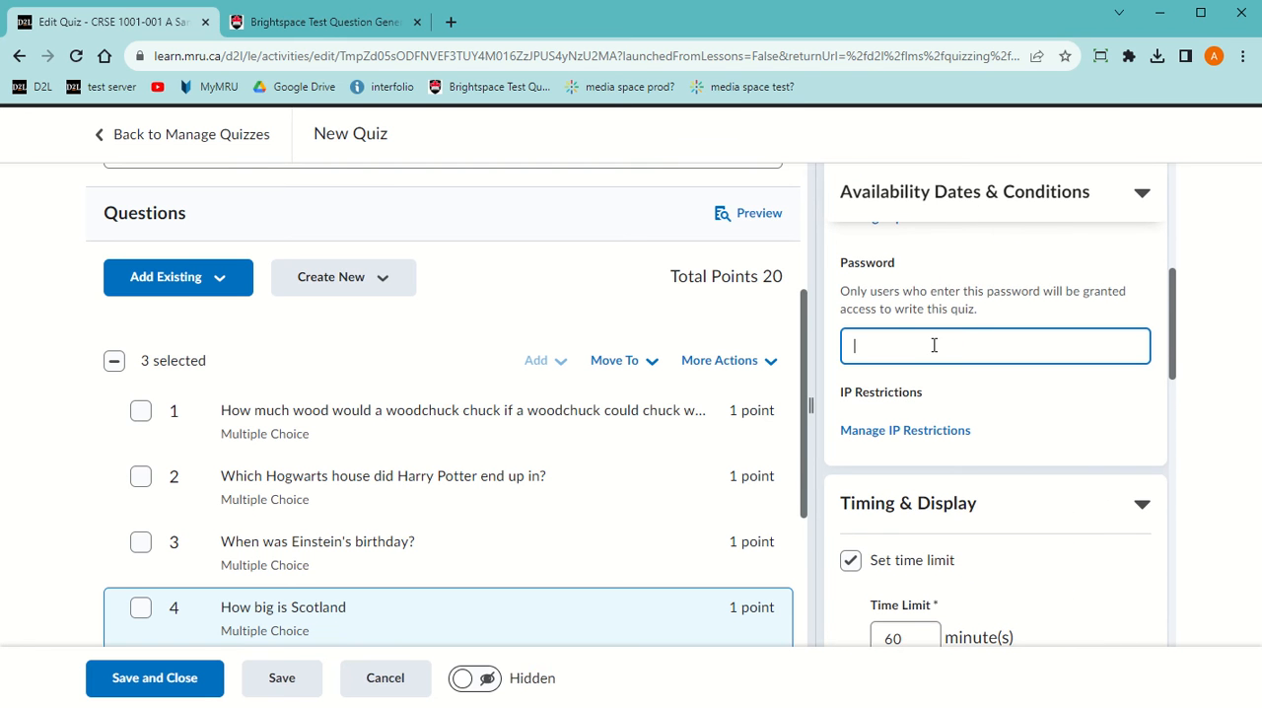
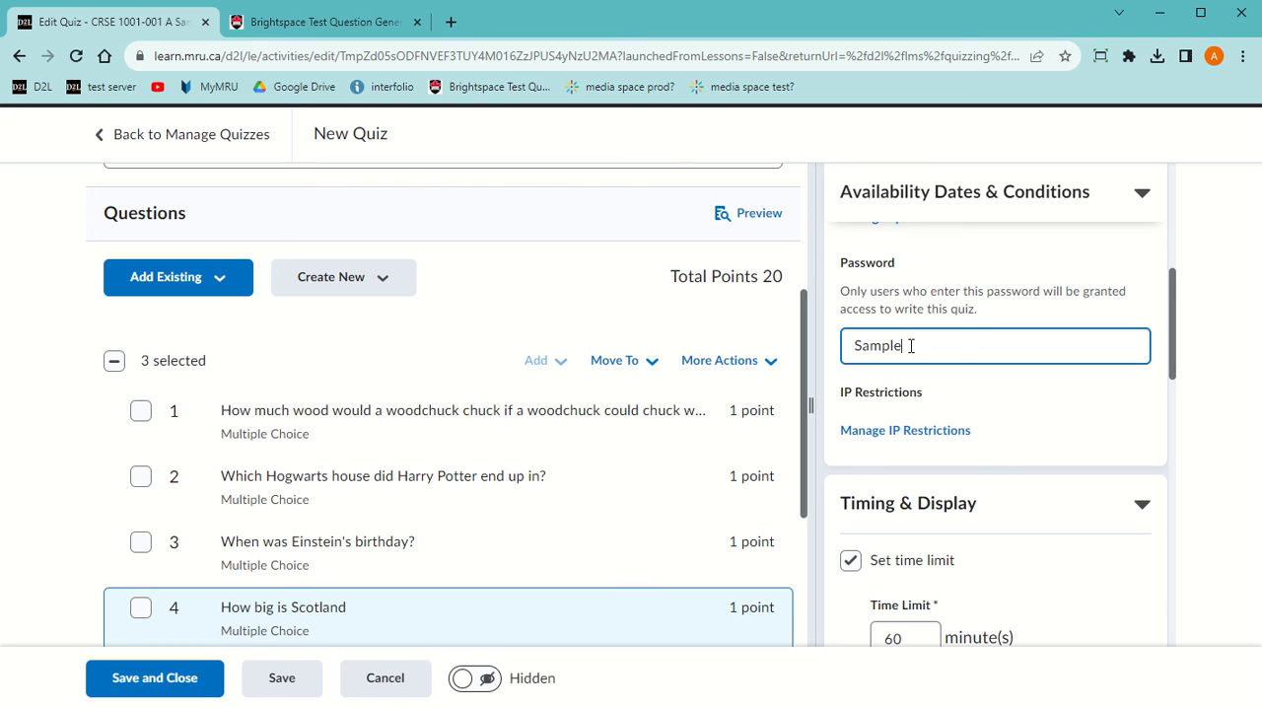
mouse_move(937, 430)
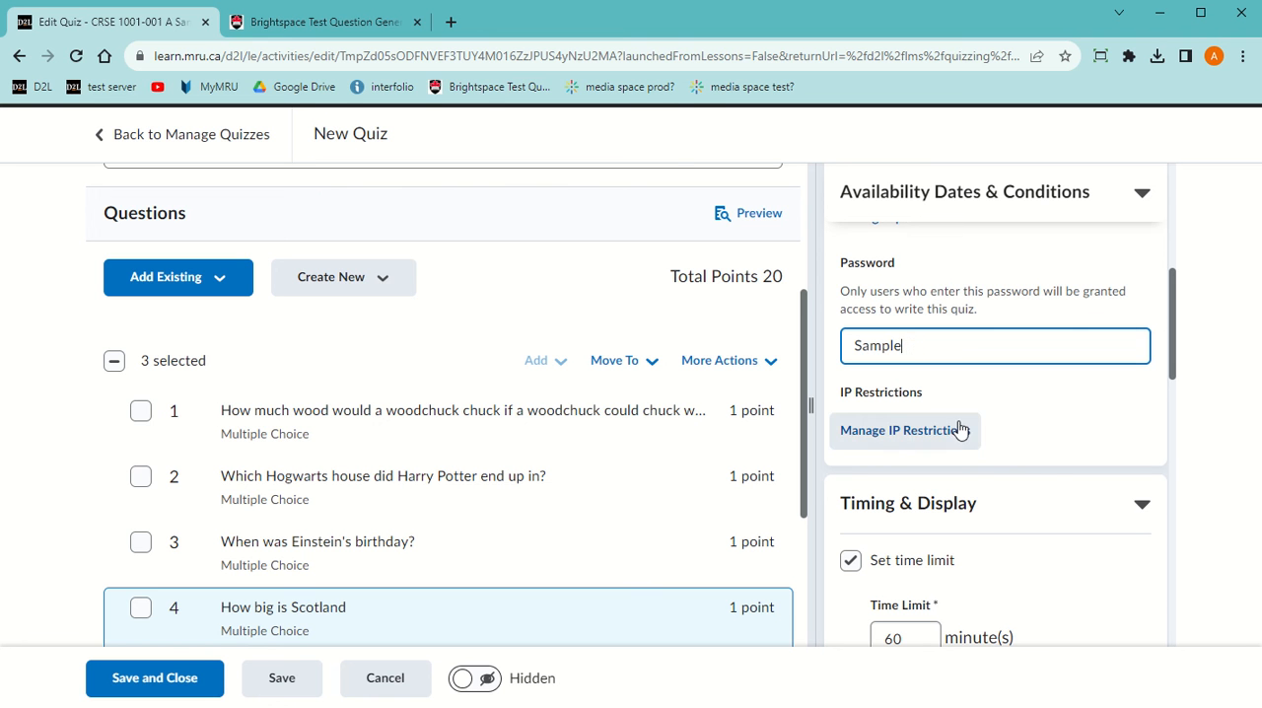
scroll("down", 3)
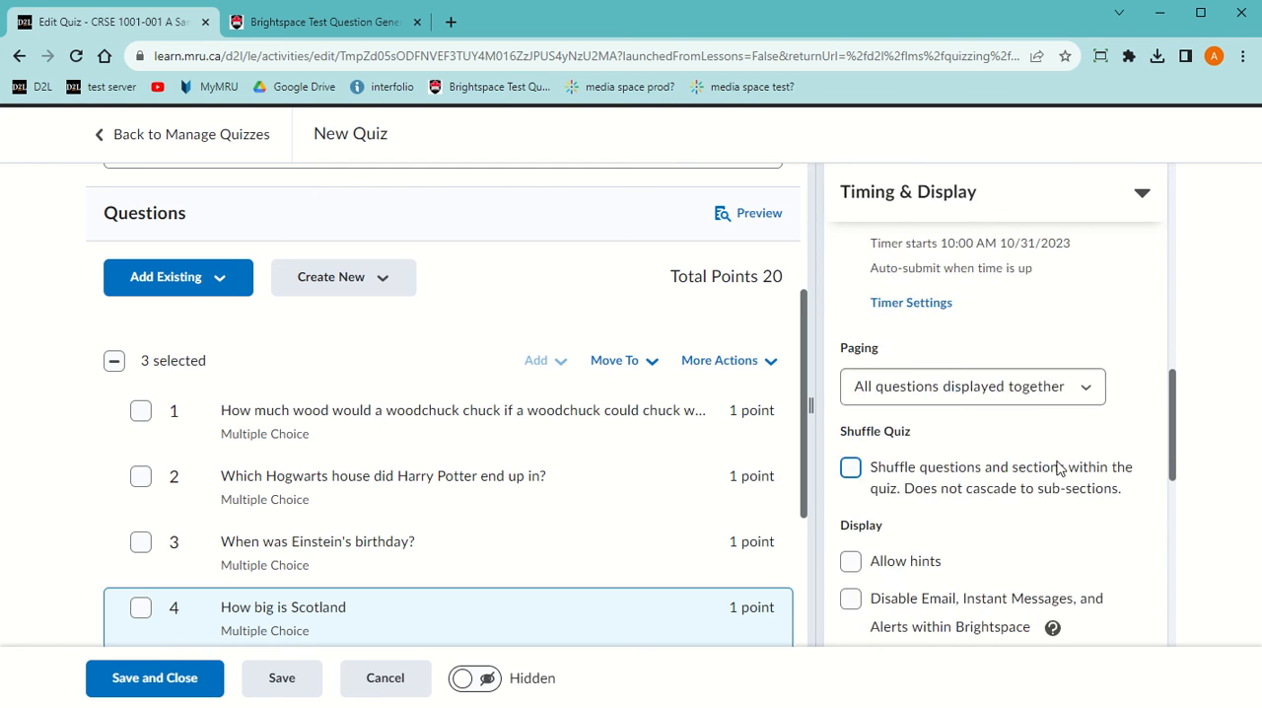
scroll("down", 3)
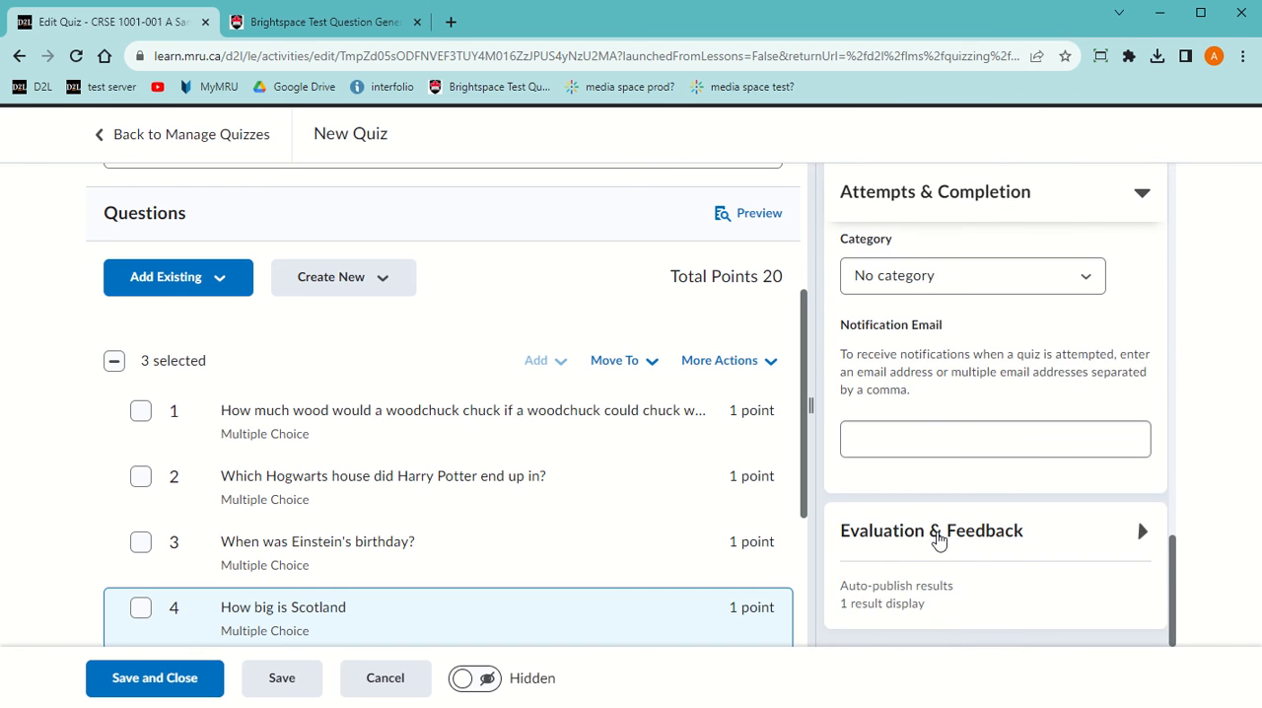
left_click(932, 531)
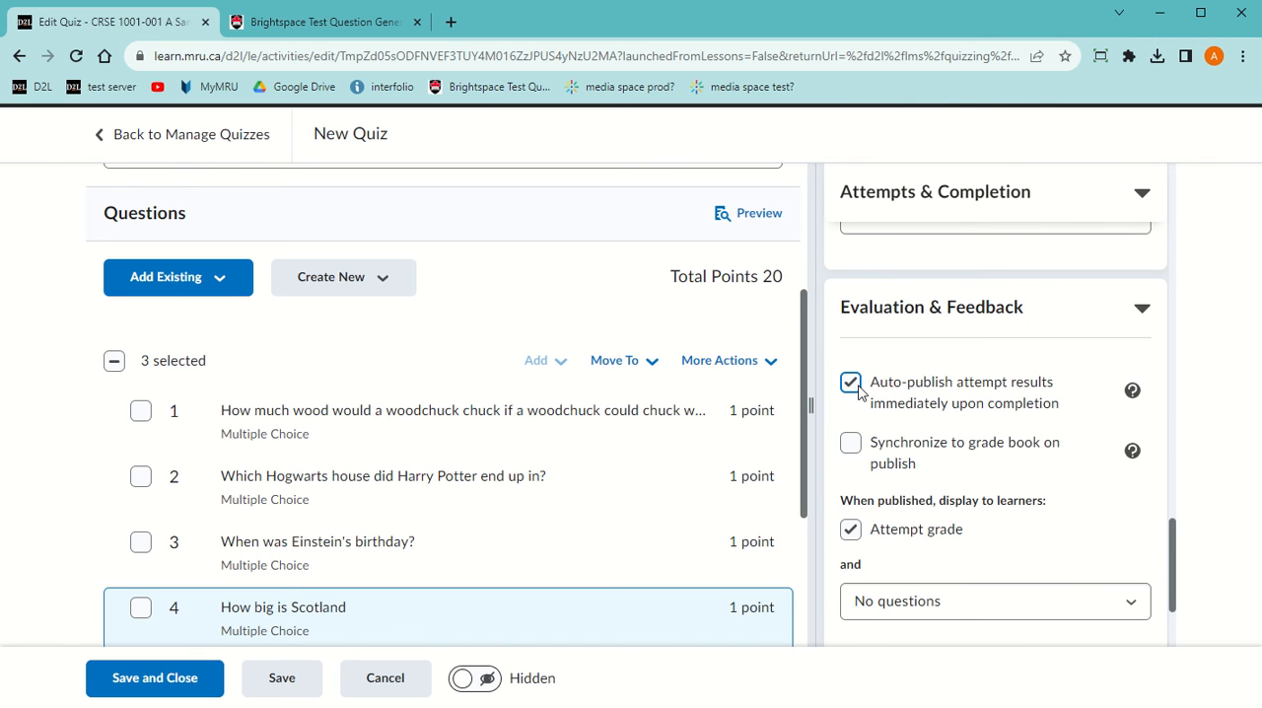
Turn off auto-publish of attempt results and enable Synchronize to grade book on publish
left_click(850, 382)
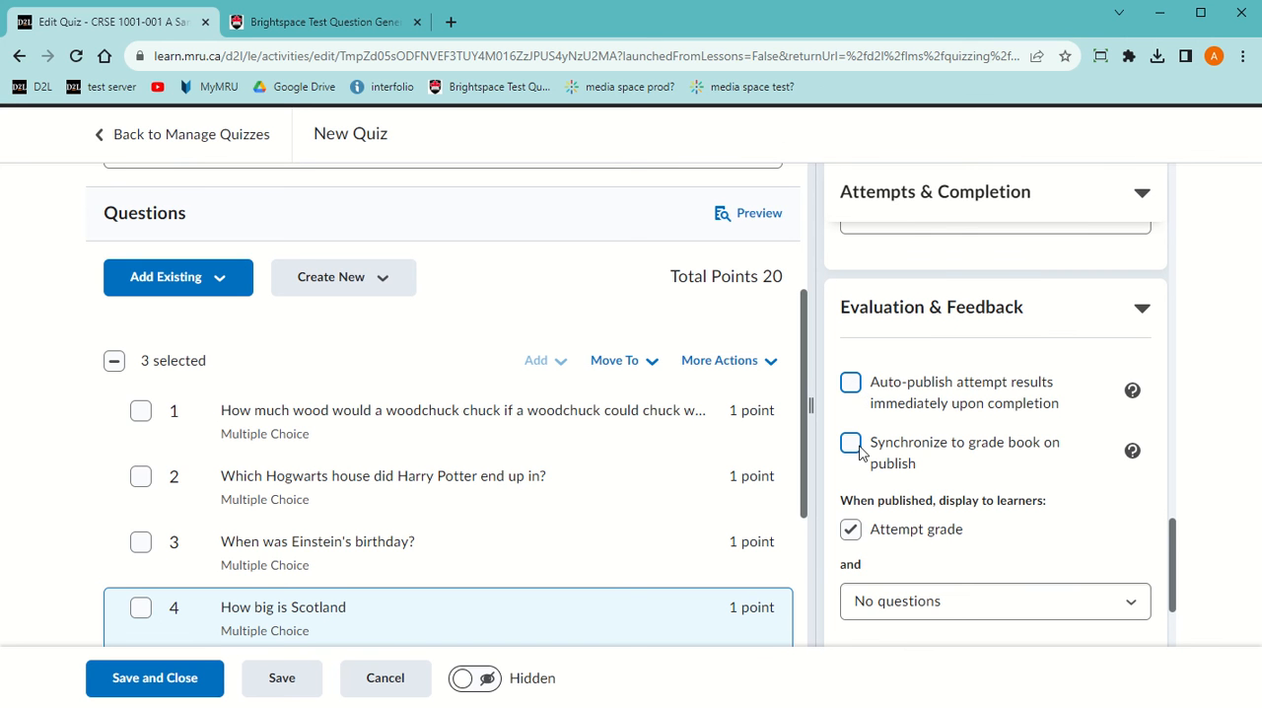
left_click(850, 442)
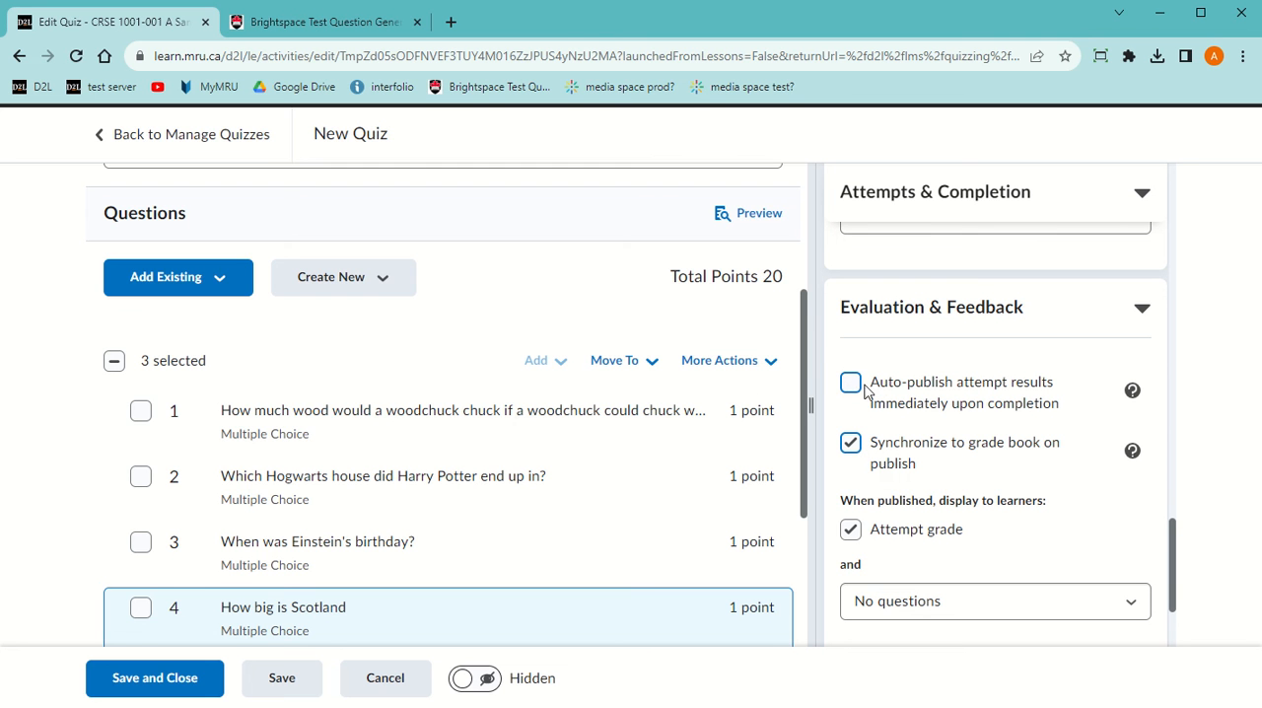
mouse_move(913, 380)
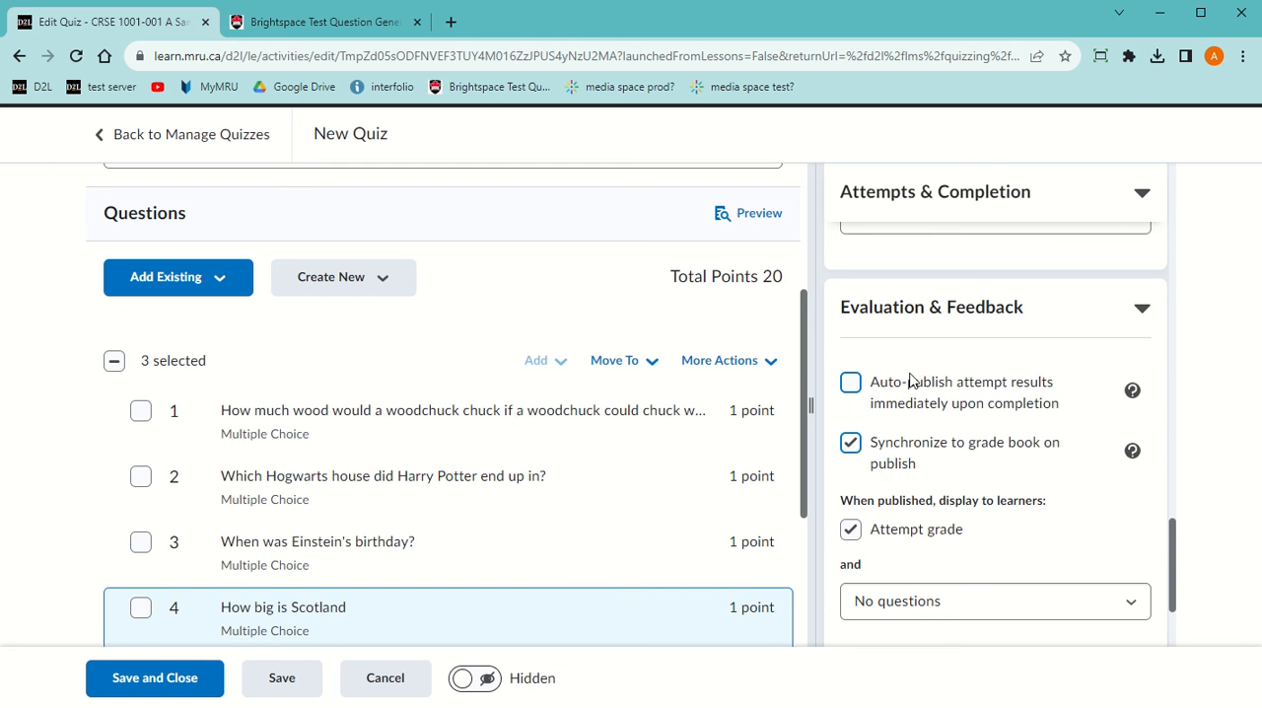
scroll("down", 3)
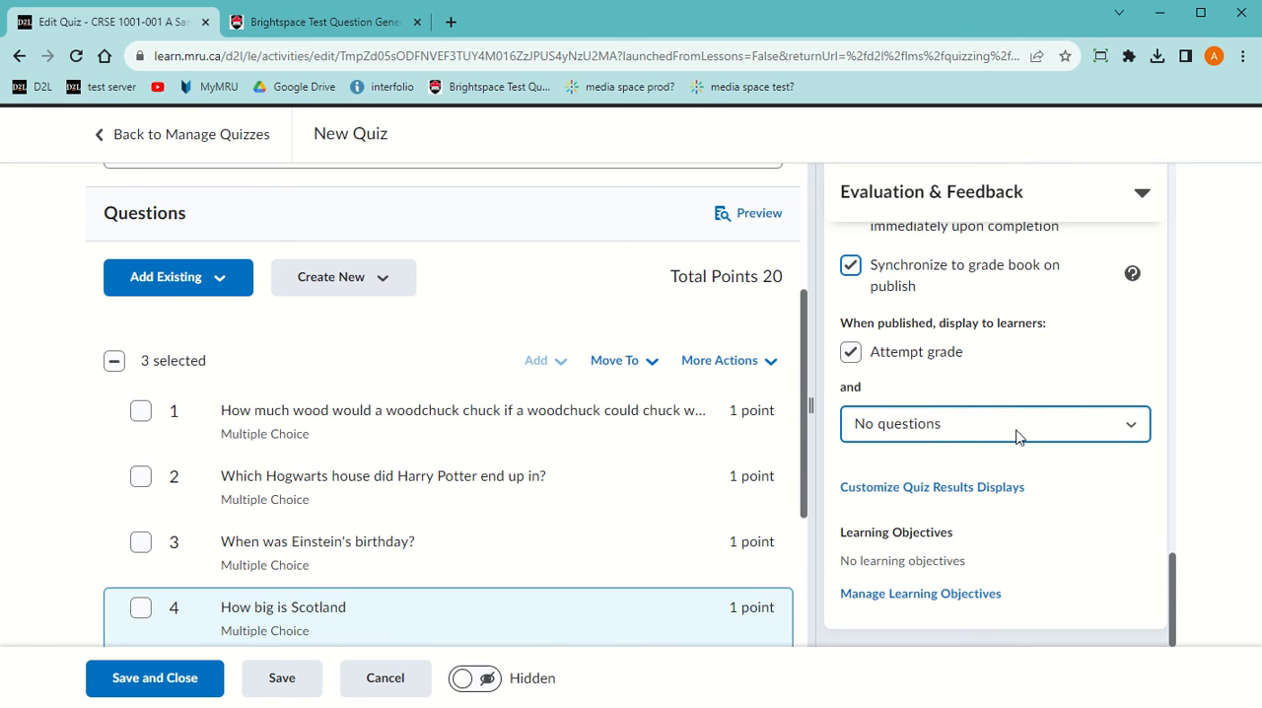
mouse_move(941, 433)
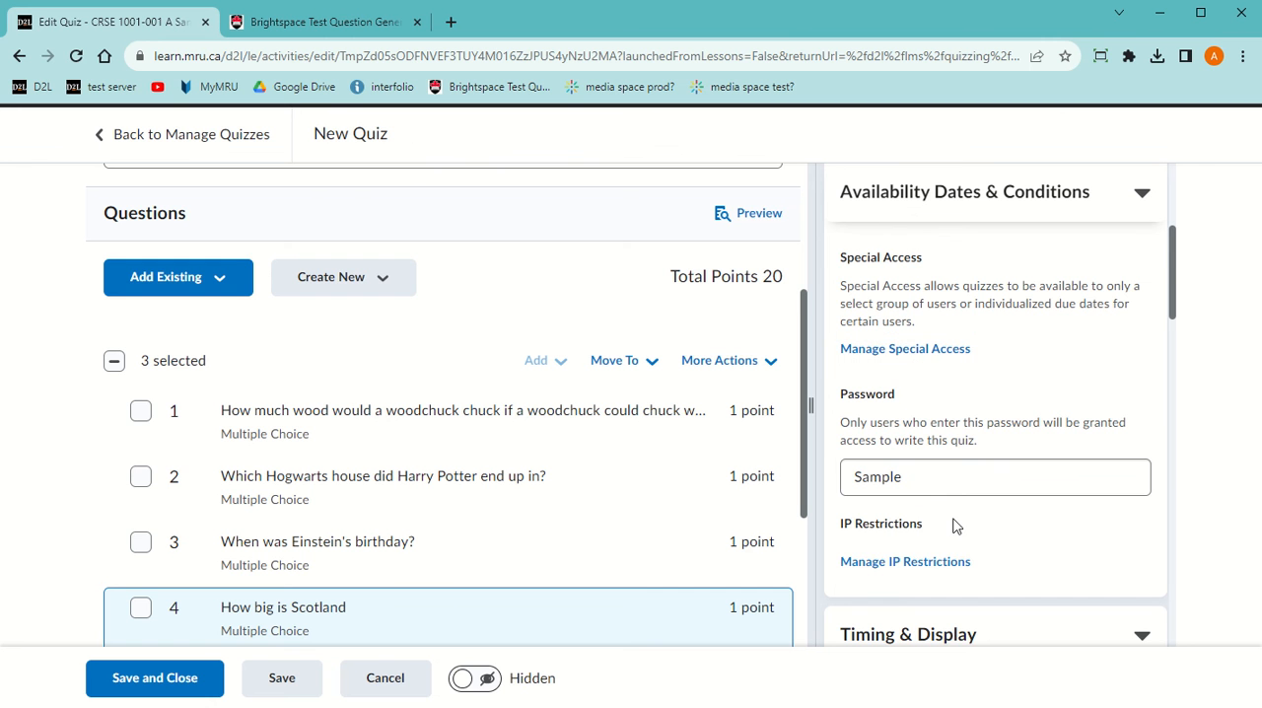
mouse_move(950, 394)
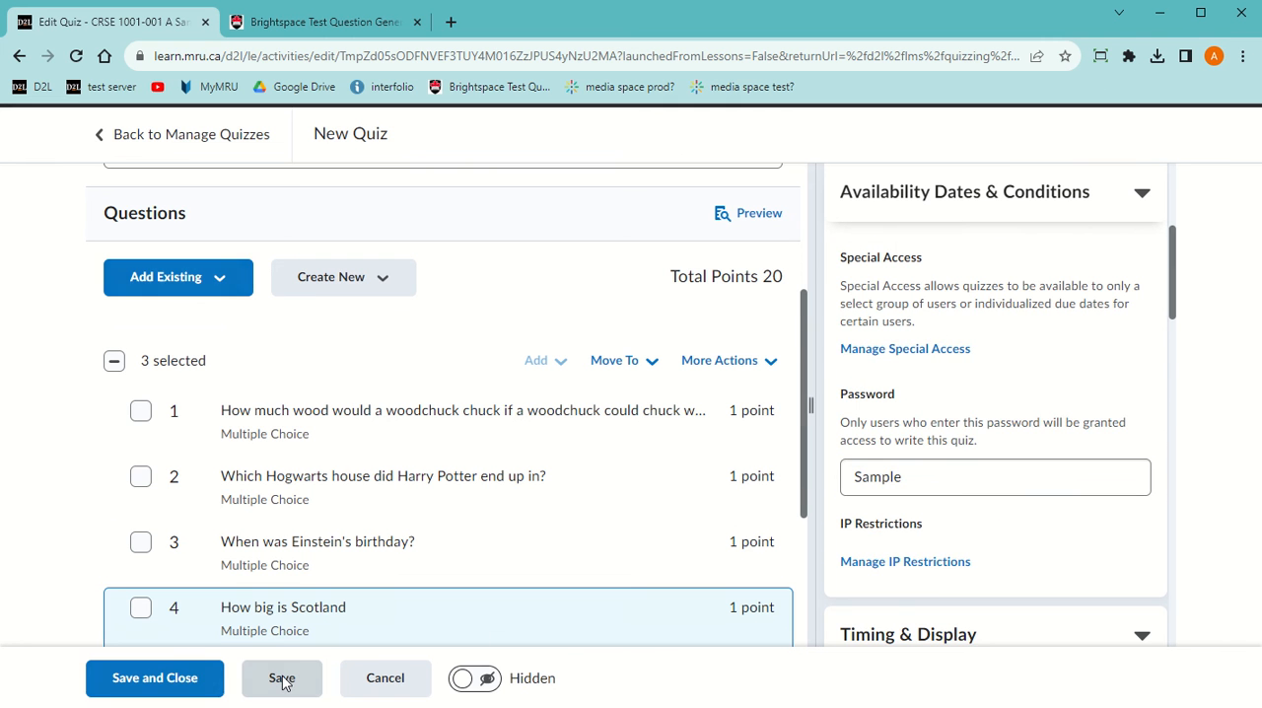
Save the quiz settings and select ADC Teststudent1 for special access
left_click(282, 678)
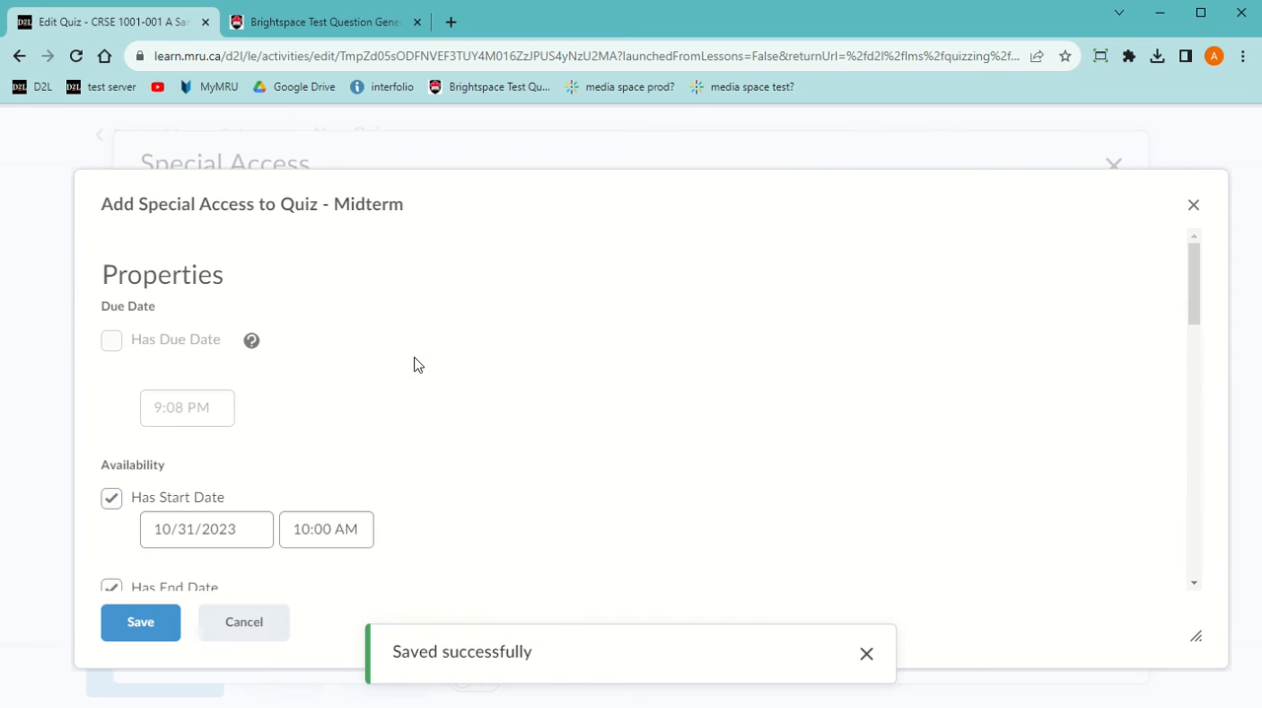
scroll("down", 3)
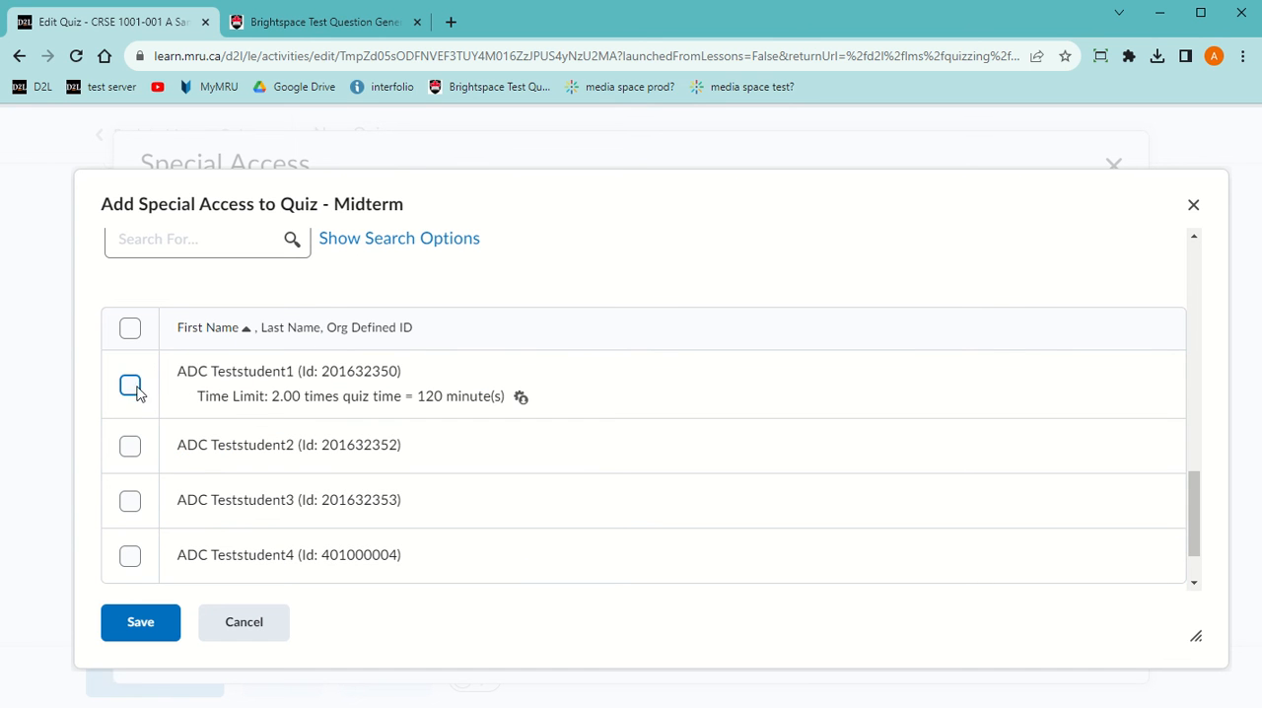
left_click(129, 386)
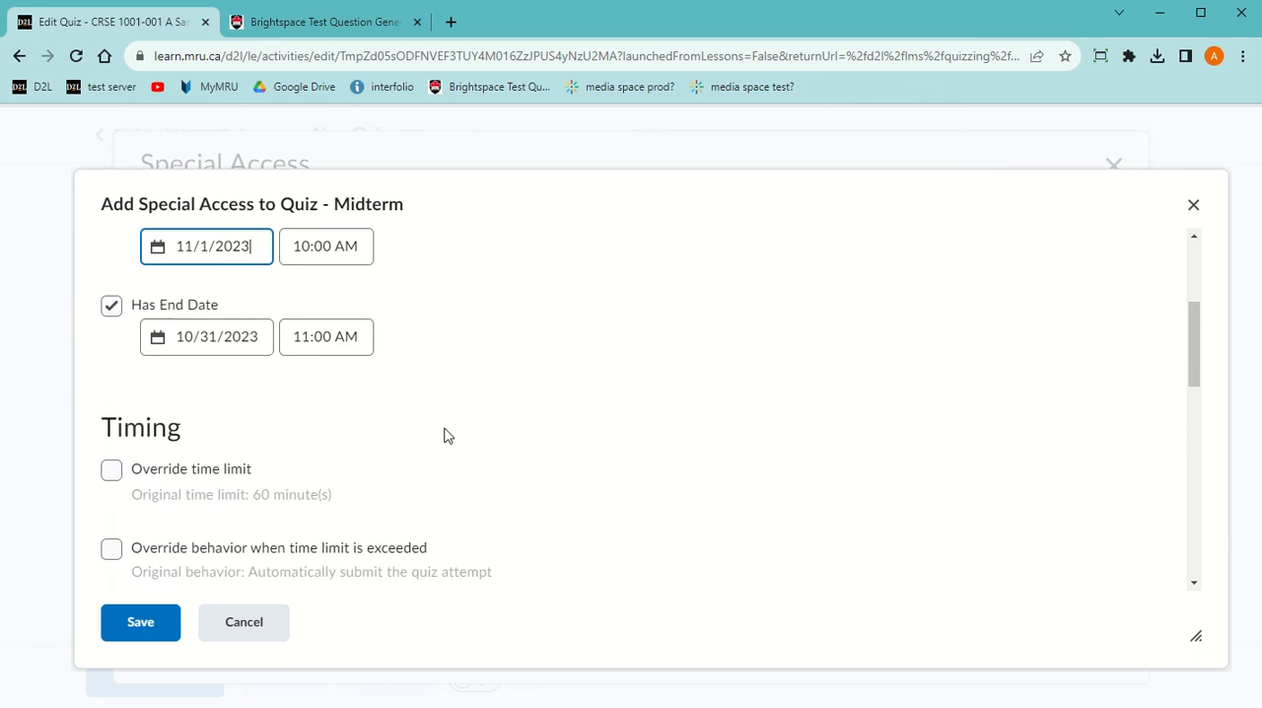
Set the special access end to 11/1/2023 at 12:00 PM and save it
left_click(326, 336)
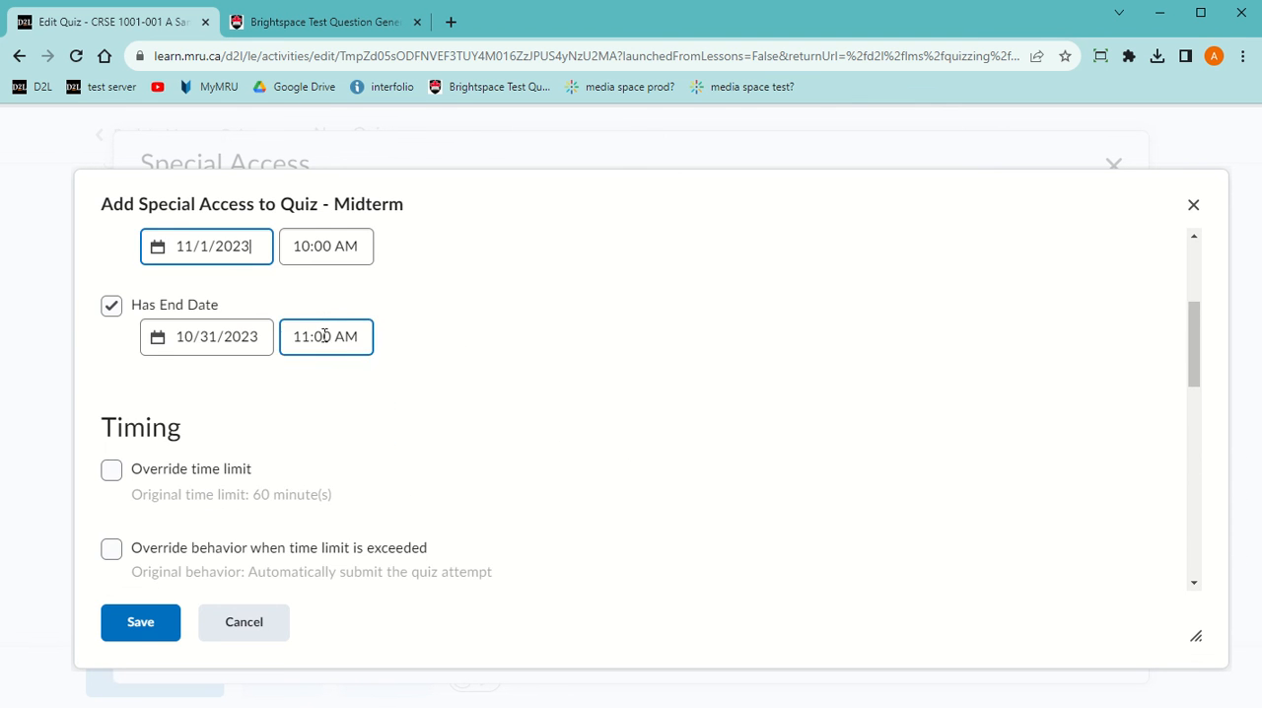
left_click(326, 336)
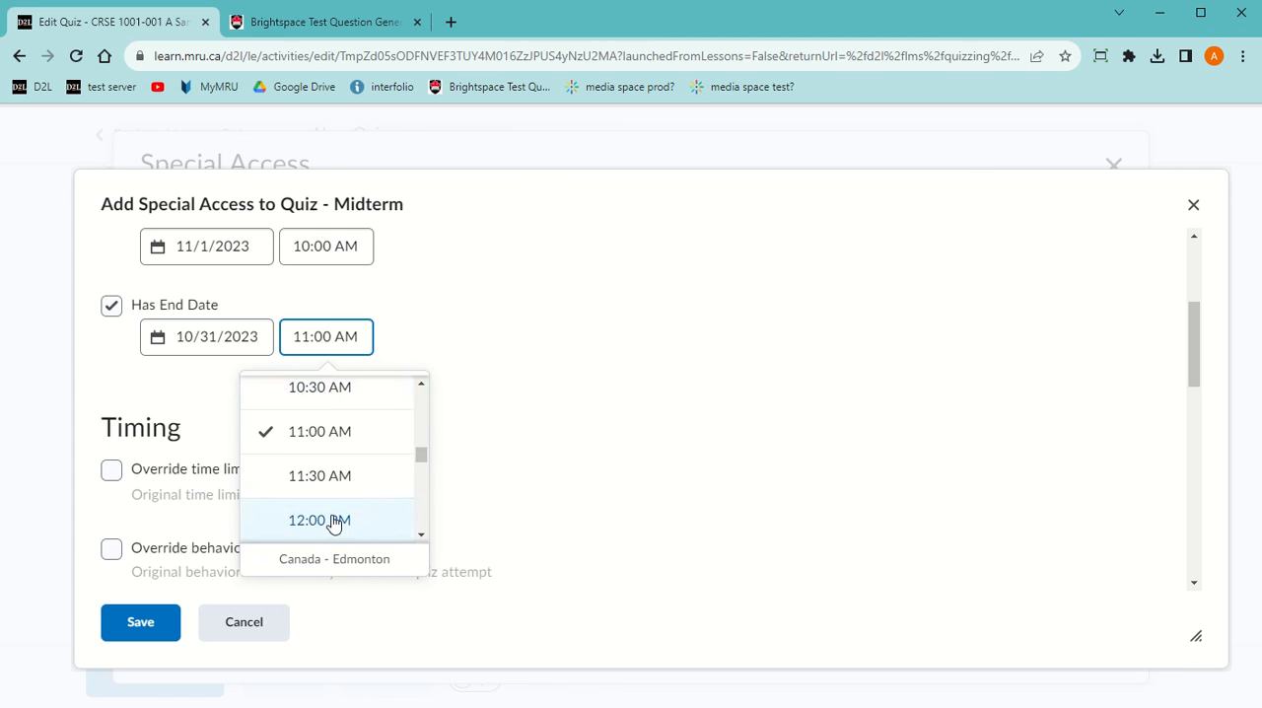
left_click(207, 336)
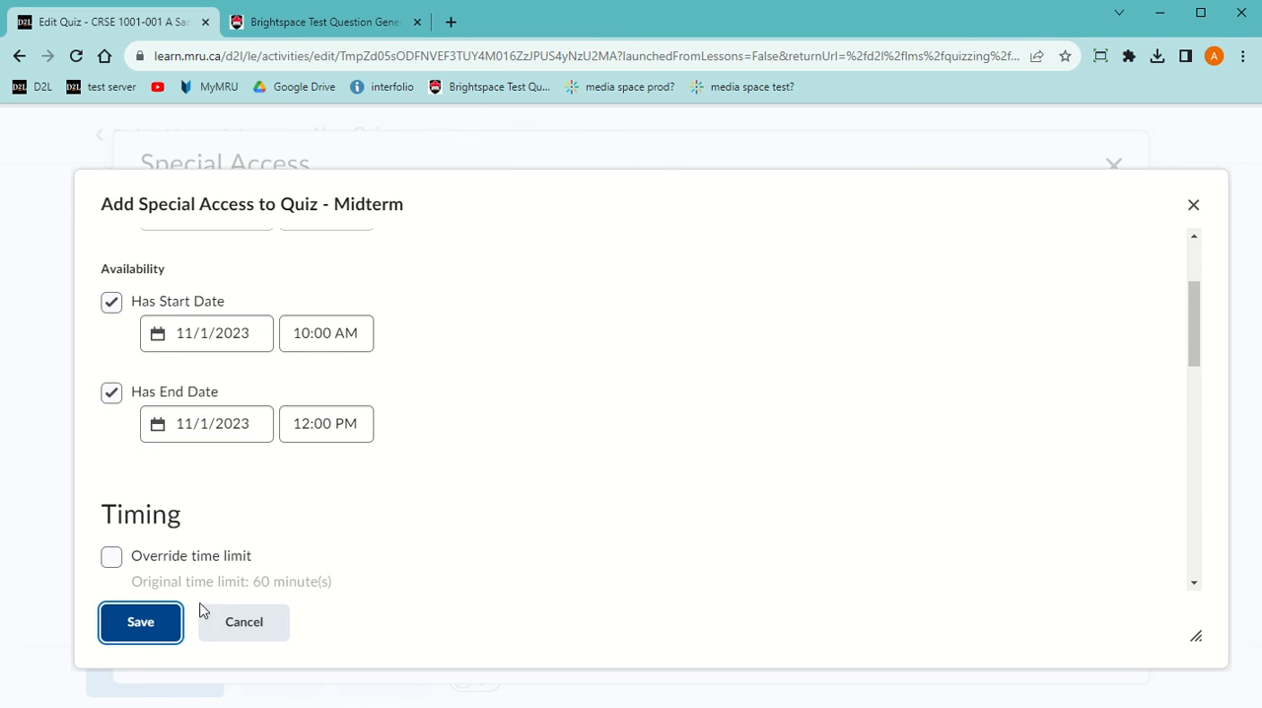
left_click(140, 622)
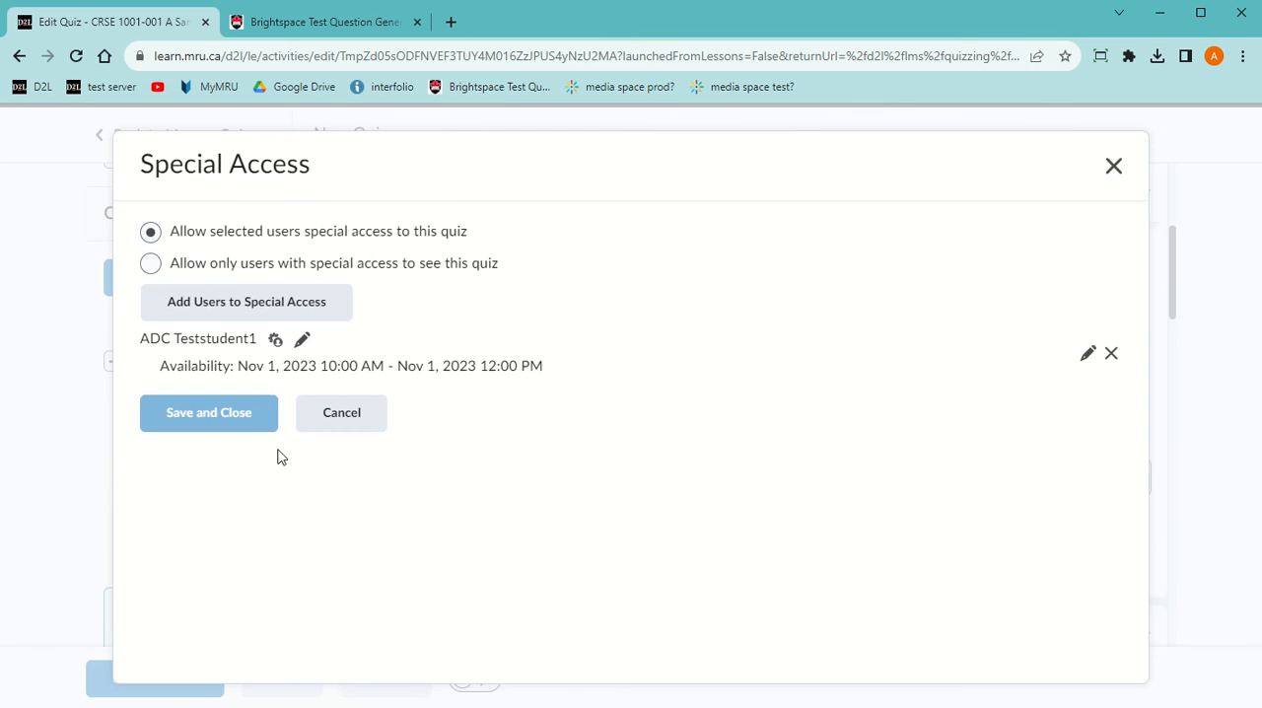
left_click(208, 412)
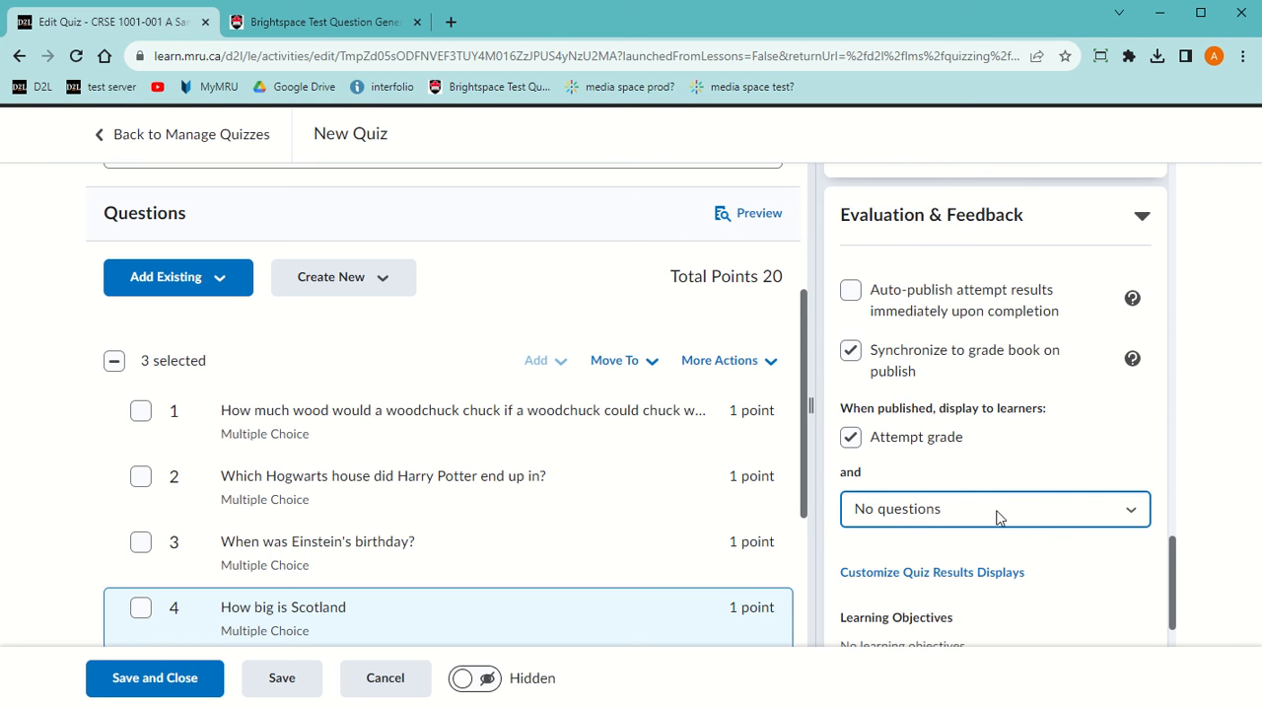
Add a results view effective 11/2/2023 12:01 AM showing all questions
scroll("down", 3)
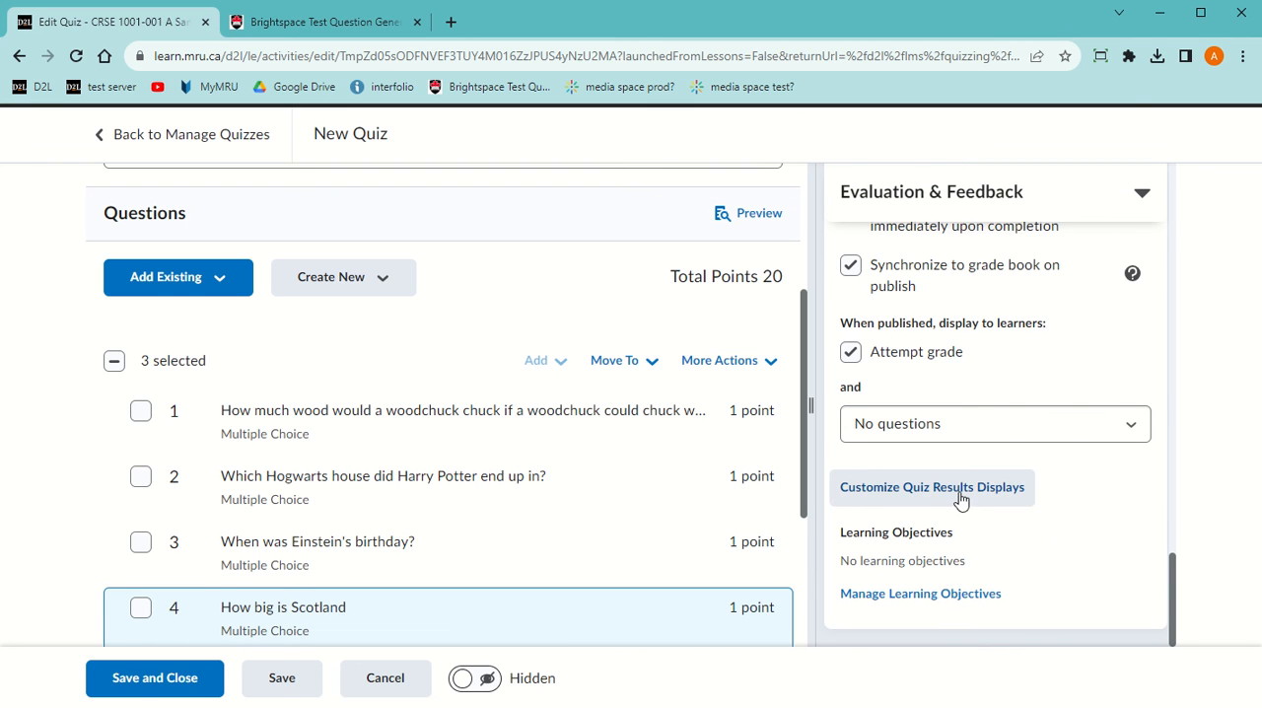
left_click(931, 488)
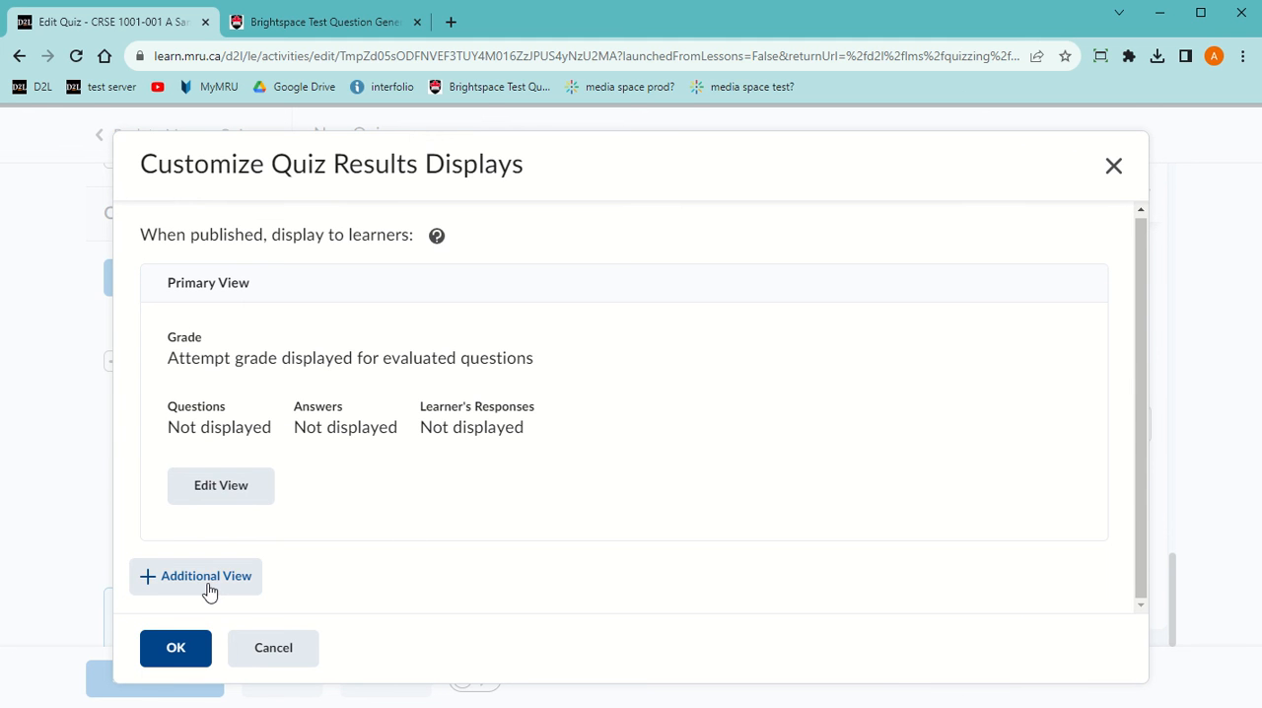
left_click(197, 575)
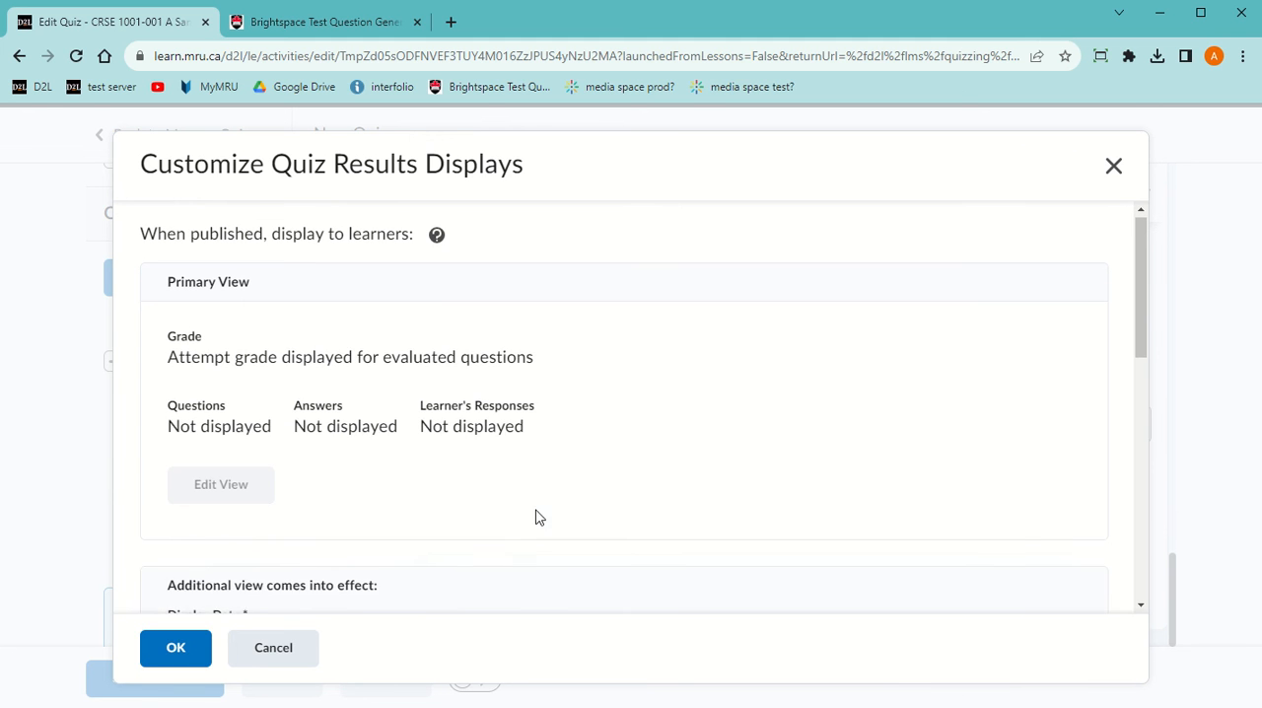
left_click(244, 295)
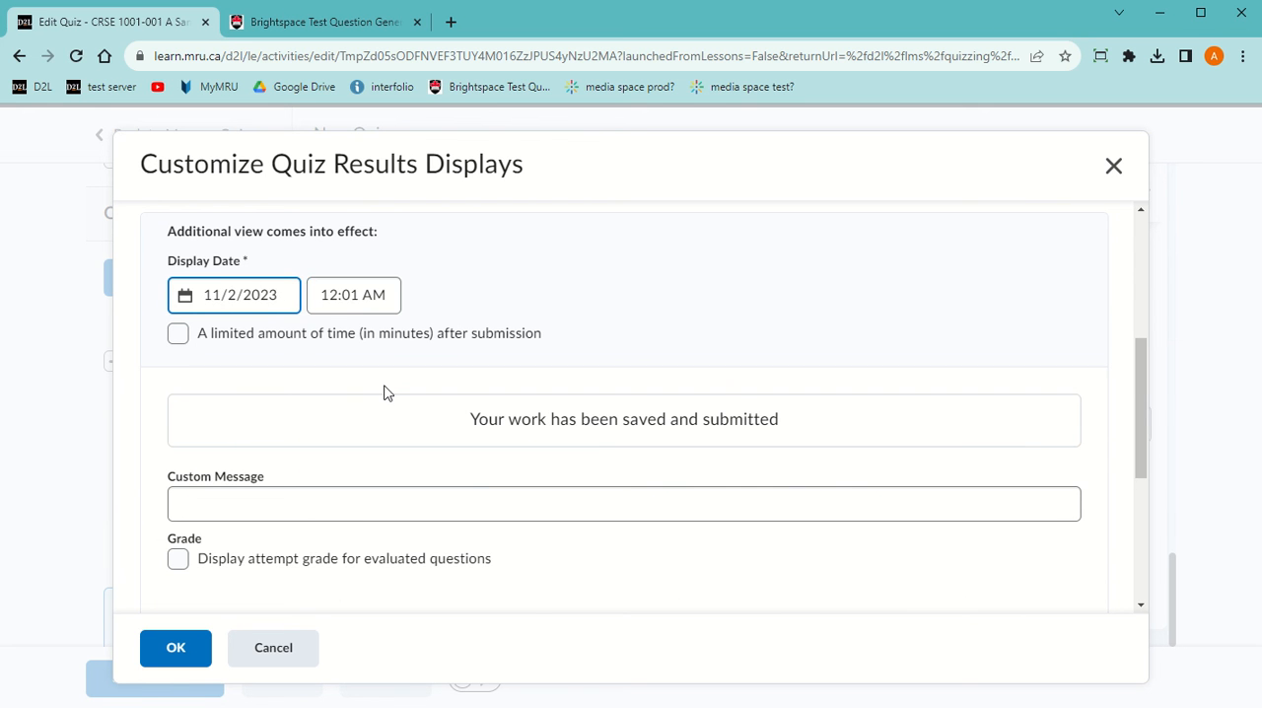
left_click(355, 381)
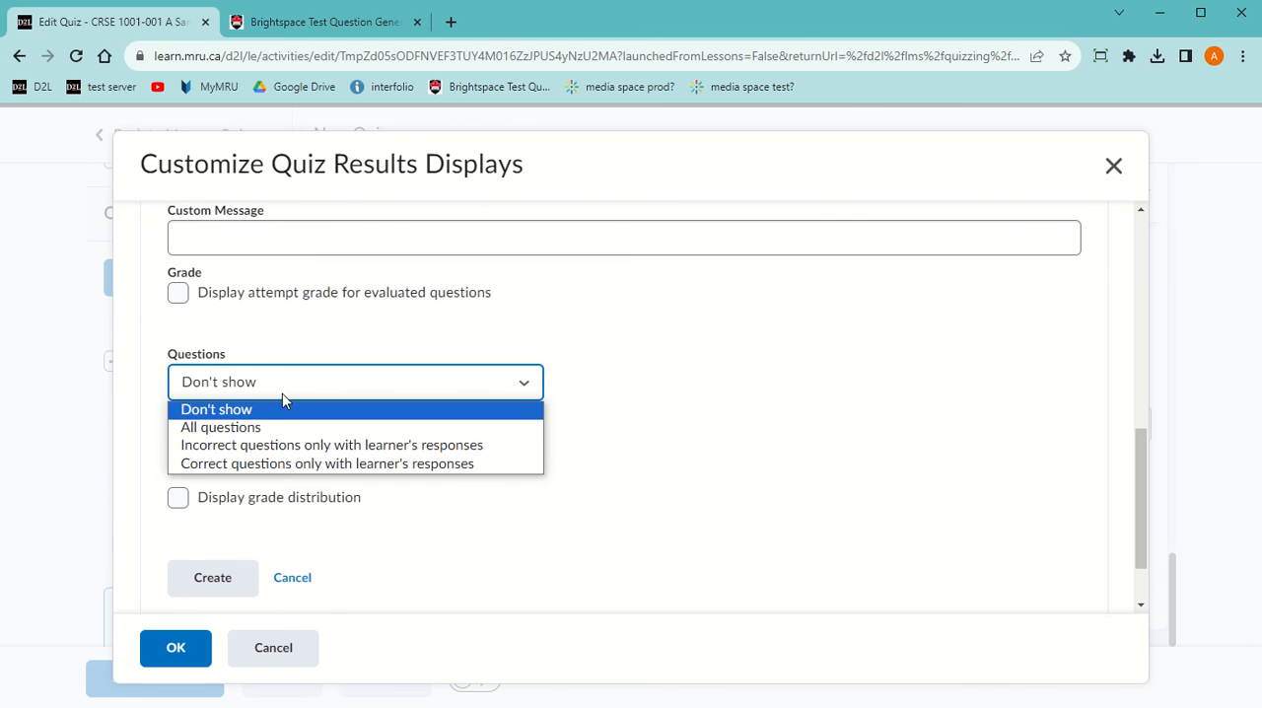
left_click(220, 427)
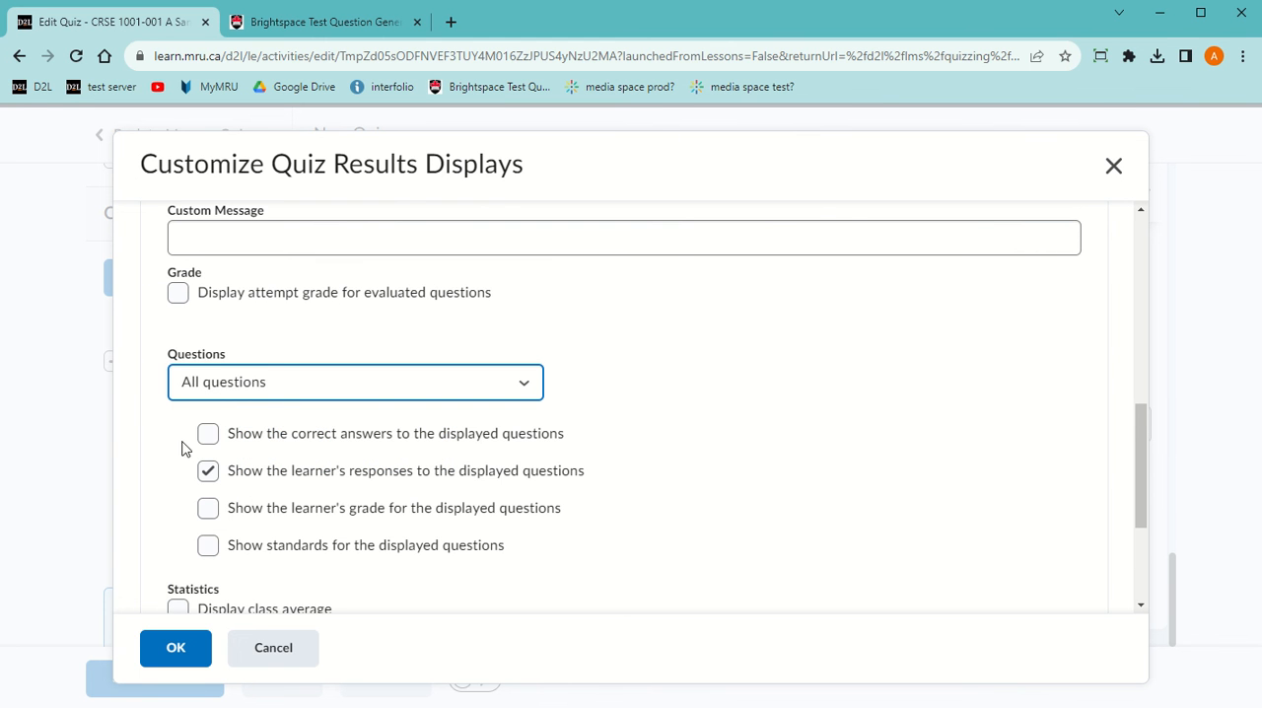
Include correct answers, learner responses and grade, then create the view and confirm
left_click(208, 433)
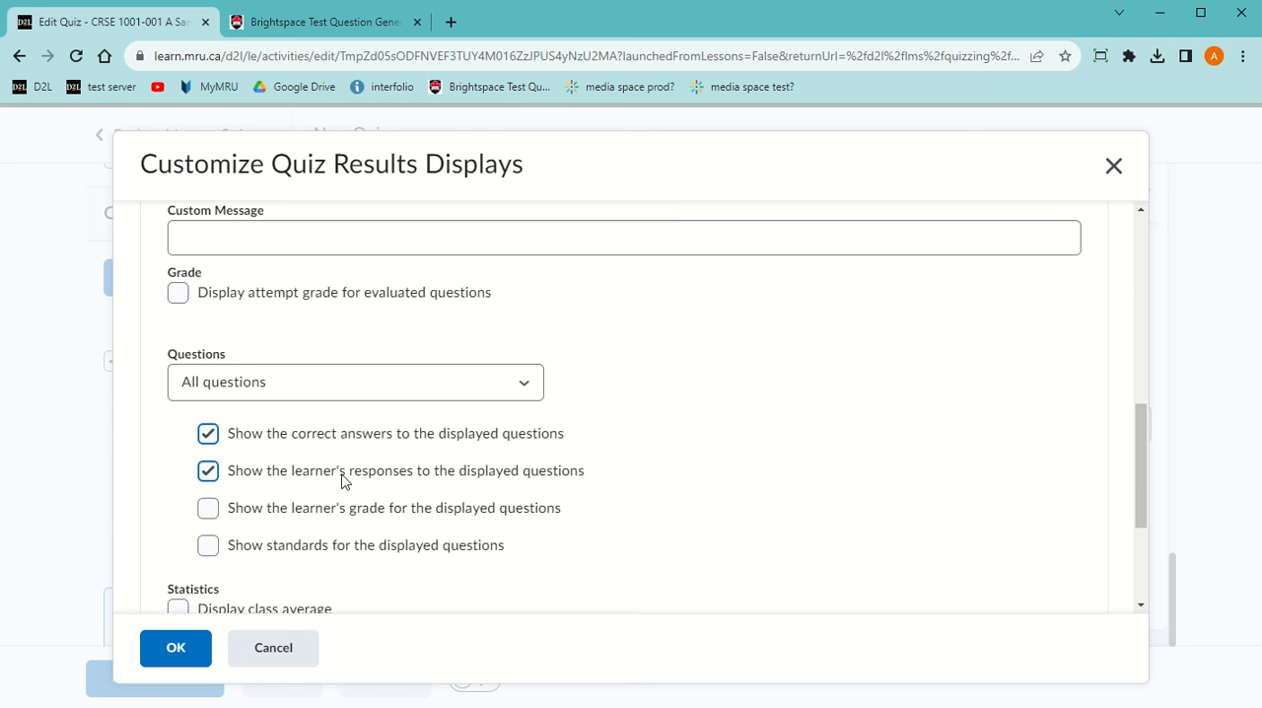
left_click(208, 508)
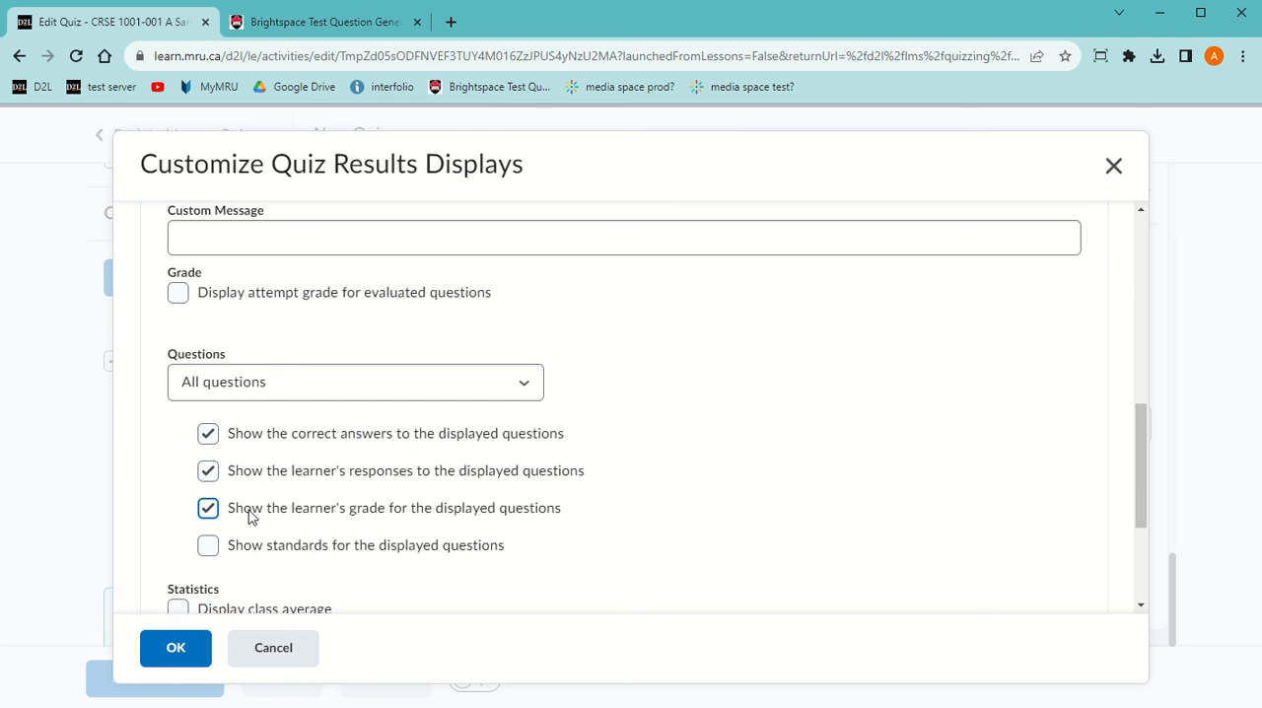
mouse_move(535, 516)
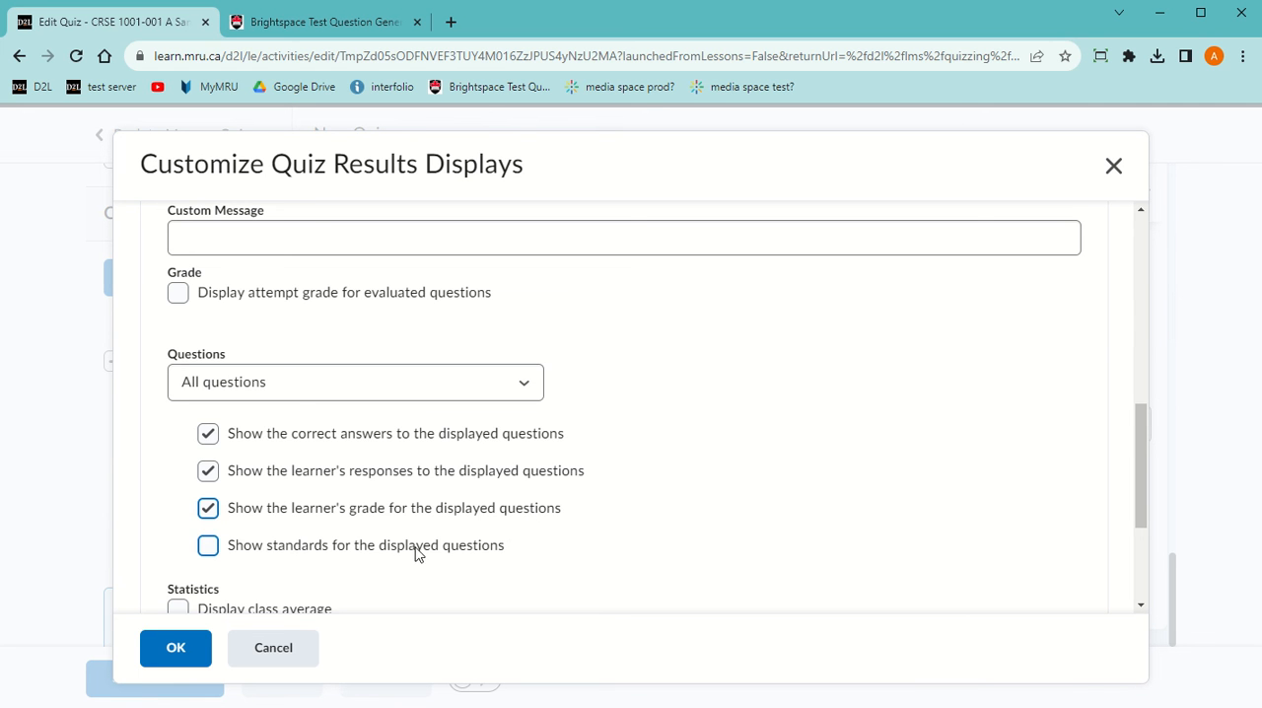
scroll("down", 3)
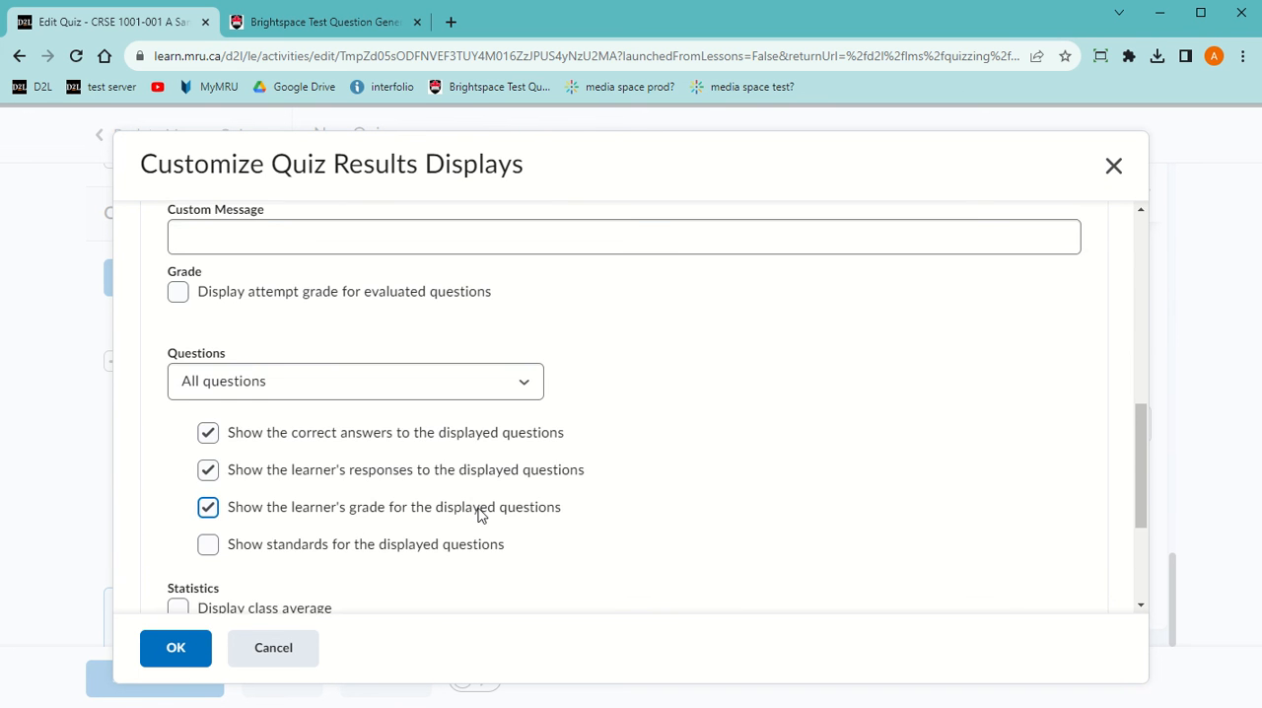
scroll("down", 3)
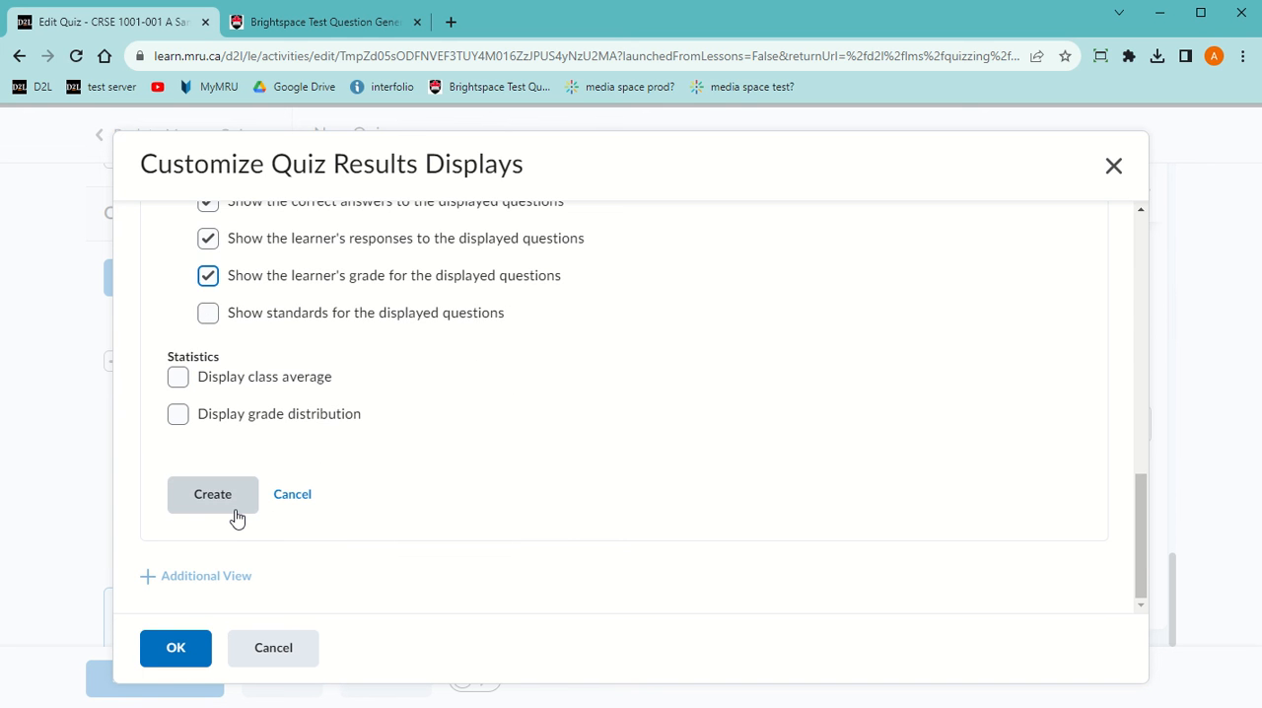
left_click(212, 494)
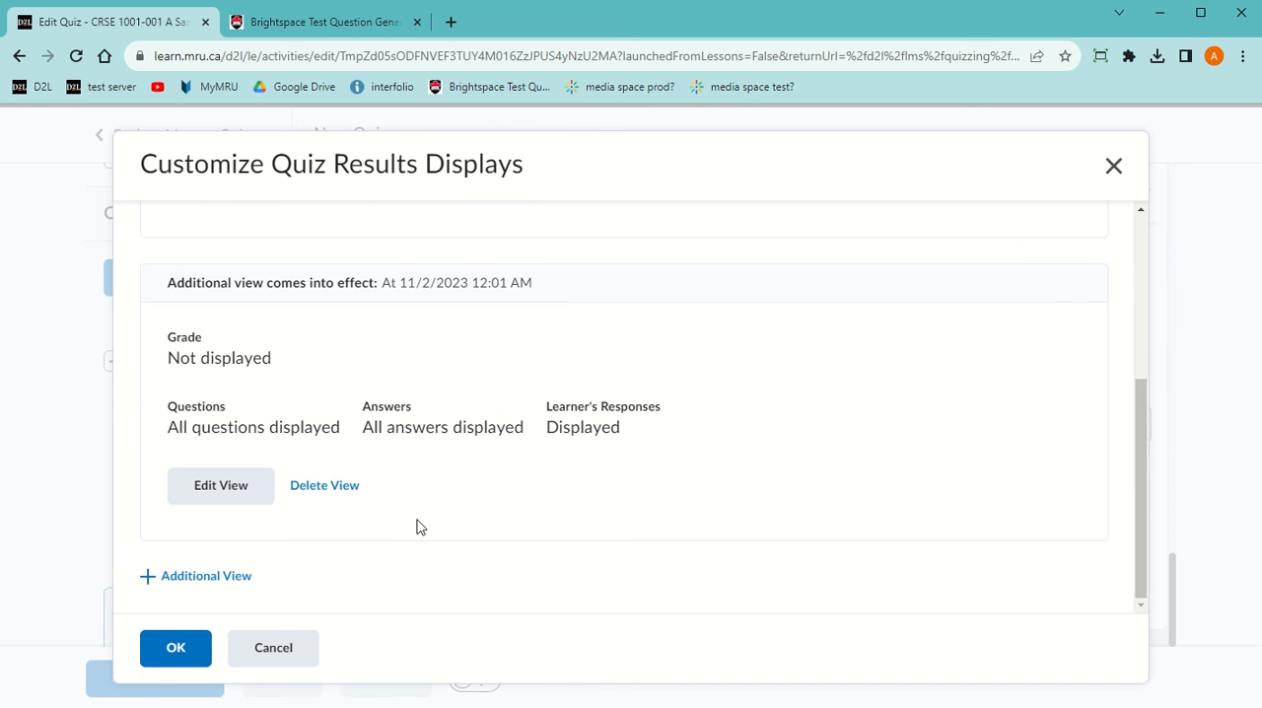
left_click(175, 648)
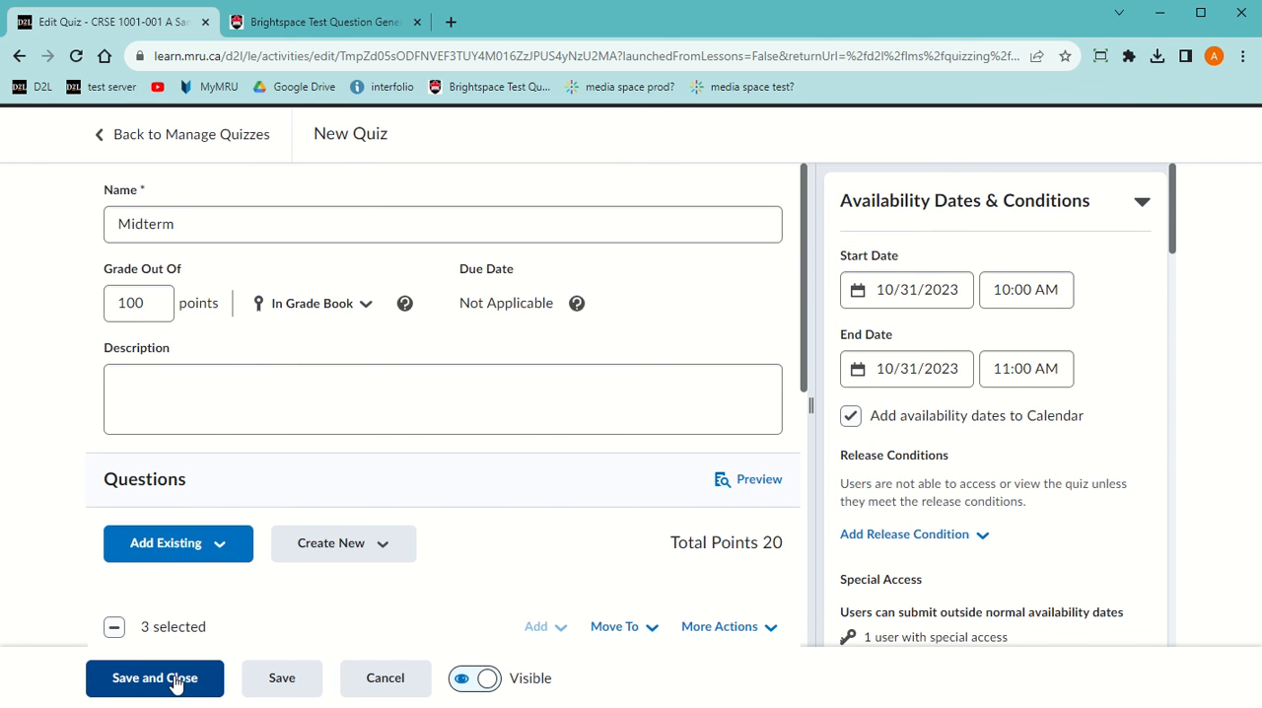
Save and close the visible Midterm quiz, then bring up its options in the quiz list
left_click(155, 677)
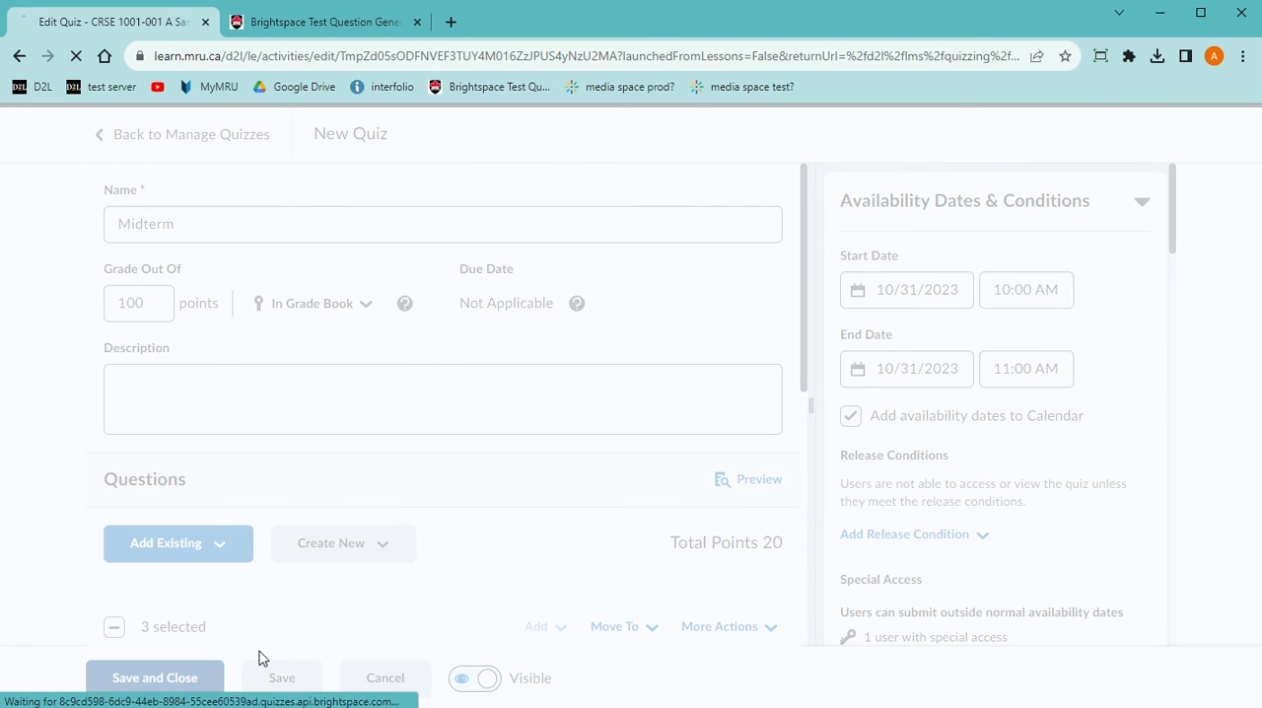
left_click(154, 678)
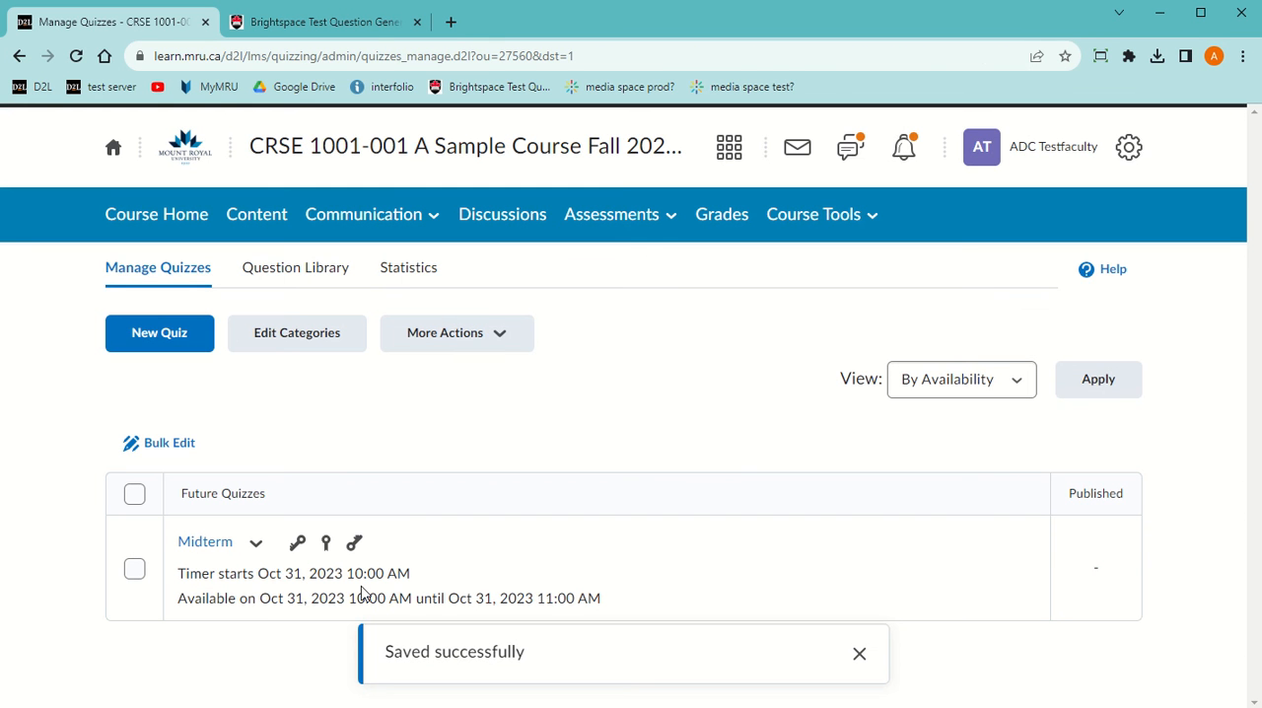
mouse_move(281, 573)
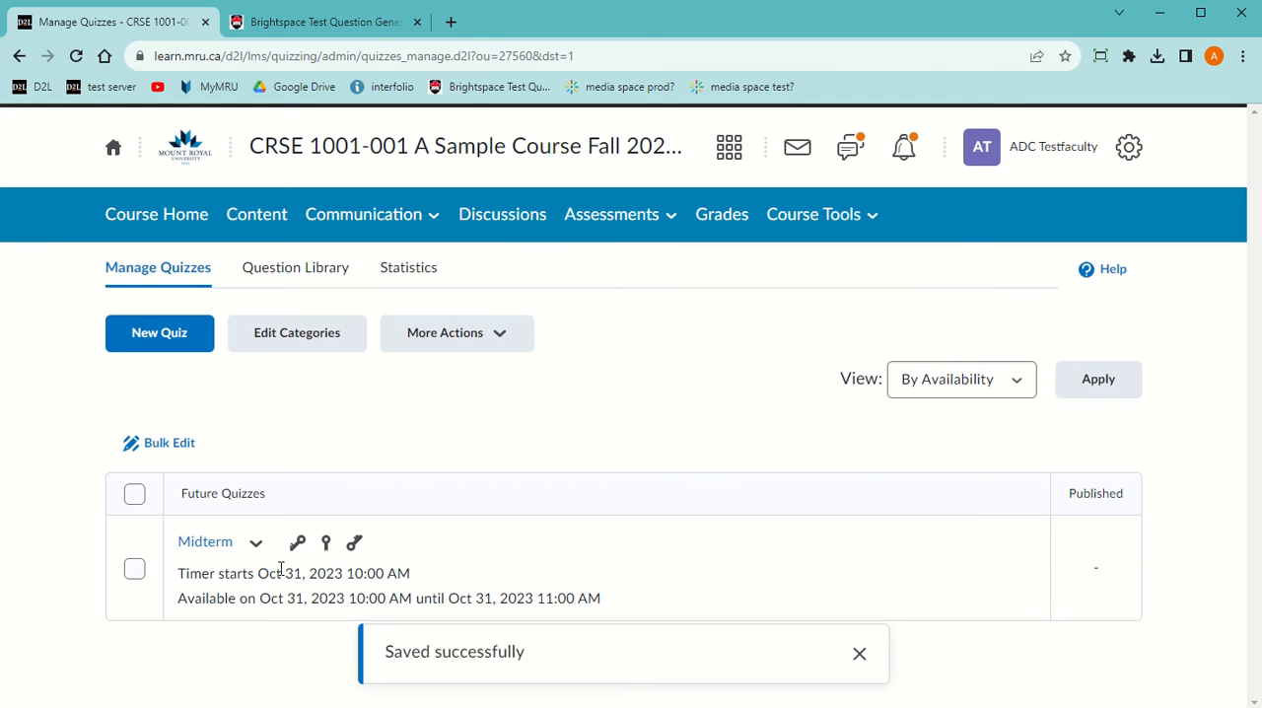
left_click(255, 543)
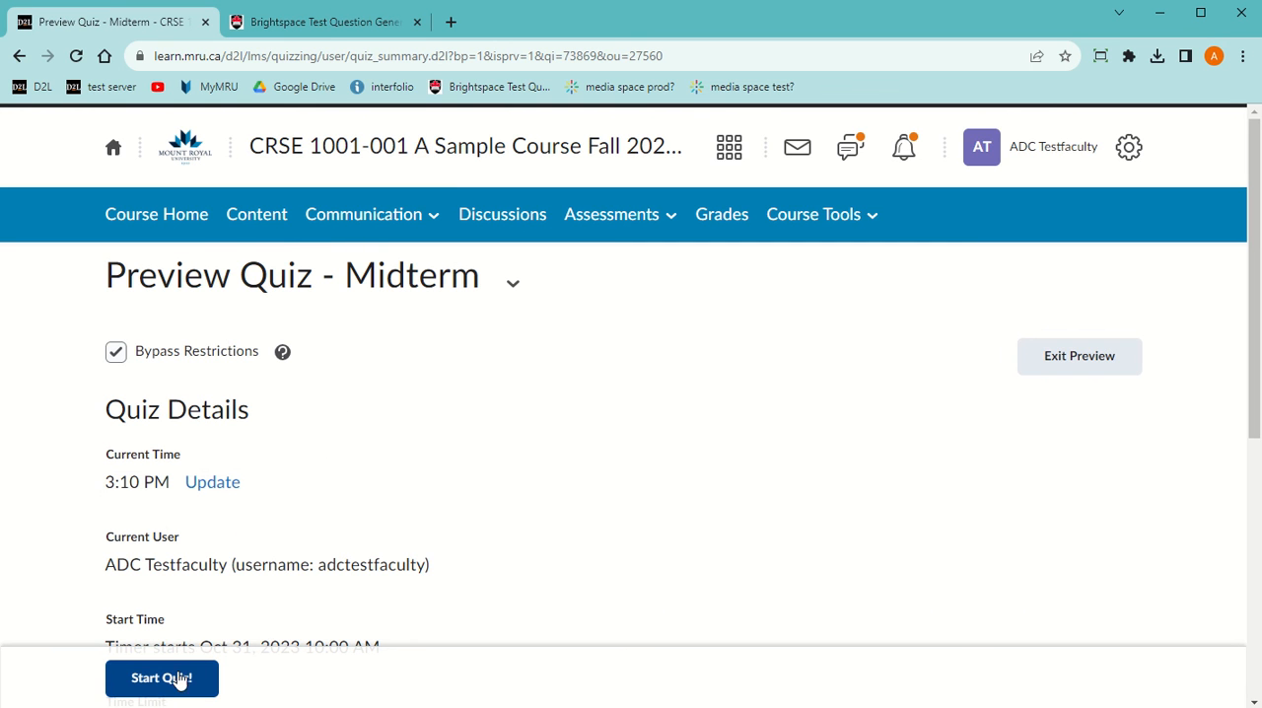
Start, answer and submit a Midterm preview attempt, then leave the submission summary
left_click(162, 678)
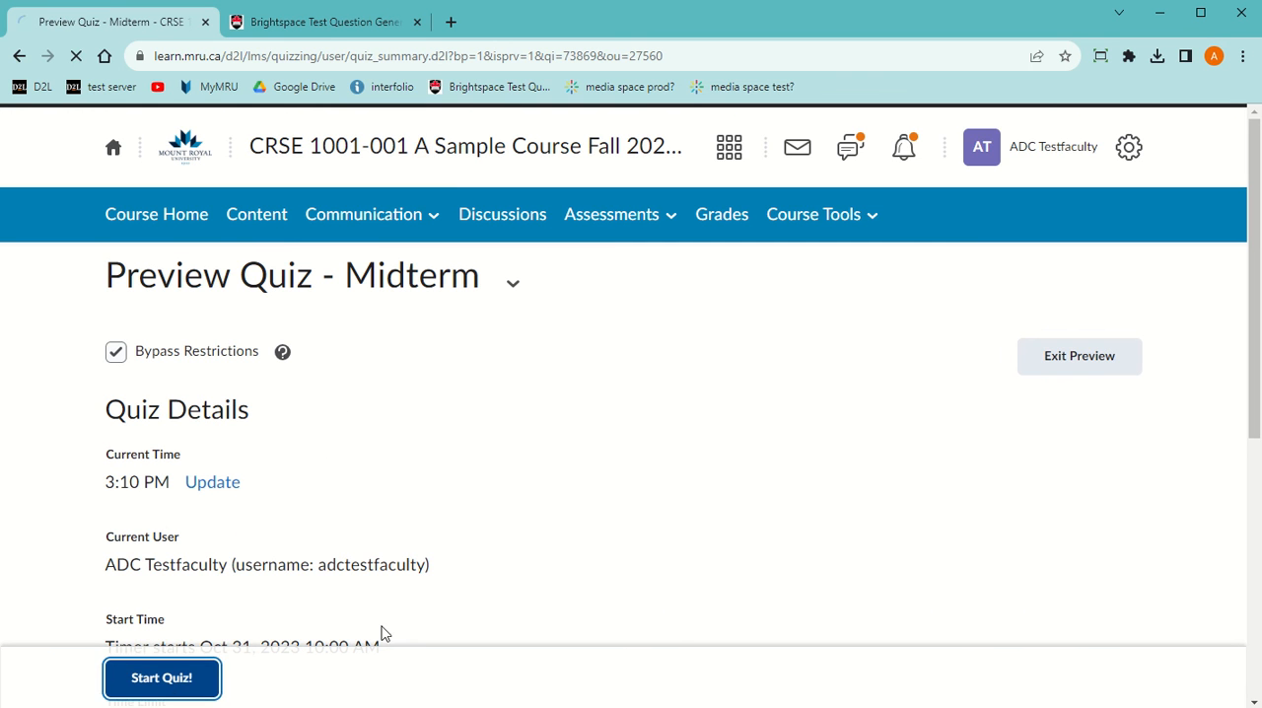
left_click(162, 678)
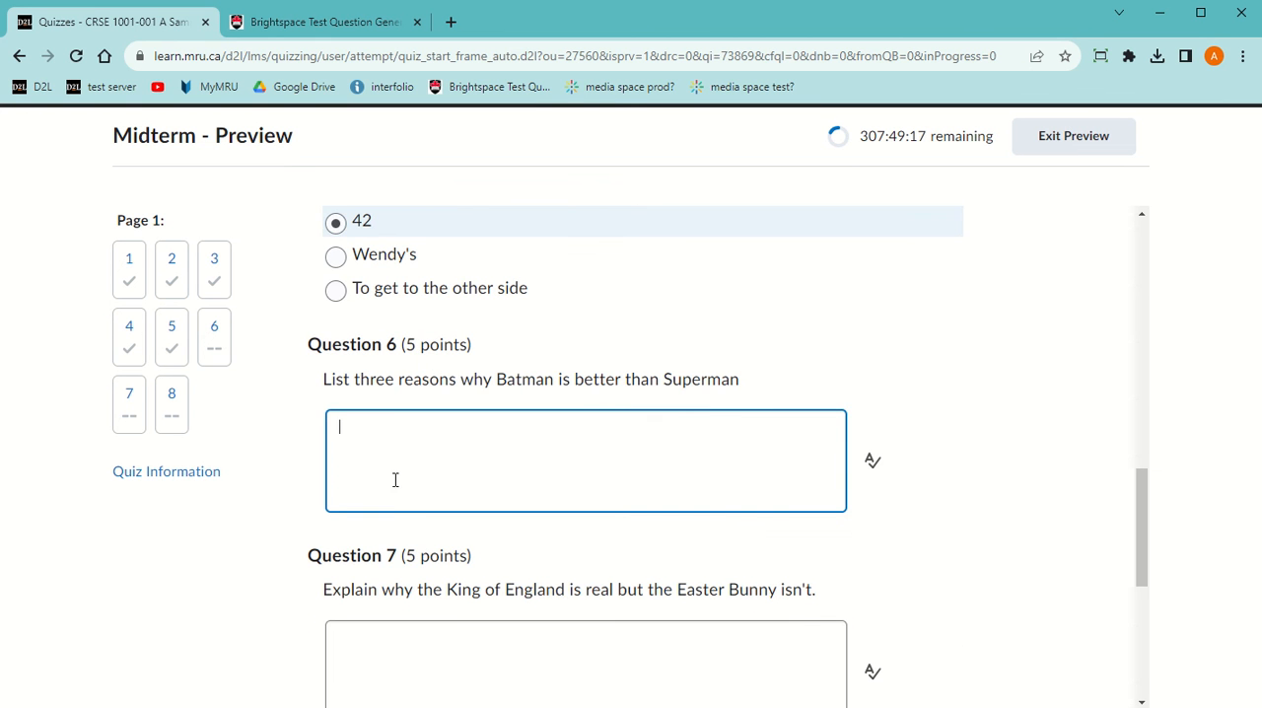
scroll("down", 3)
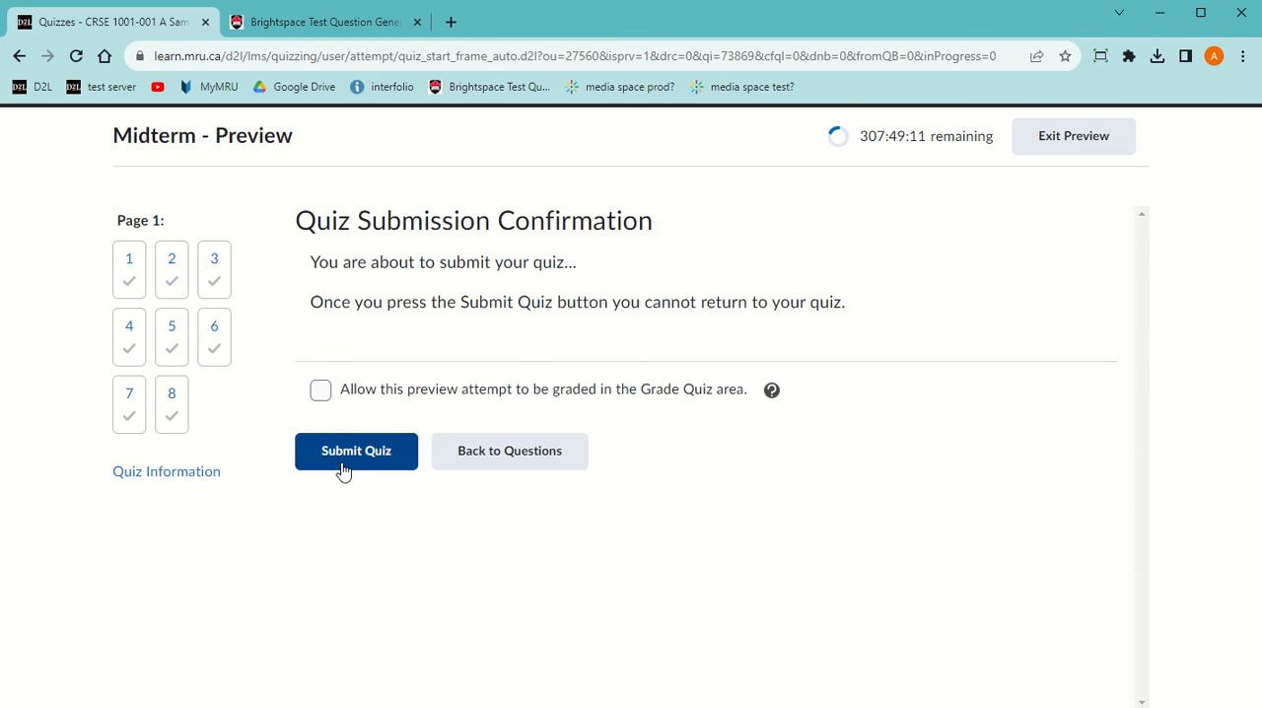
left_click(356, 450)
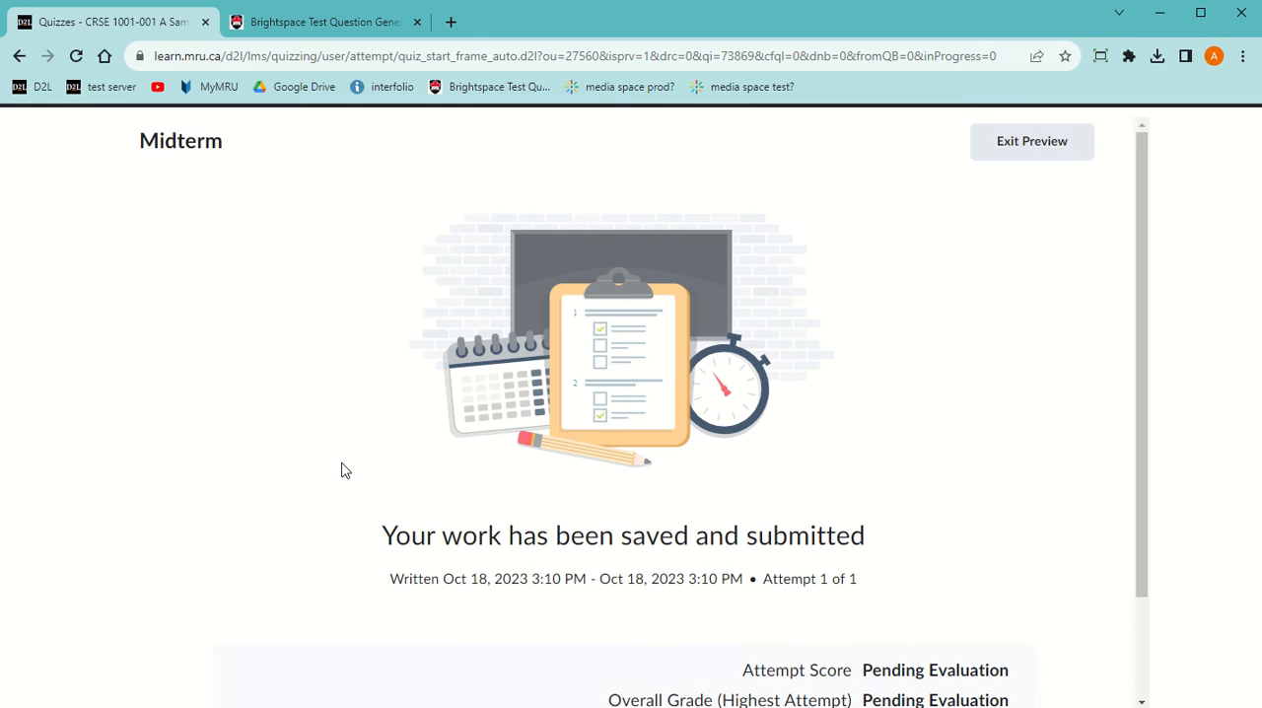
scroll("down", 3)
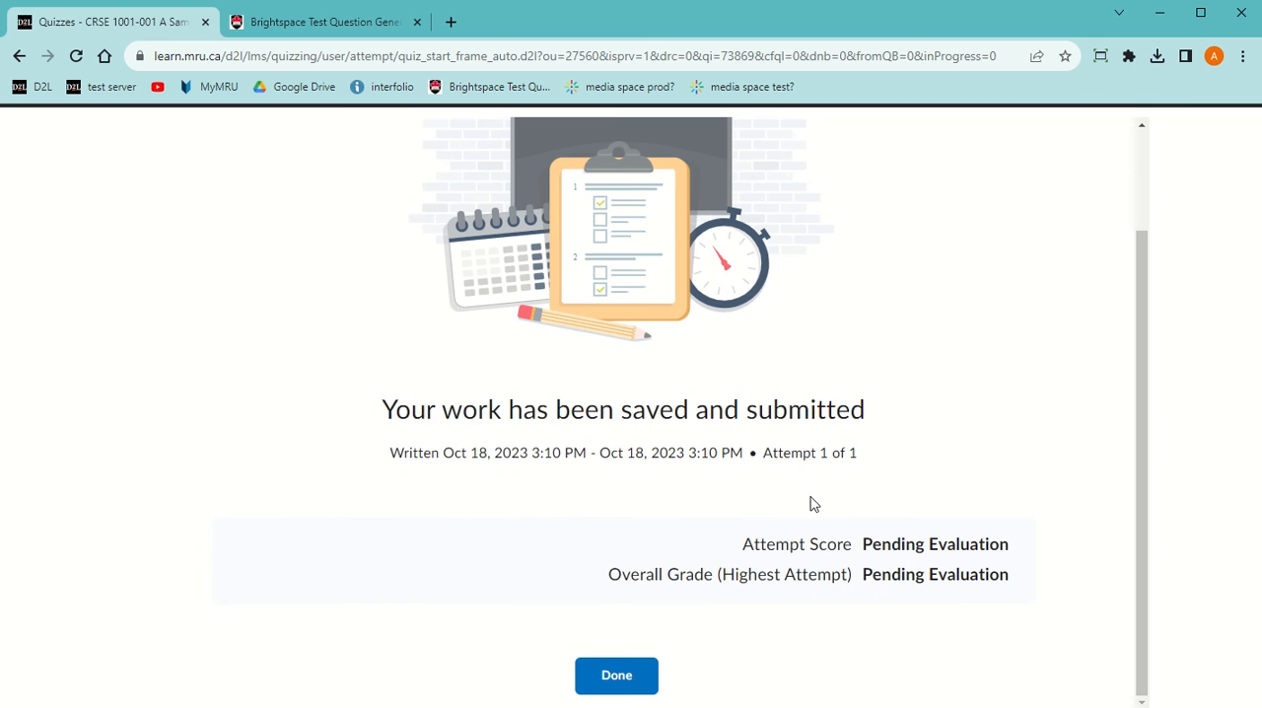
mouse_move(684, 615)
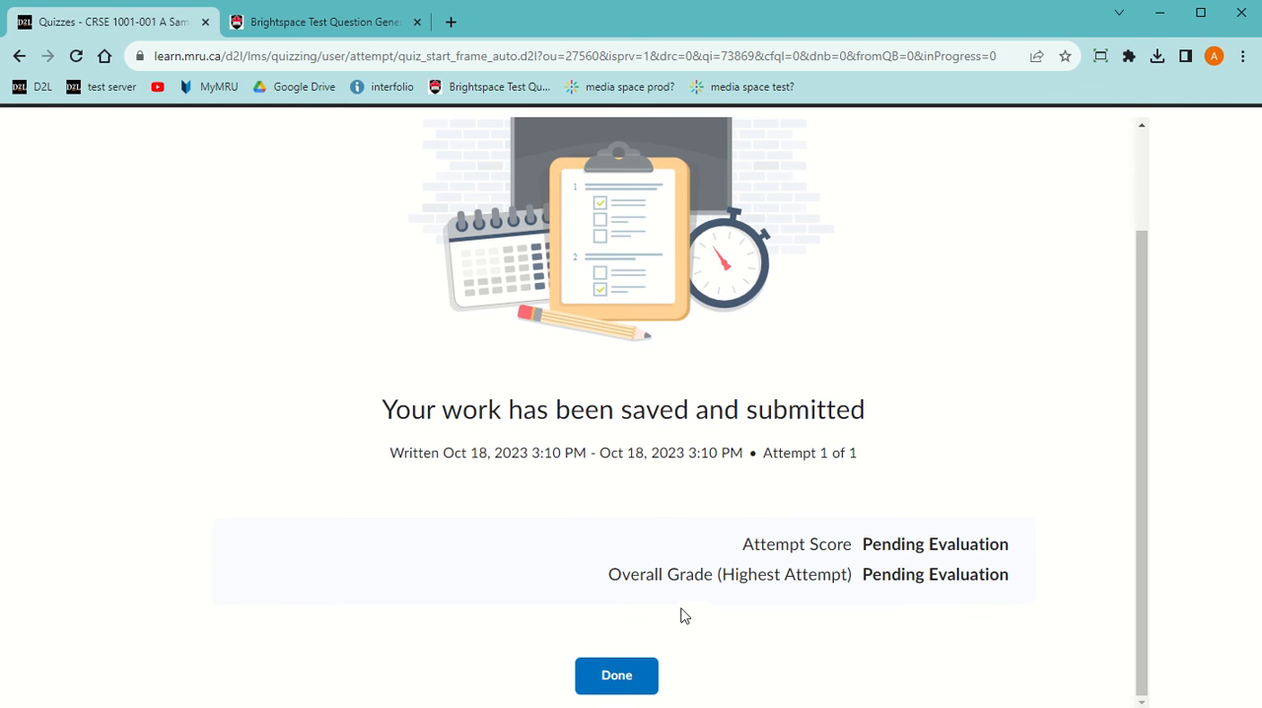
left_click(616, 675)
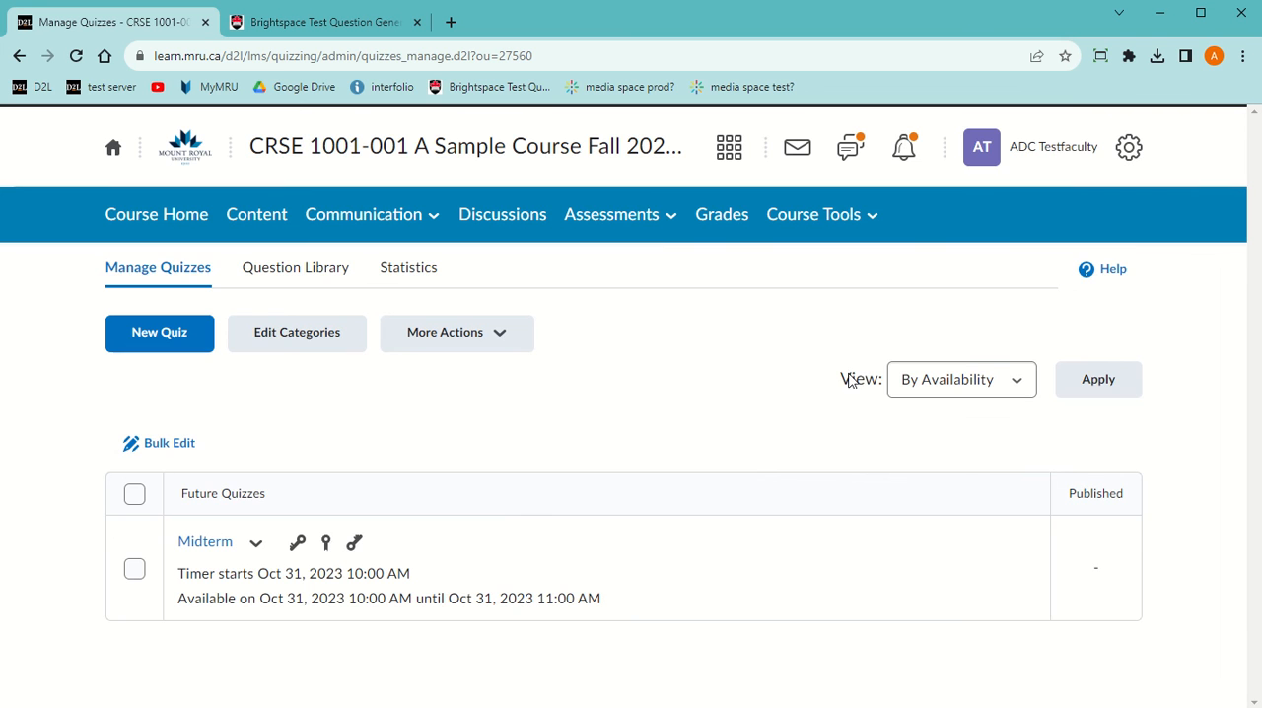
mouse_move(307, 573)
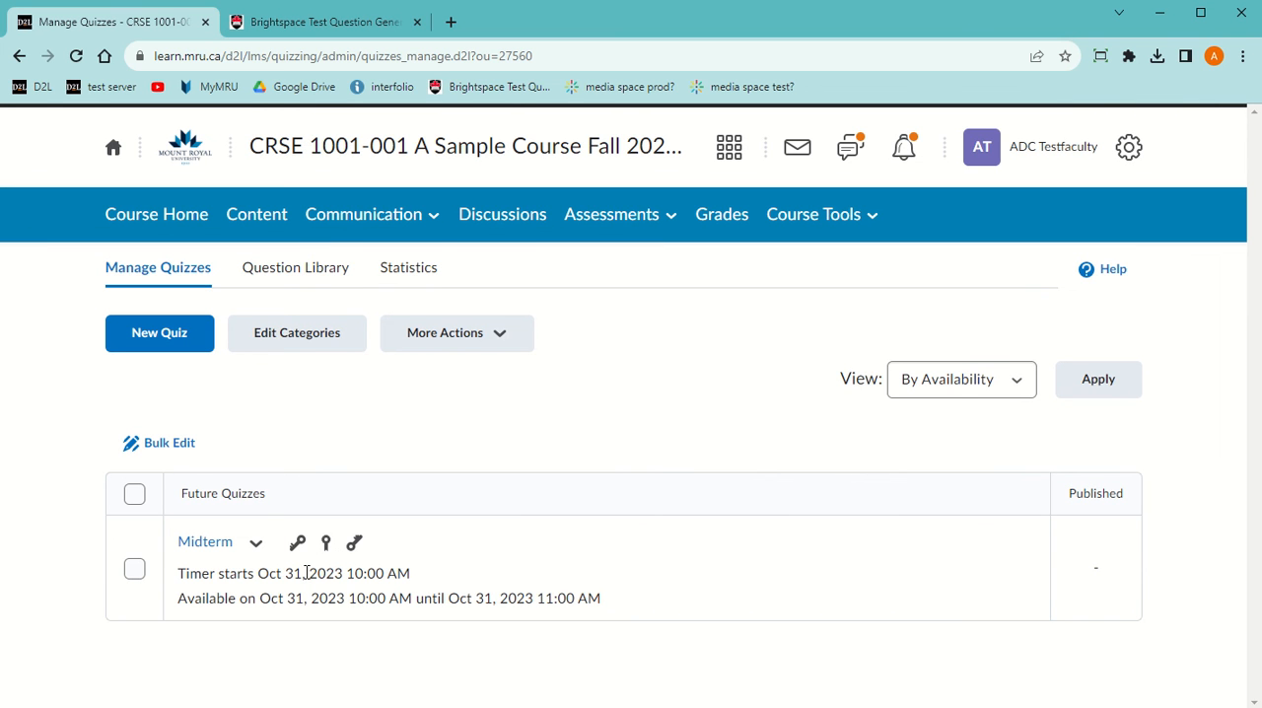